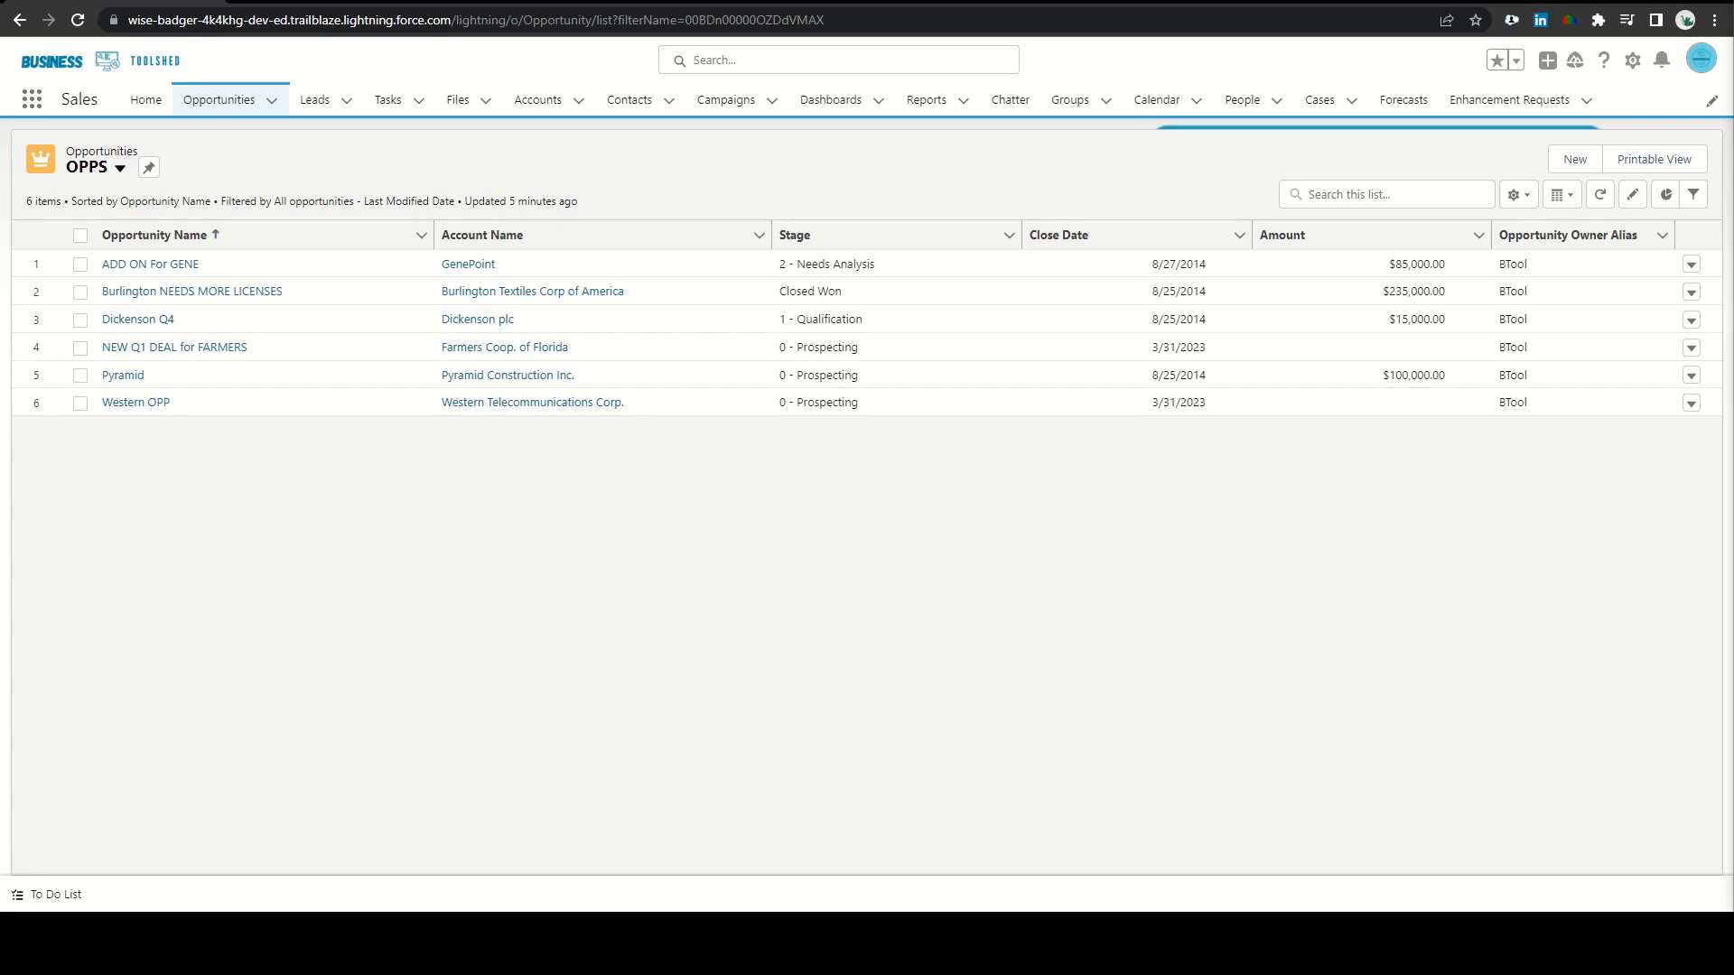
Leave the OPPS list and reach the New Custom Field wizard on the Opportunity object
left_click(150, 264)
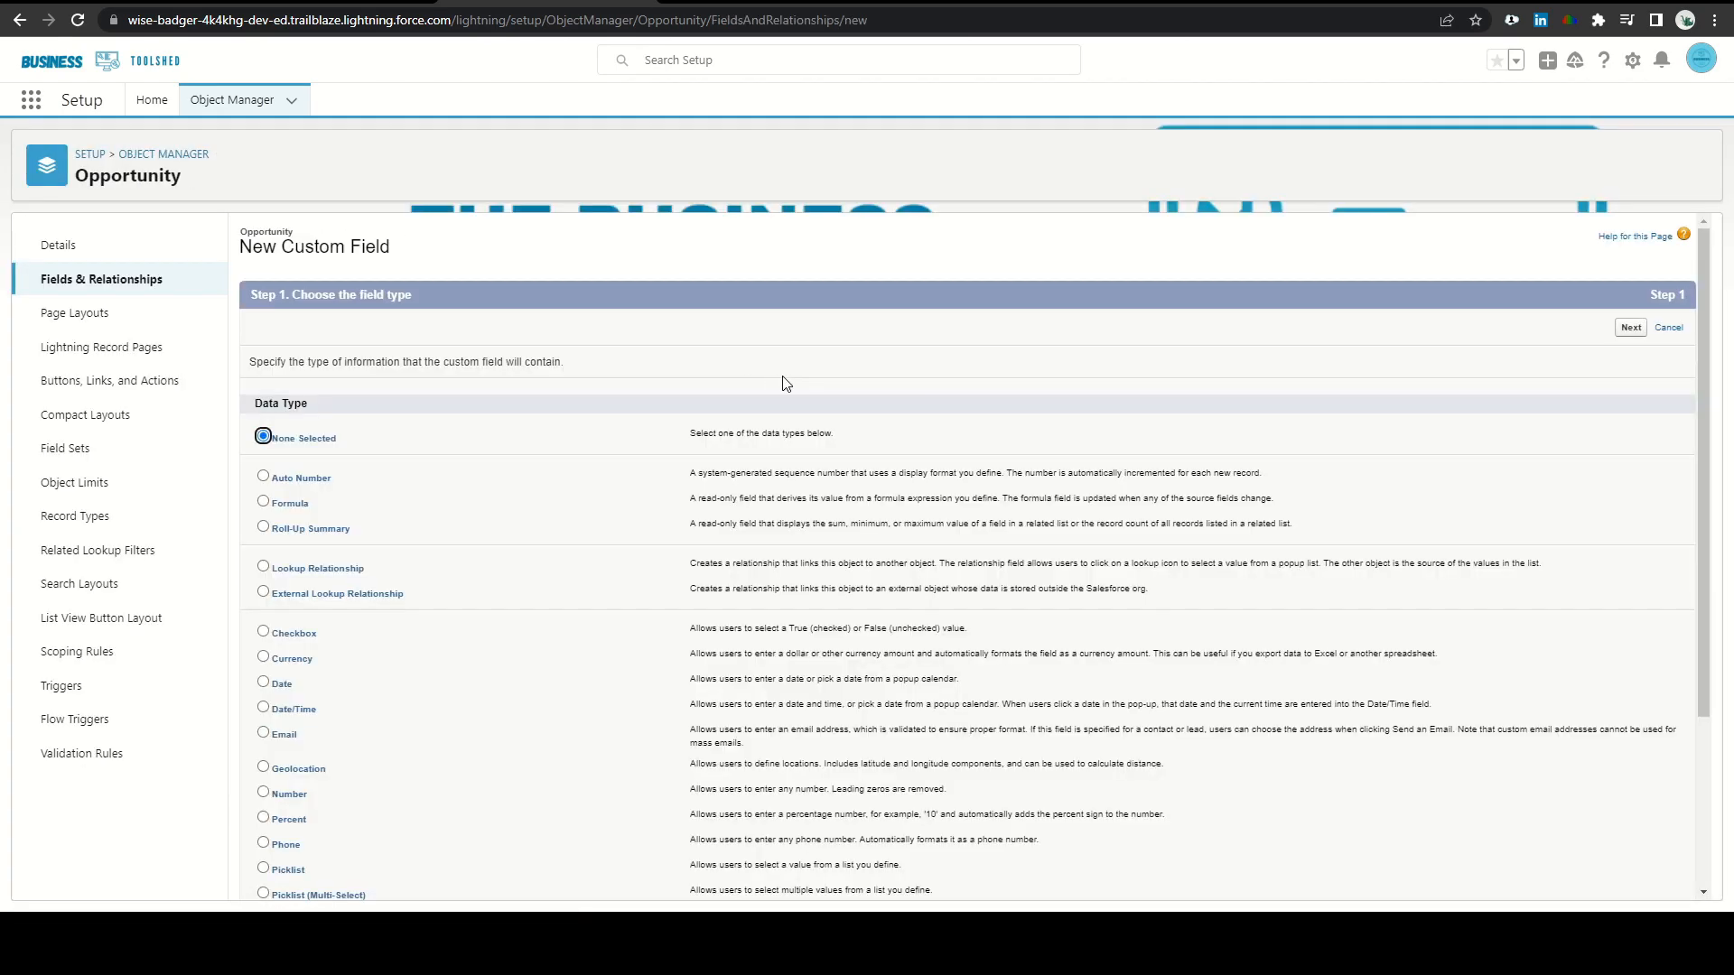
Create a required Text Area field labelled Transaction Description and save it onto all Opportunity layouts
scroll("down", 3)
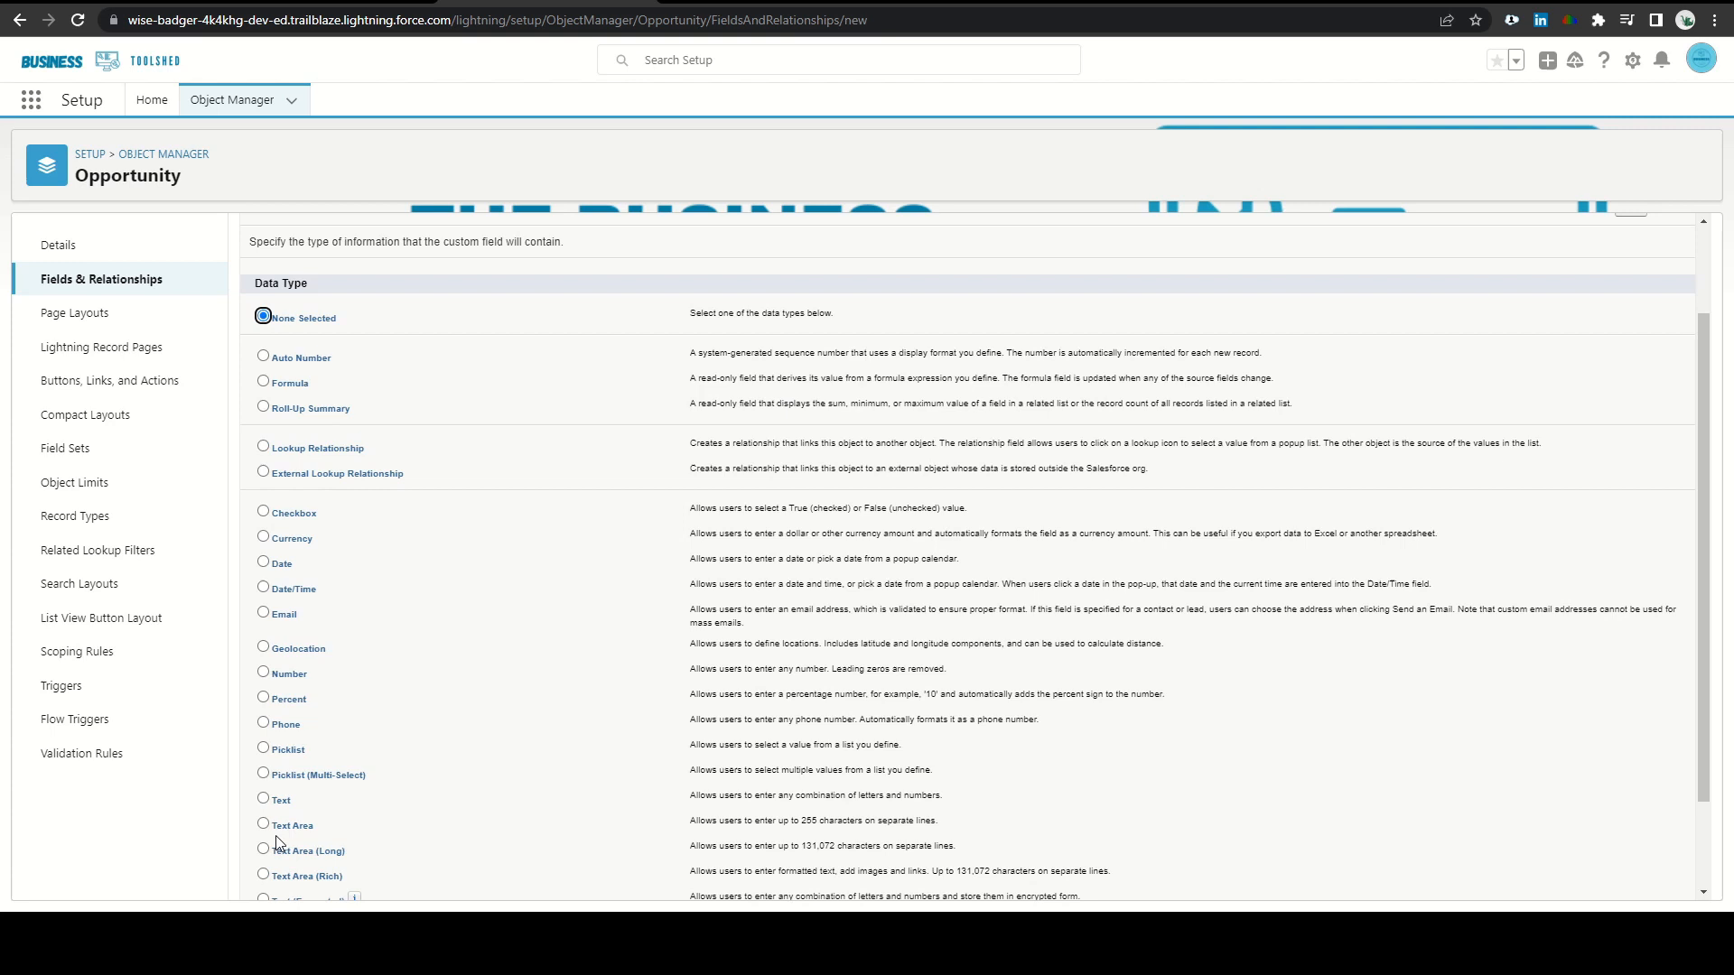
left_click(264, 708)
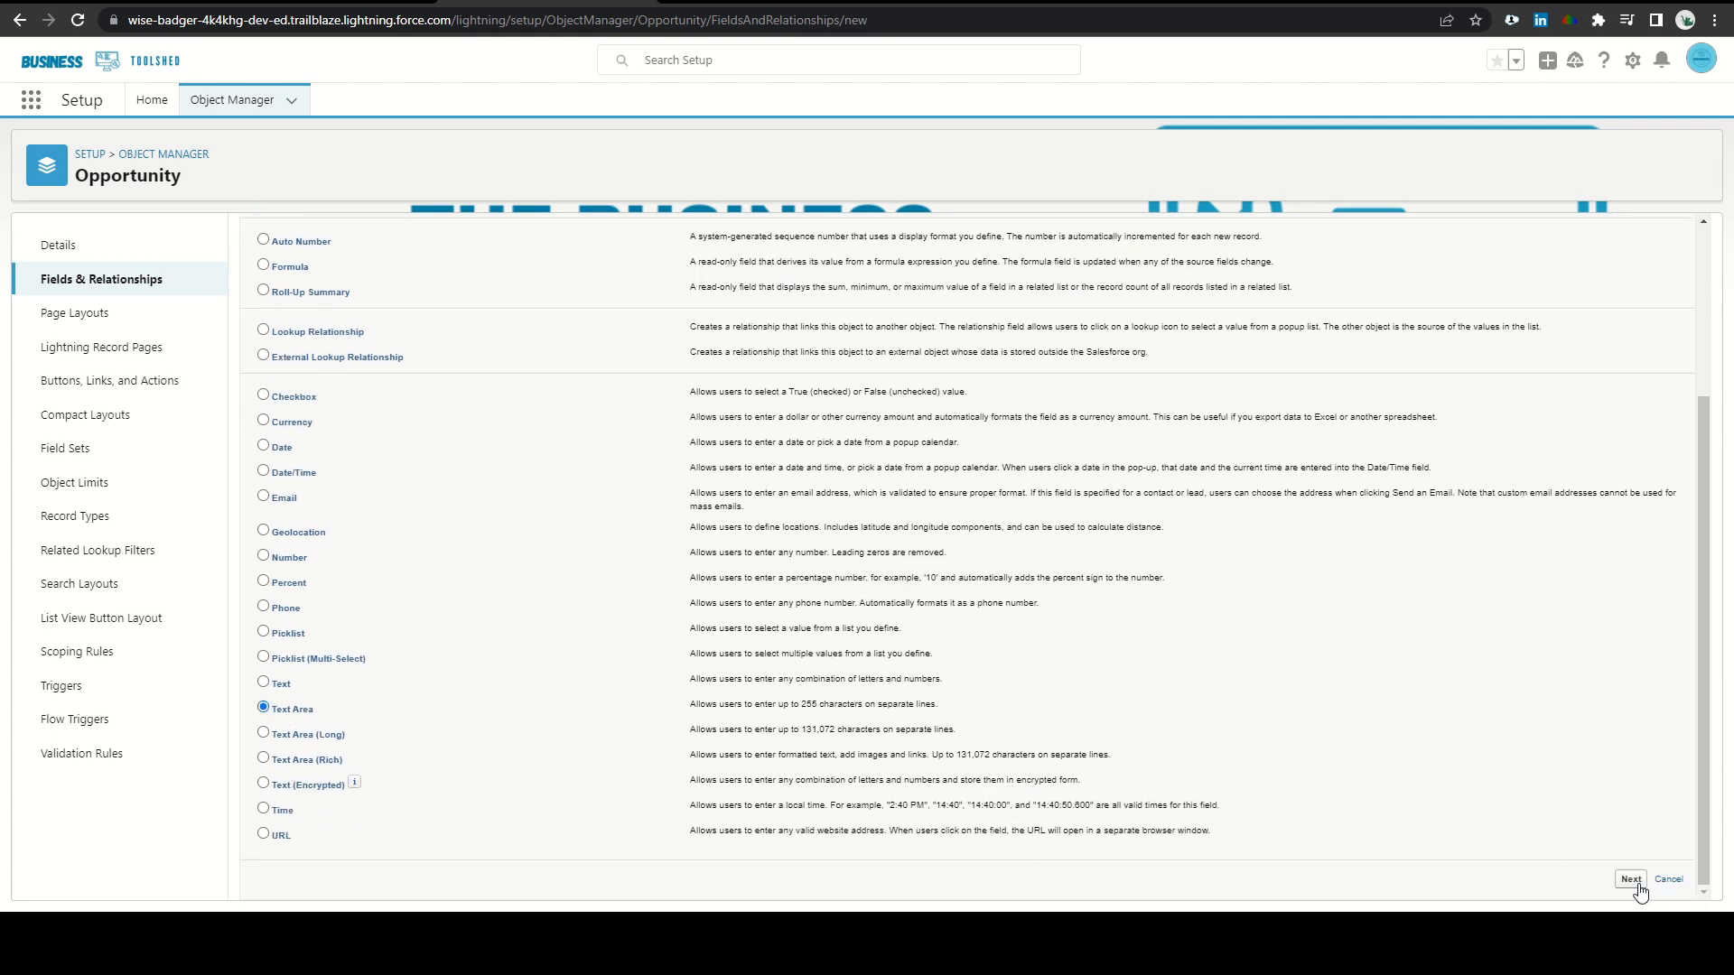
left_click(1627, 879)
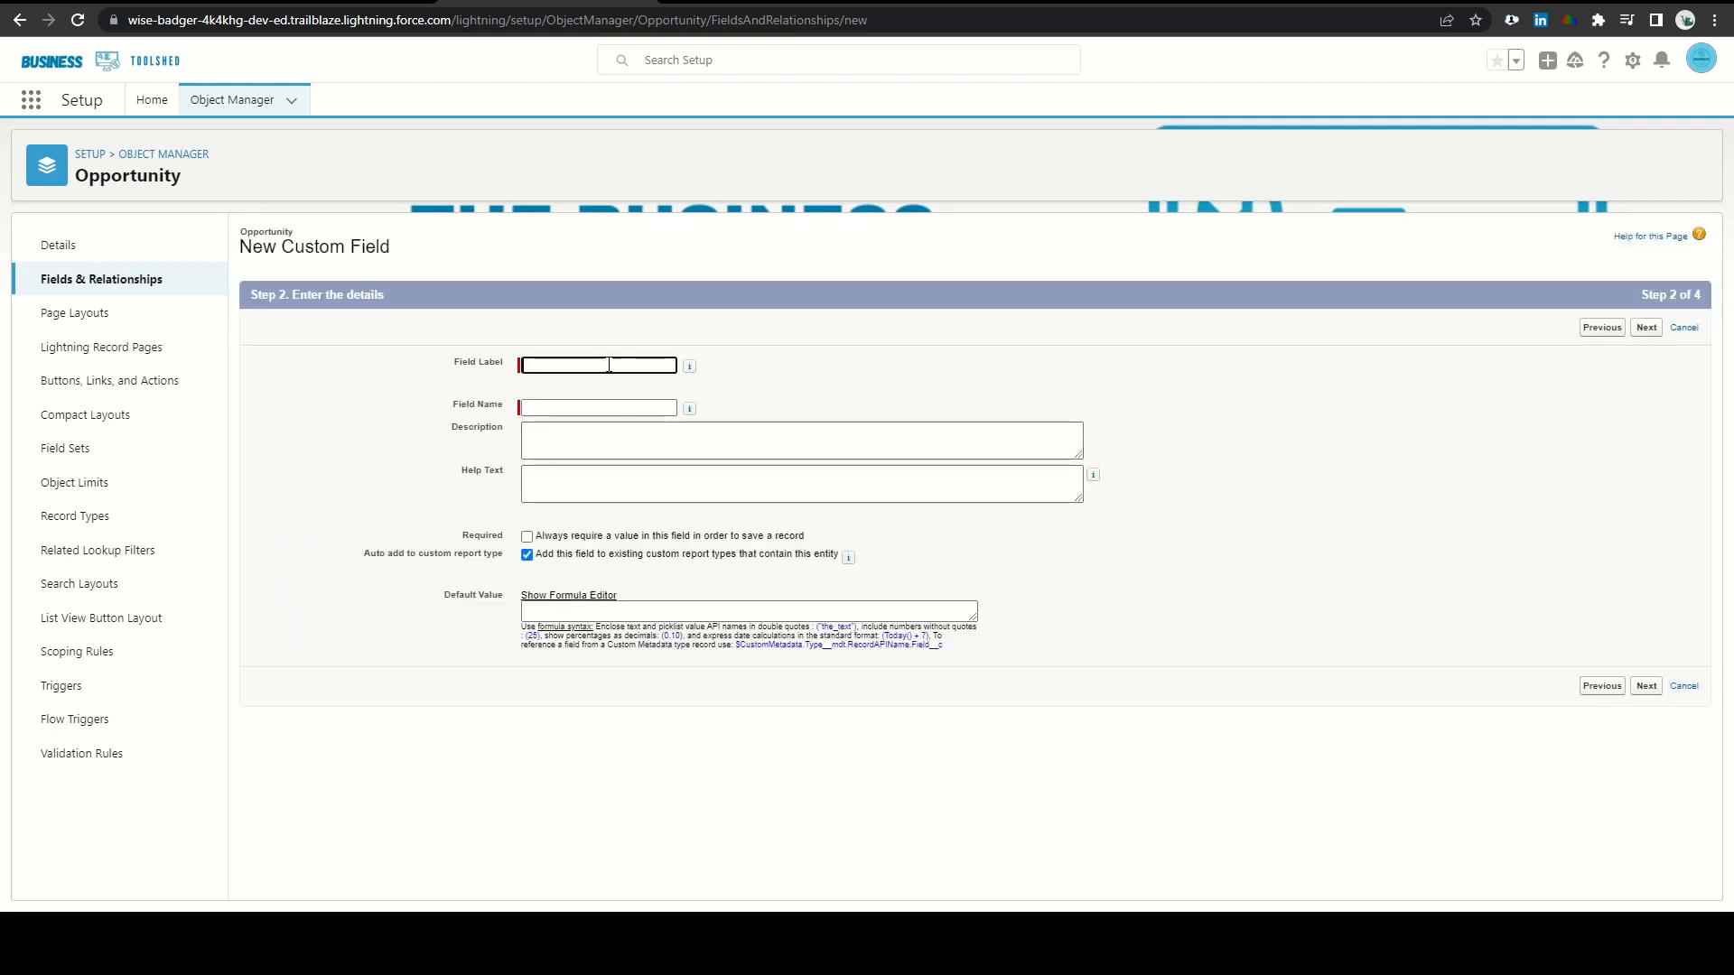
type("Transaction Description")
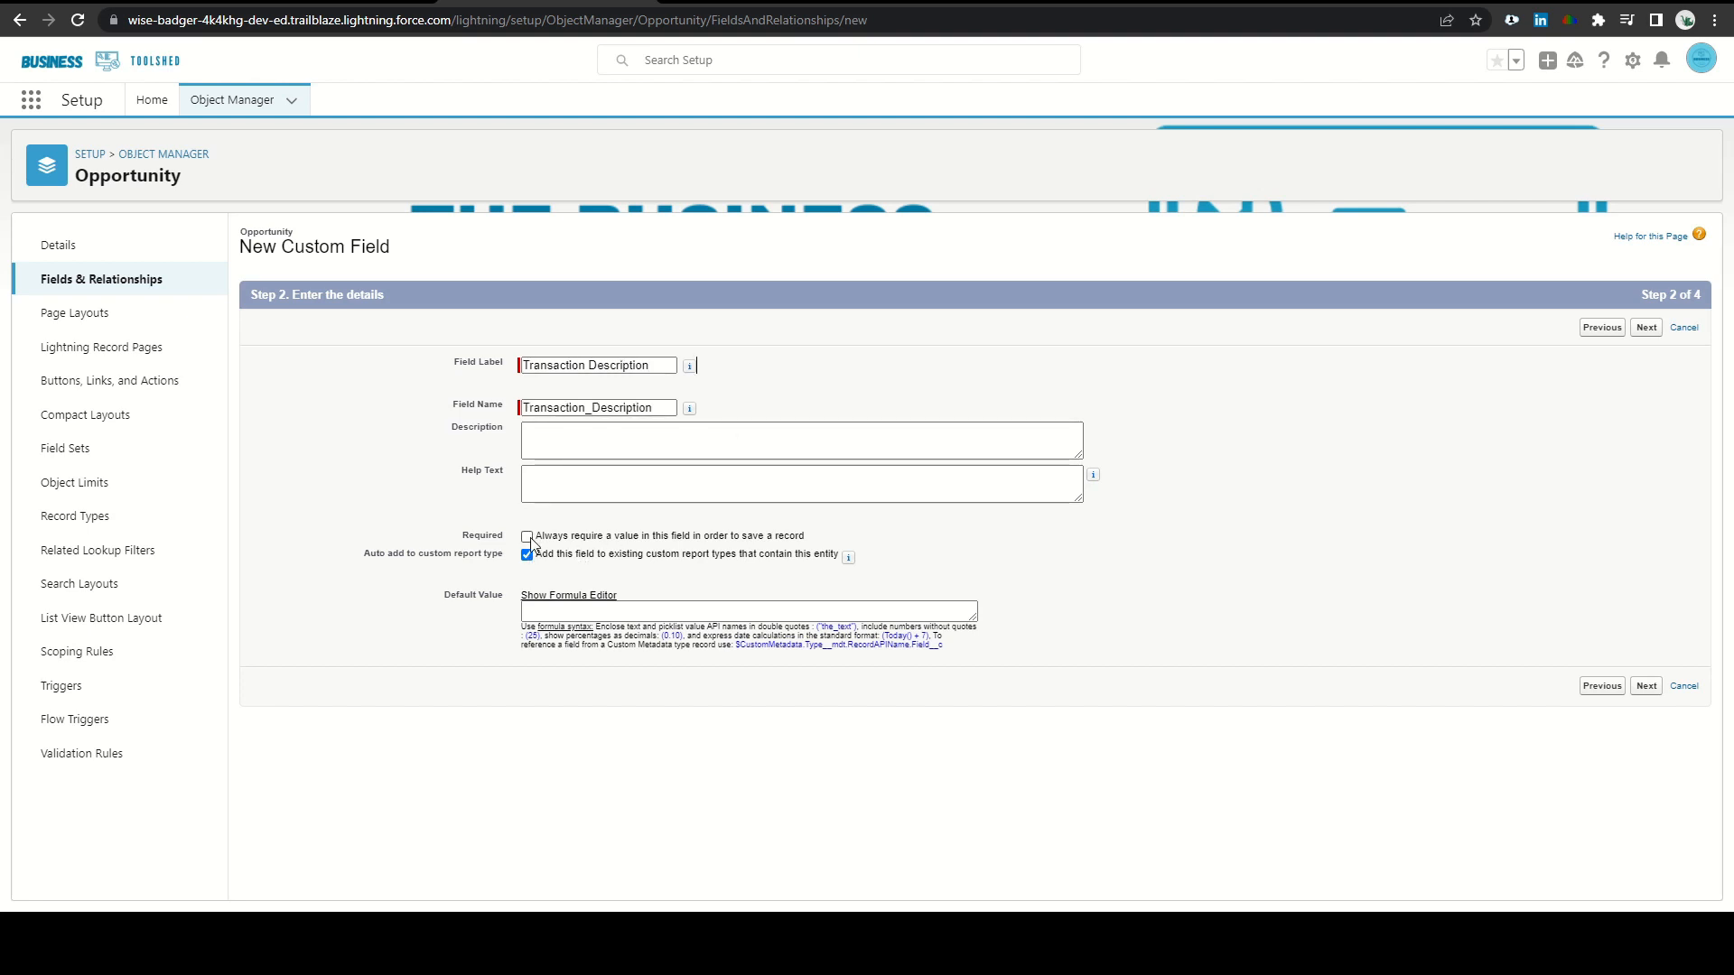
left_click(527, 537)
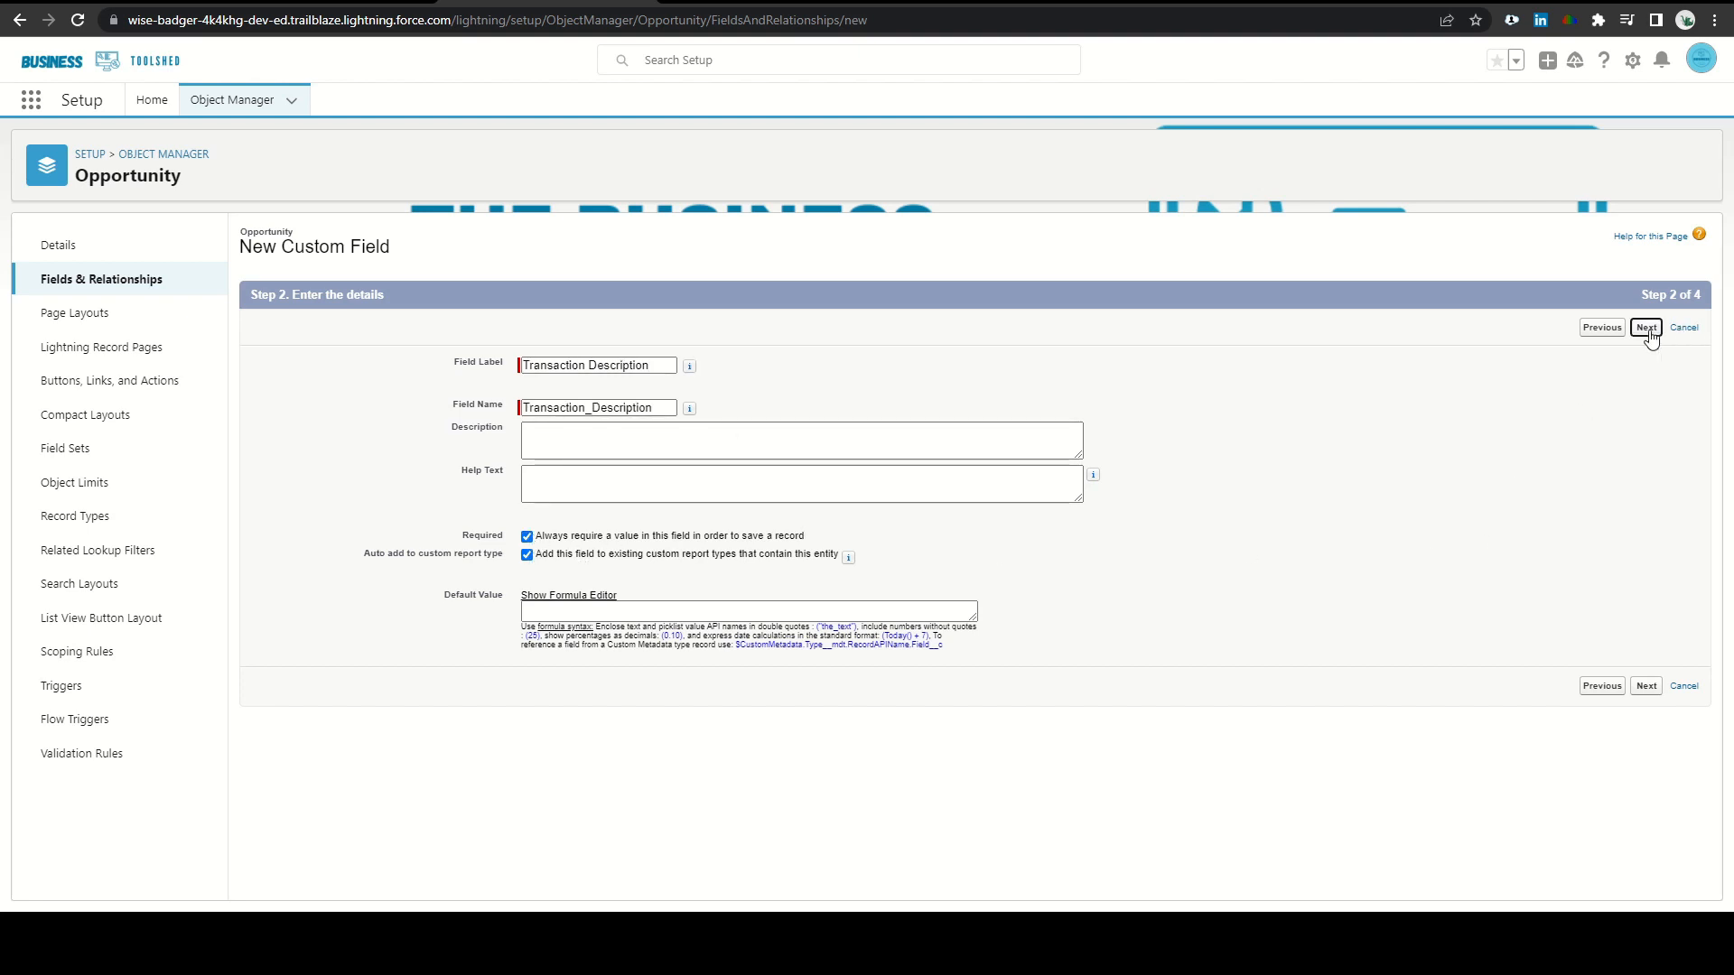
left_click(1646, 327)
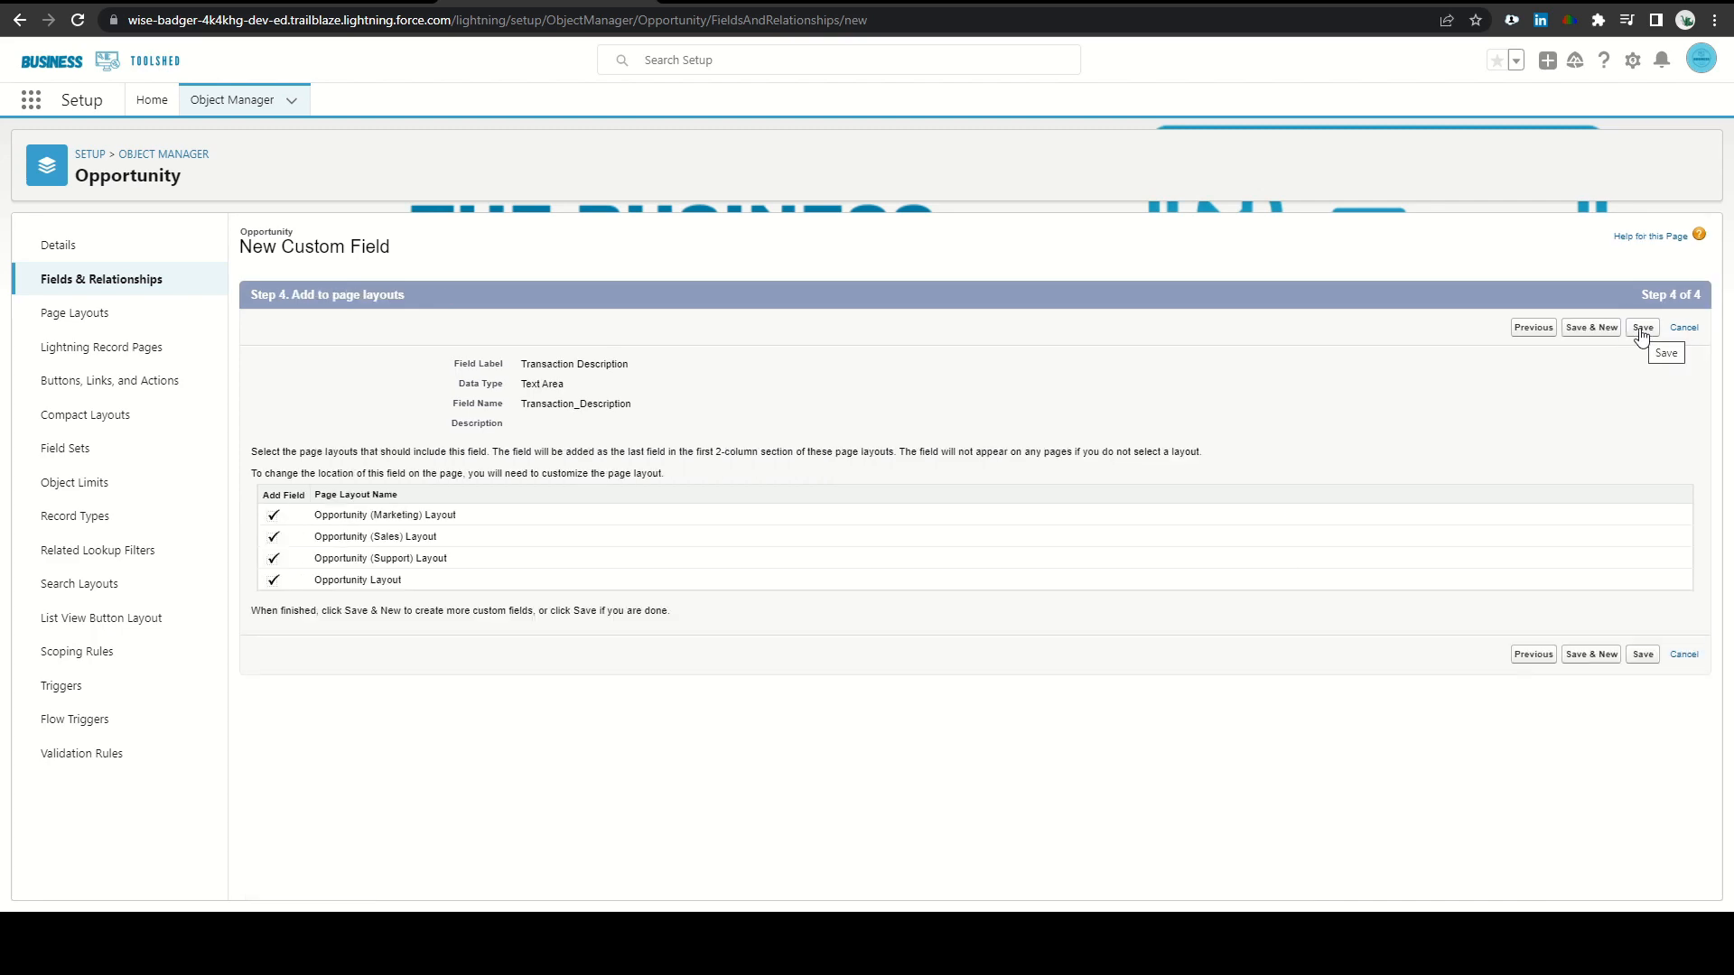
left_click(1642, 327)
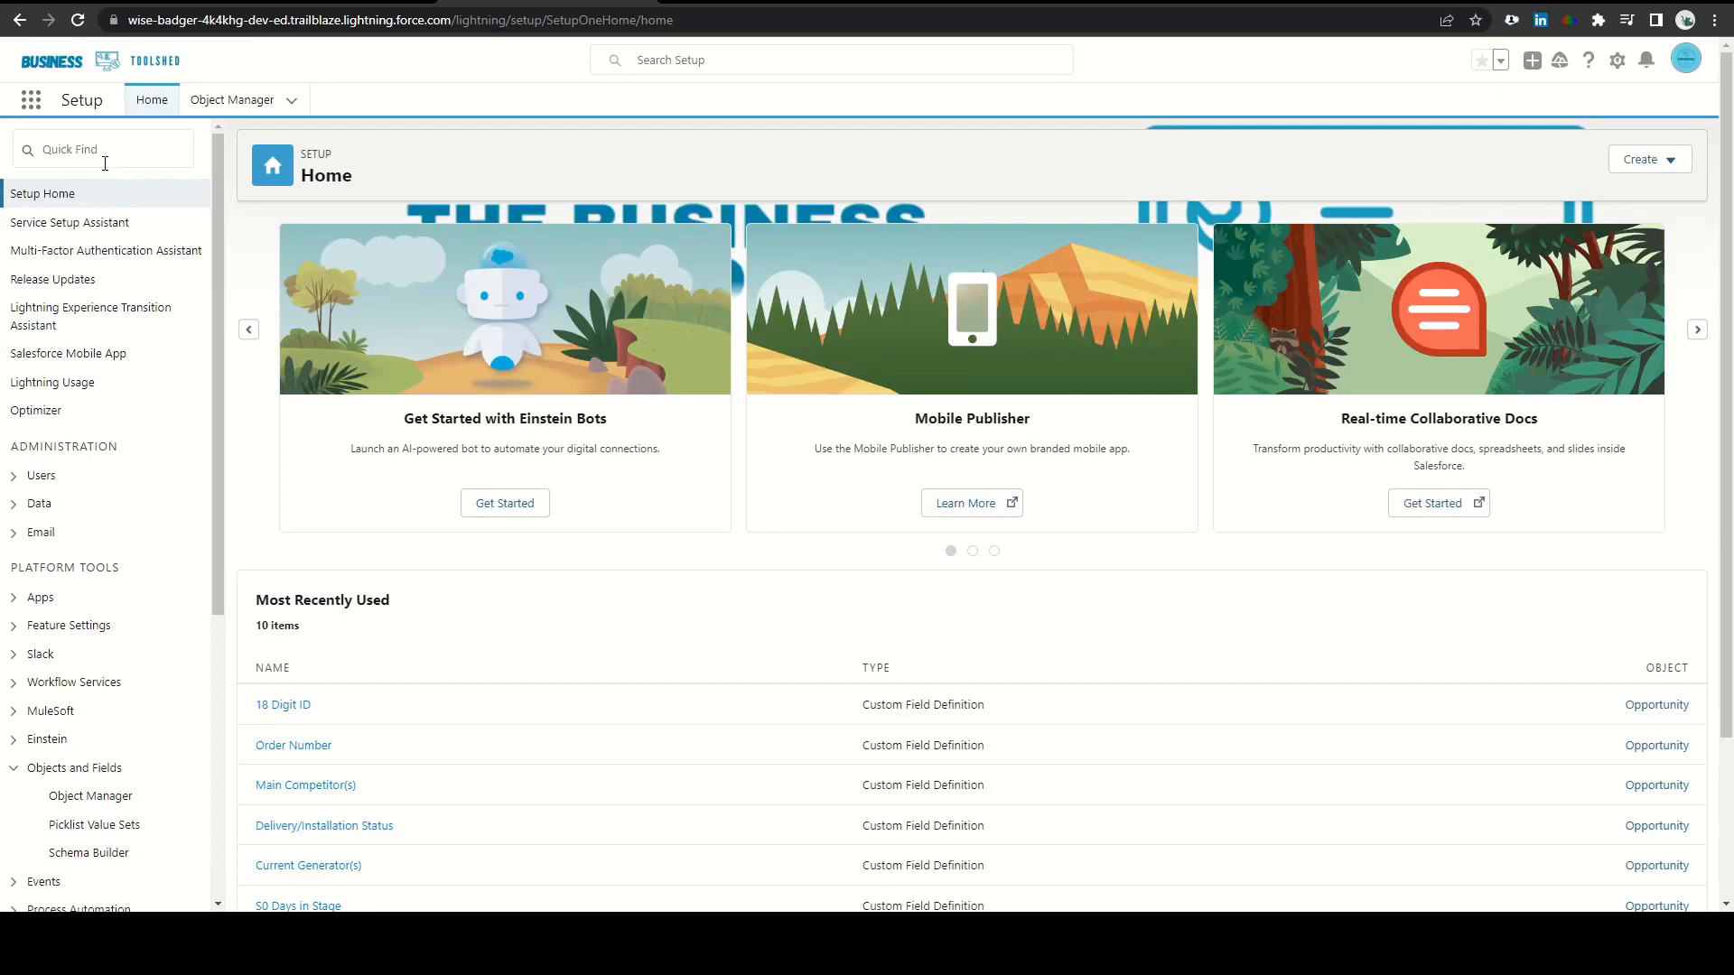
Find Flows via Quick Find 'flow' and start a New Flow
type("flow")
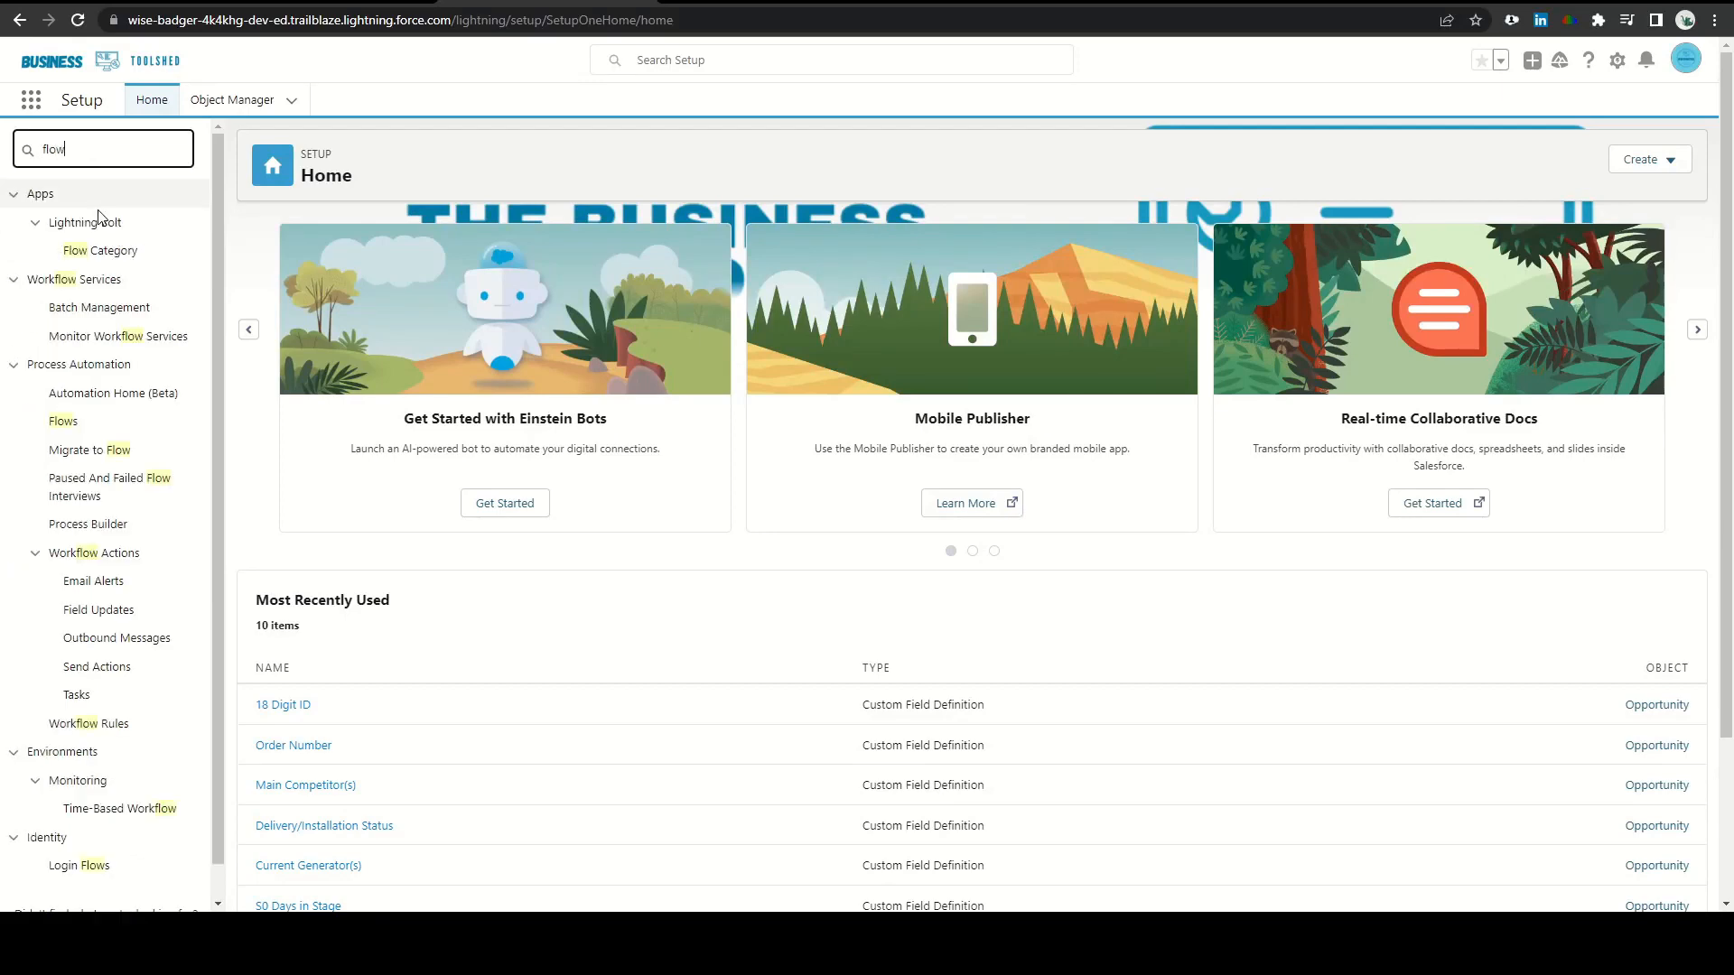
left_click(63, 421)
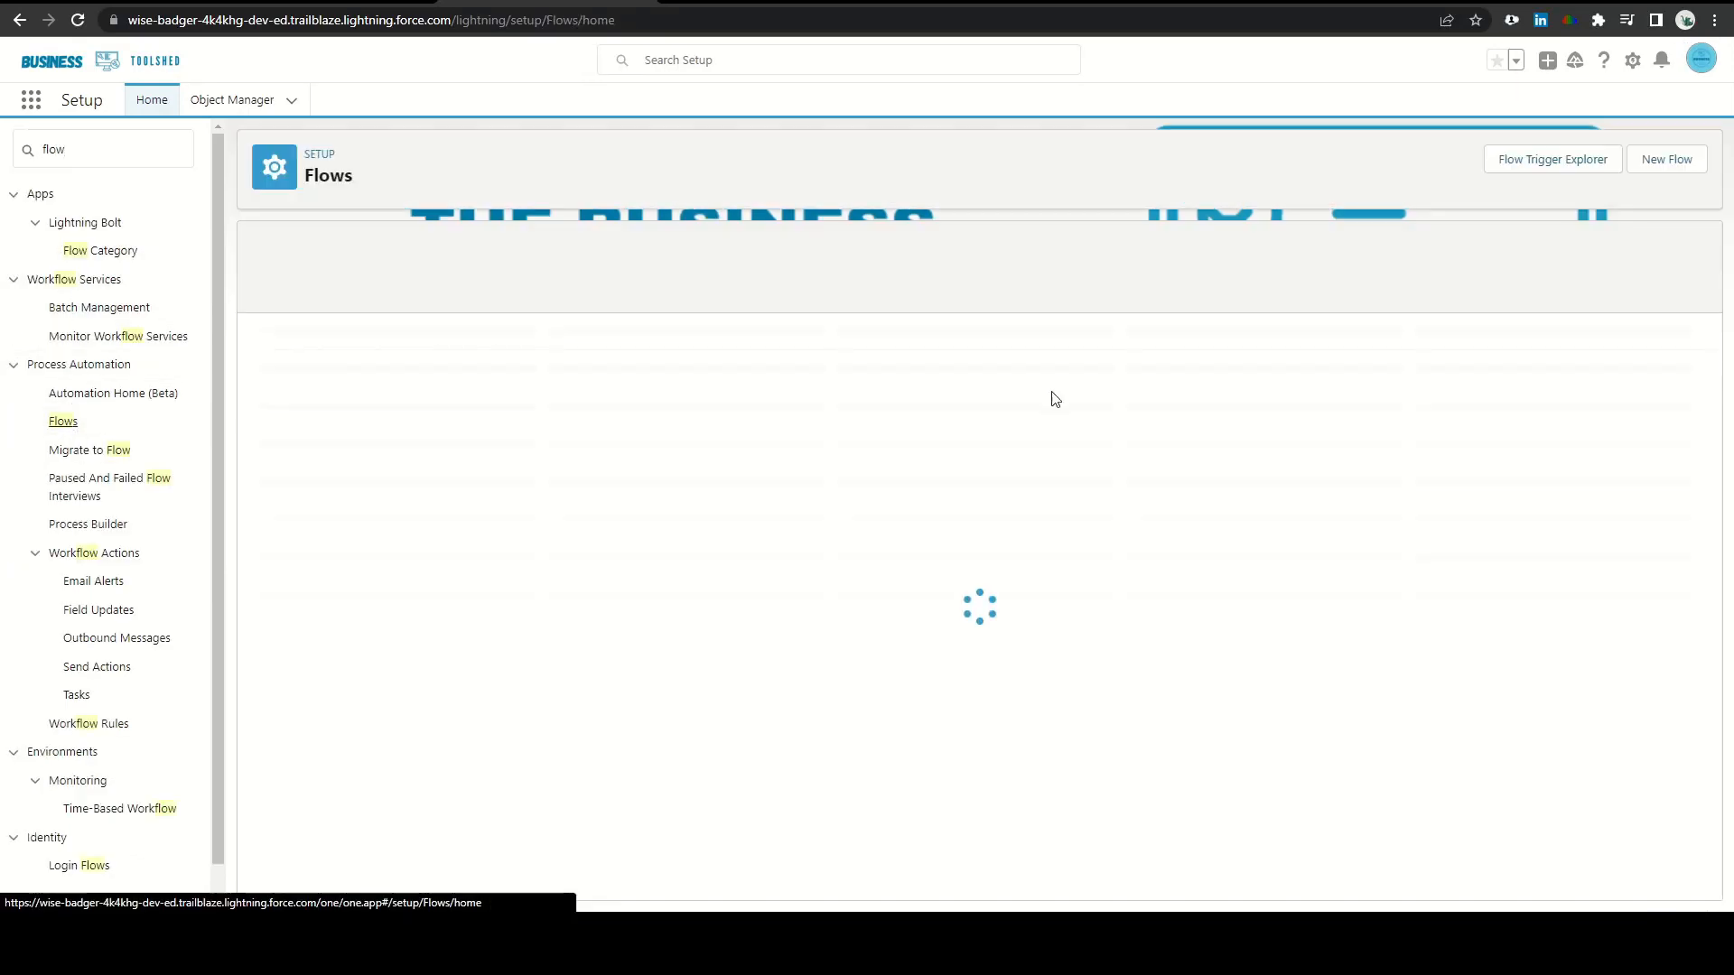
left_click(1666, 159)
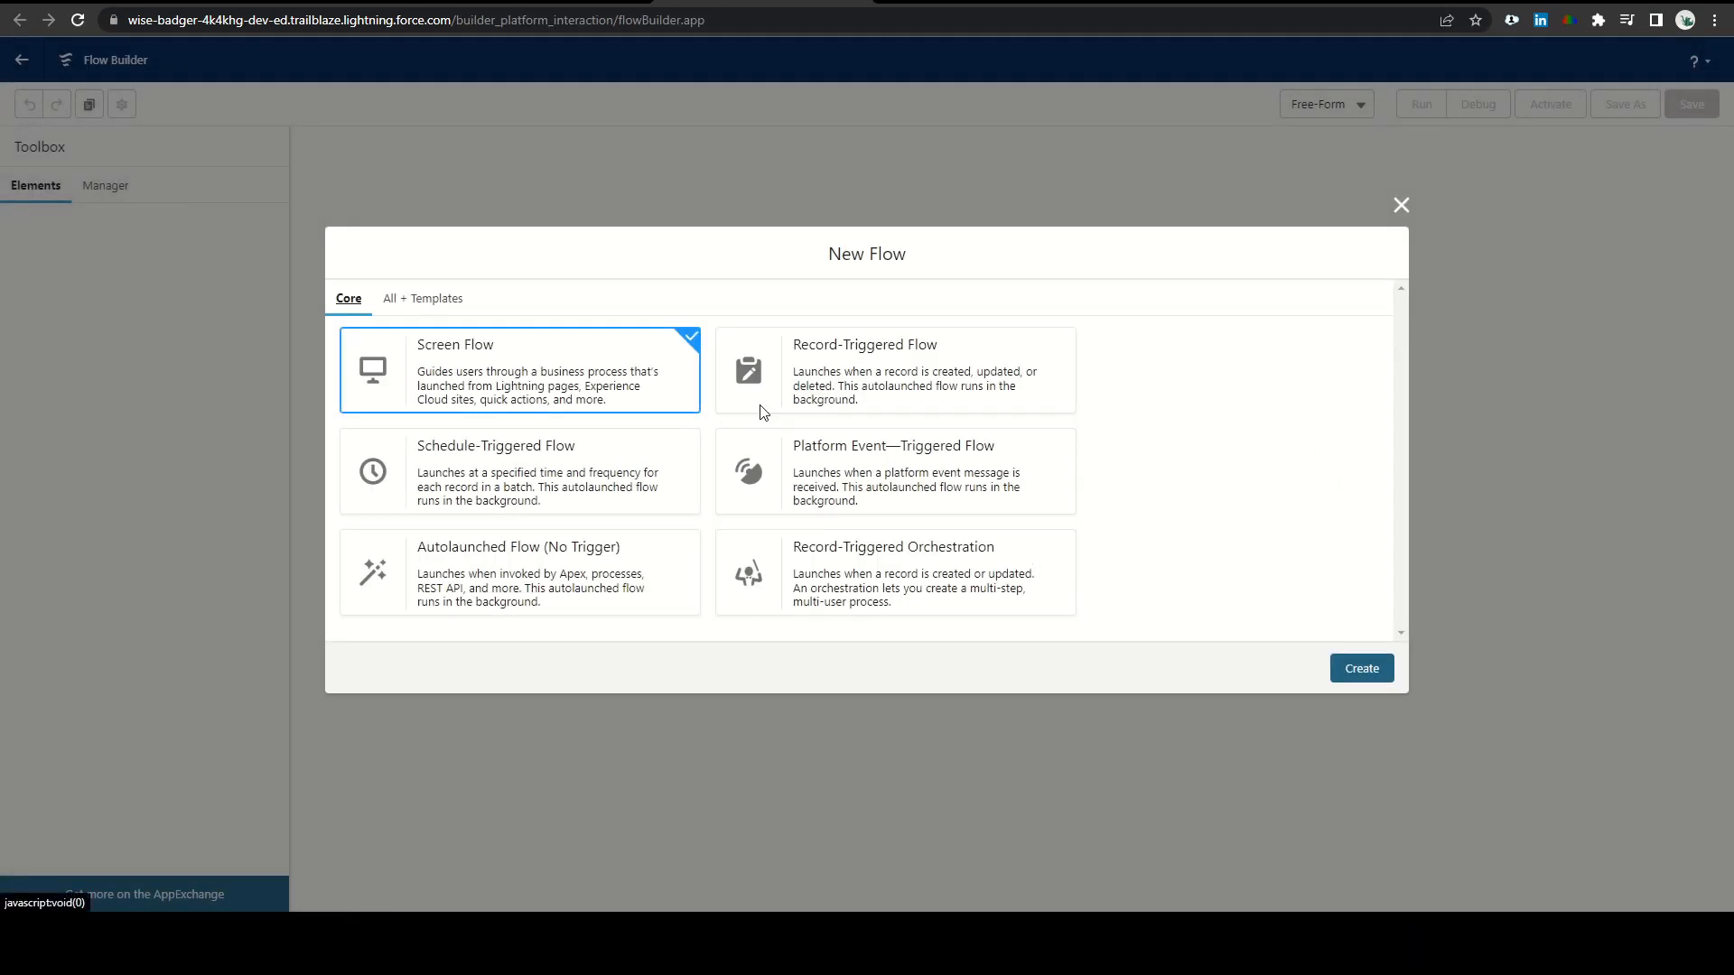
Create a Record-Triggered Flow with Opportunity as the triggering object
left_click(894, 370)
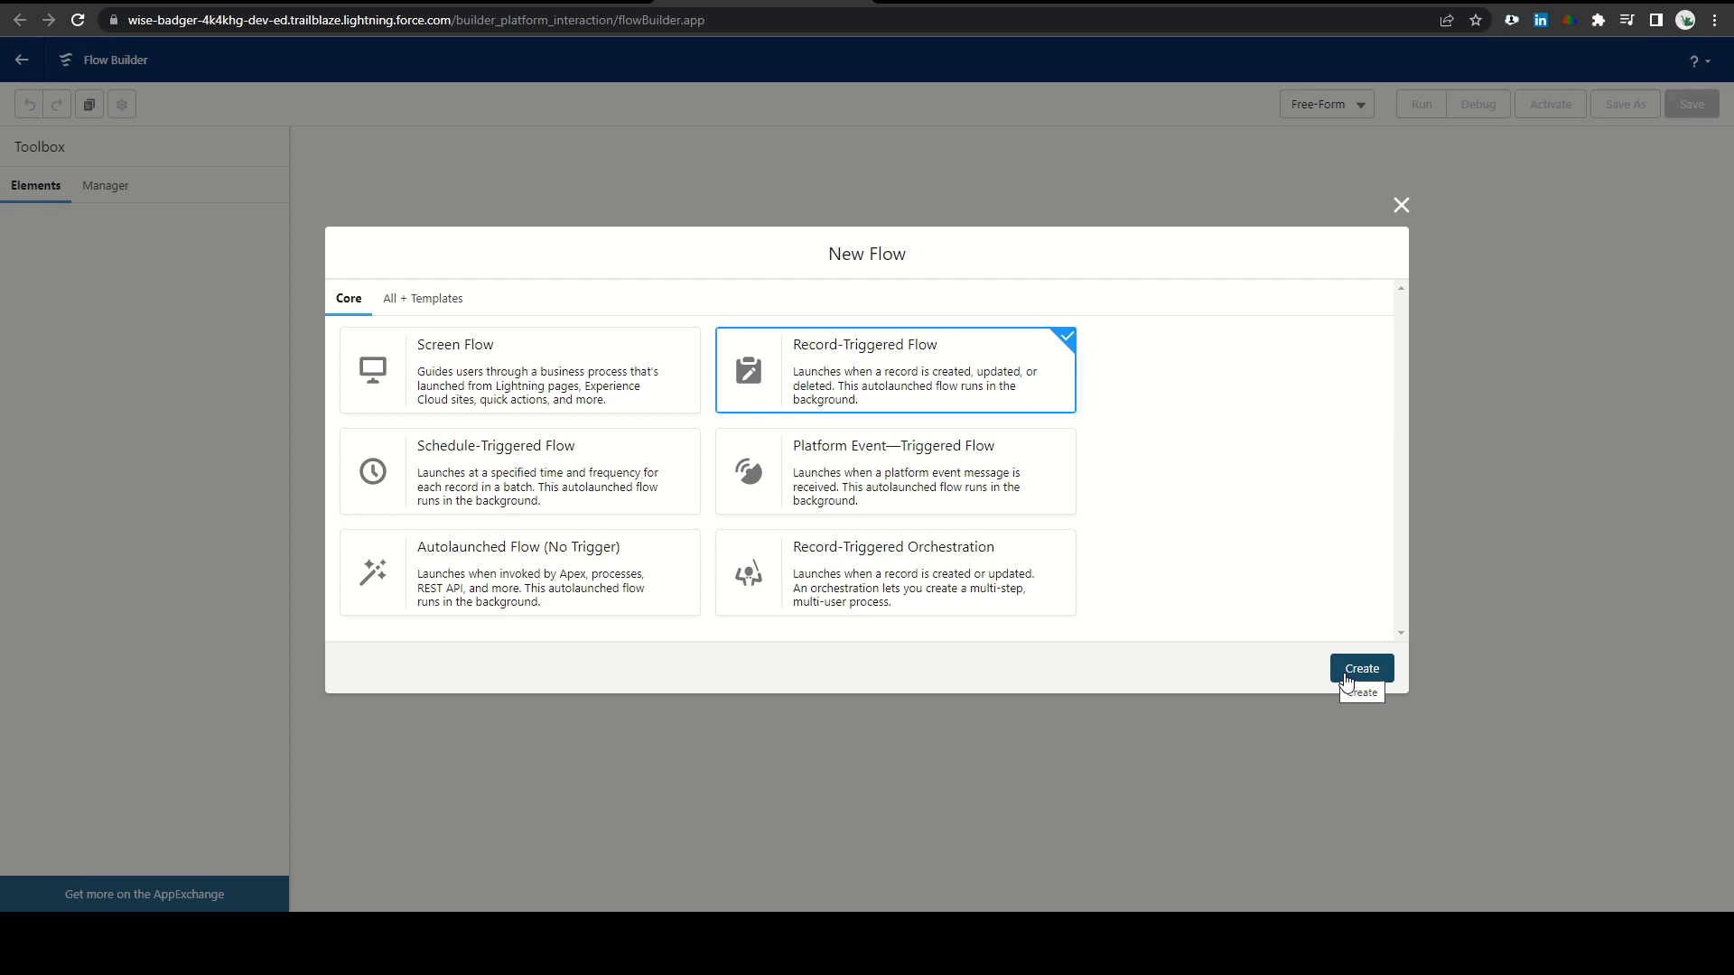
left_click(1360, 668)
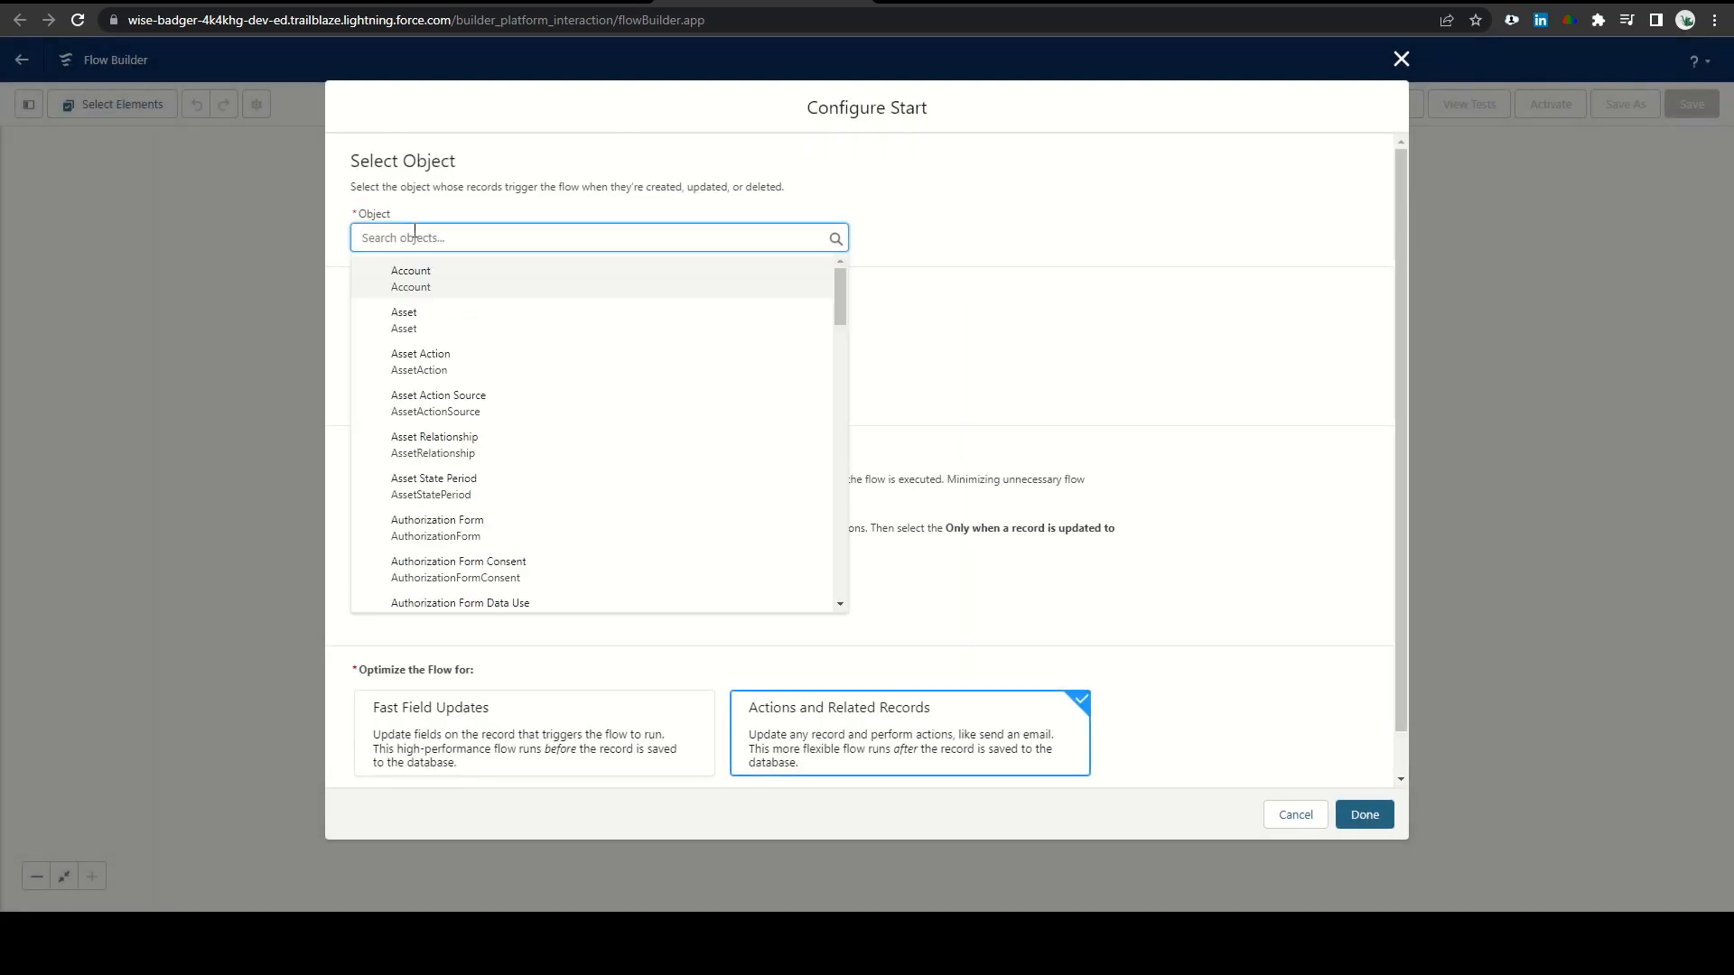
type("oppo")
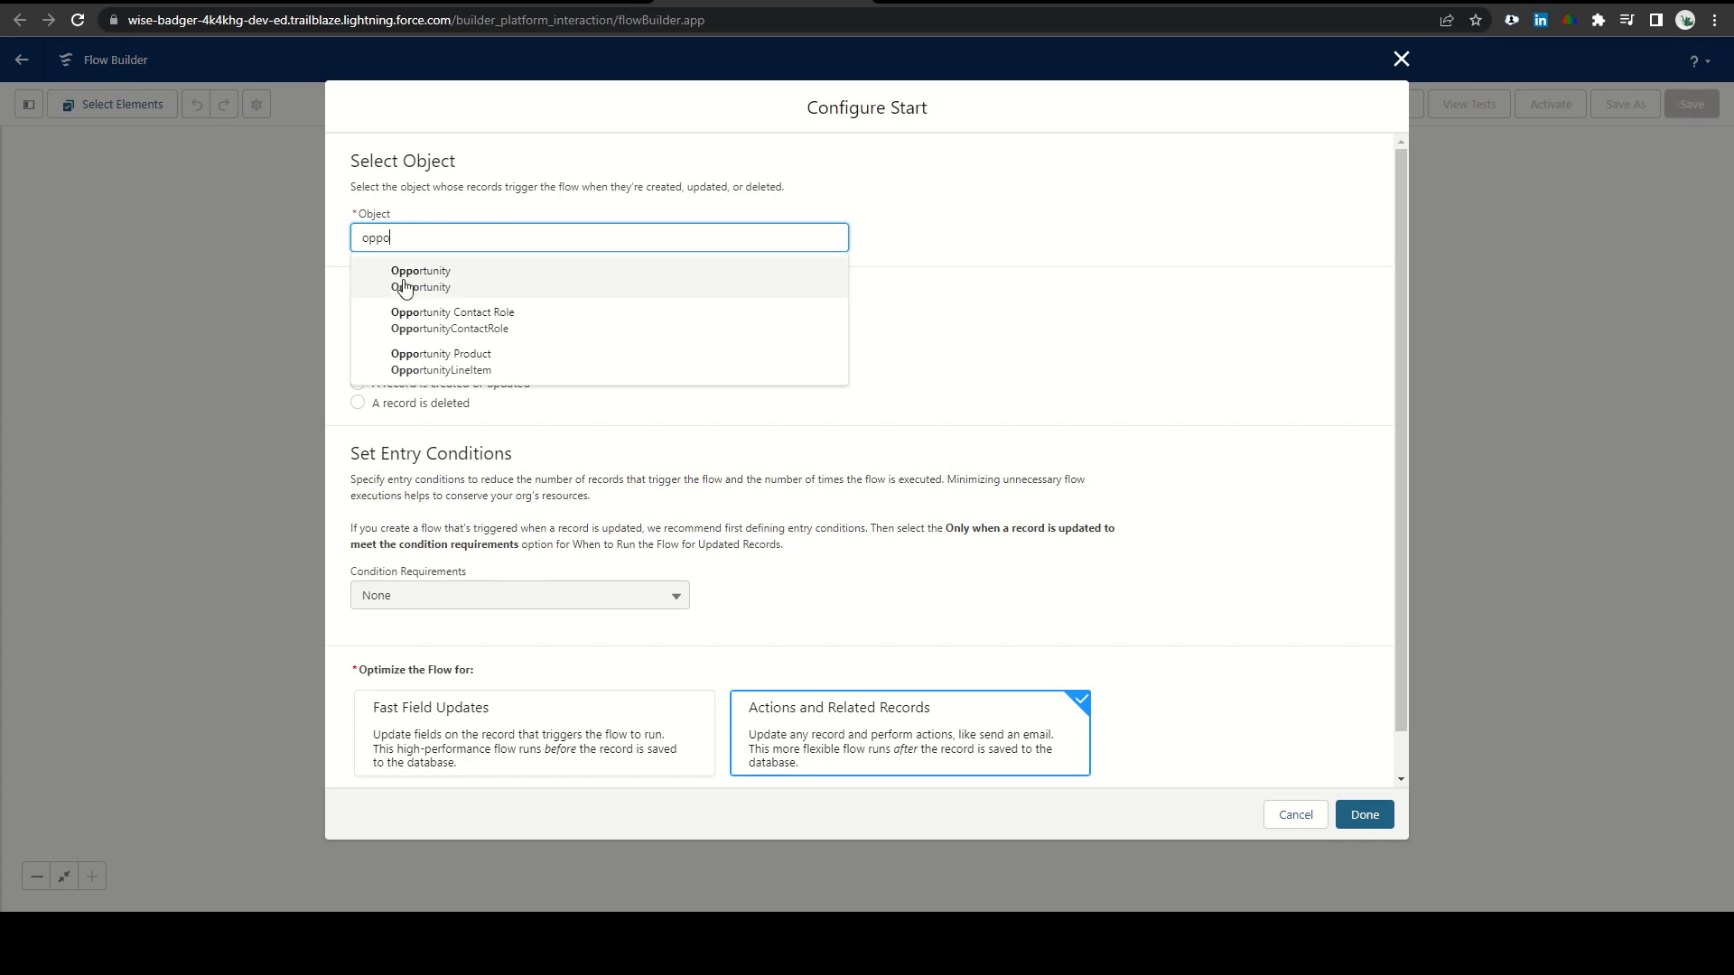
left_click(421, 274)
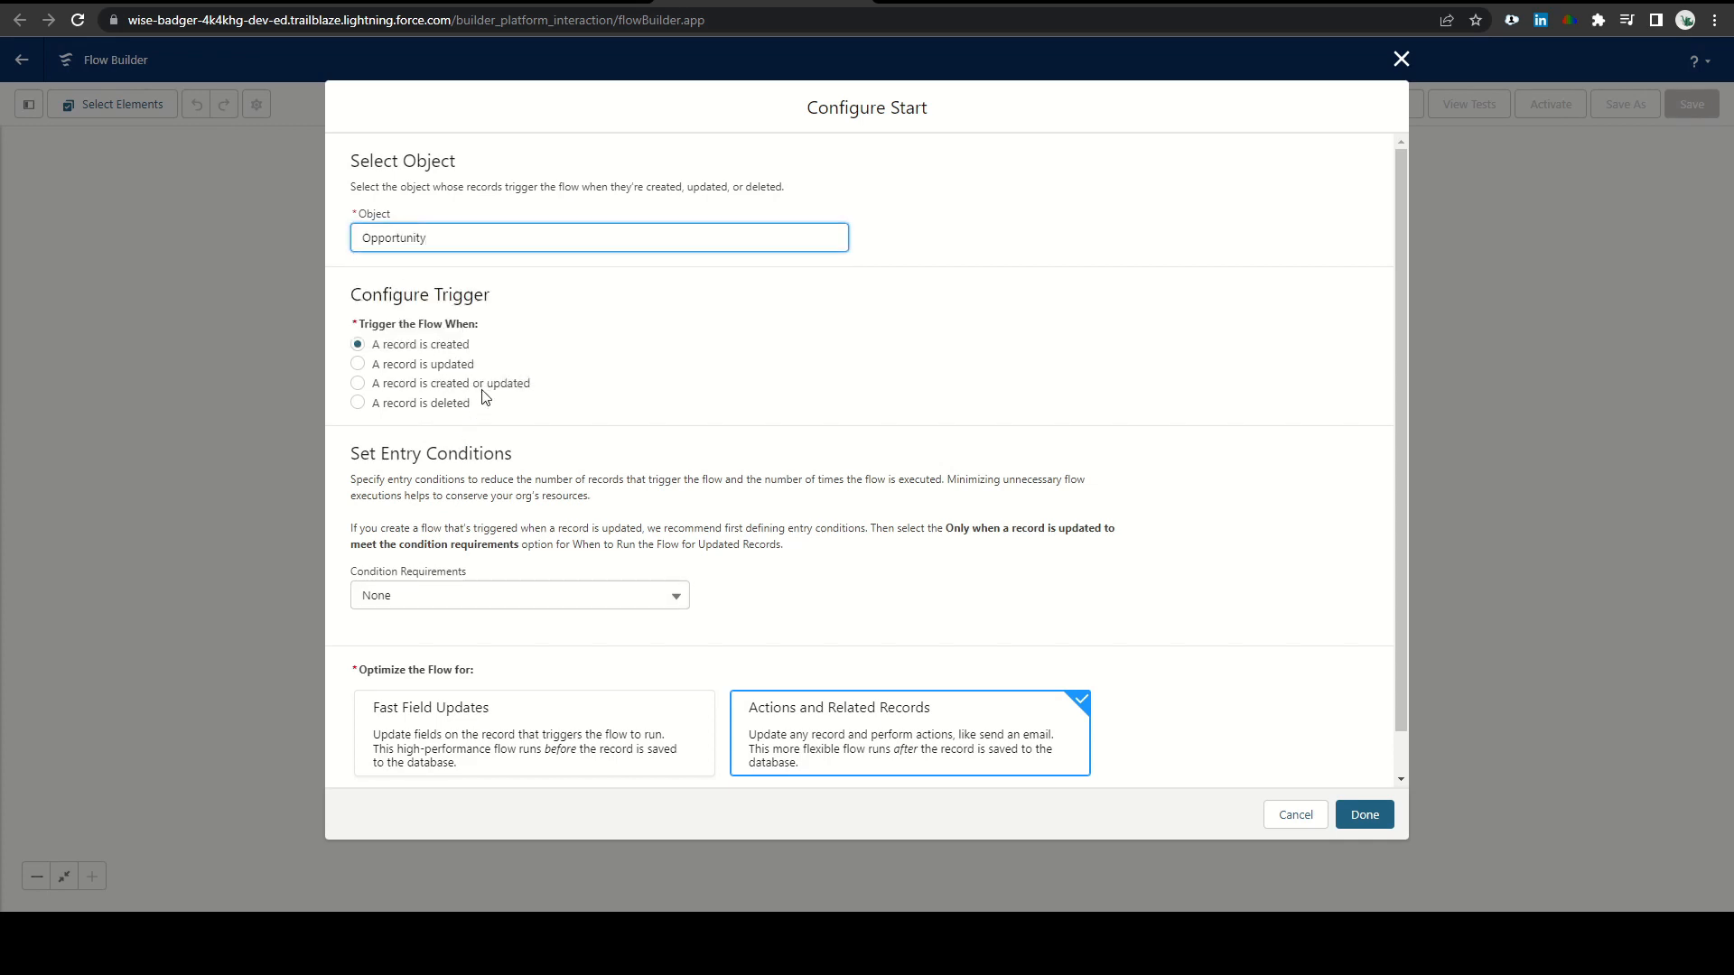
Trigger on record created or updated with Any Condition Is Met (OR) requirements
left_click(358, 383)
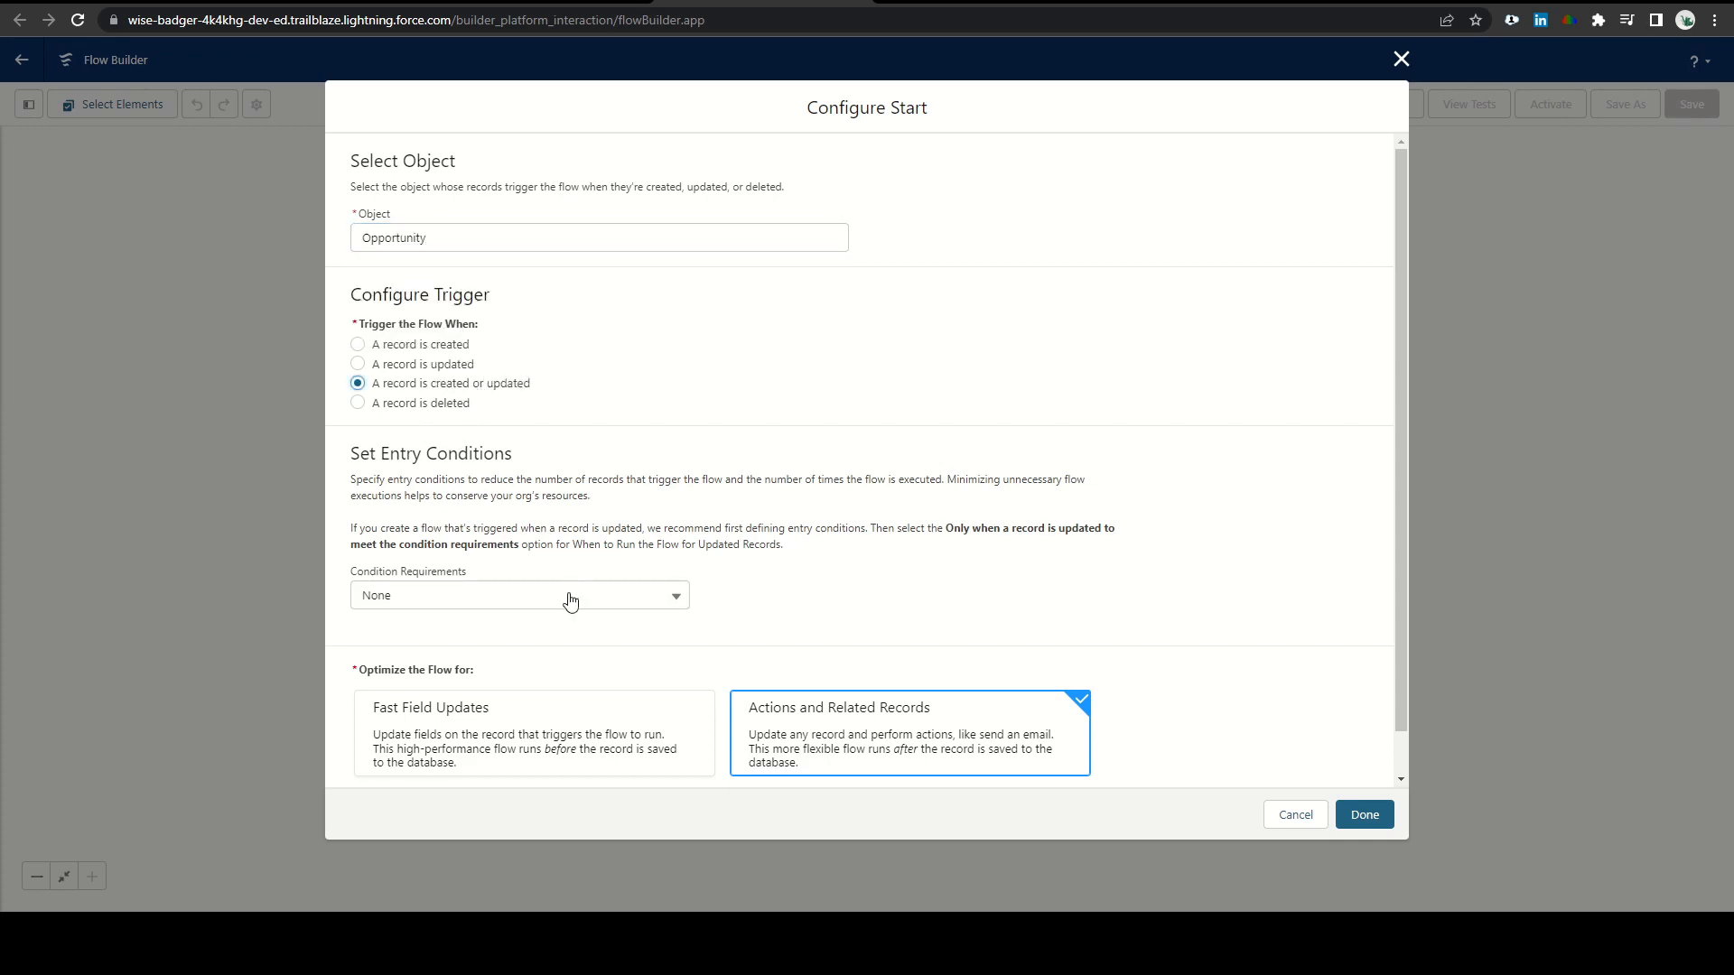
left_click(519, 594)
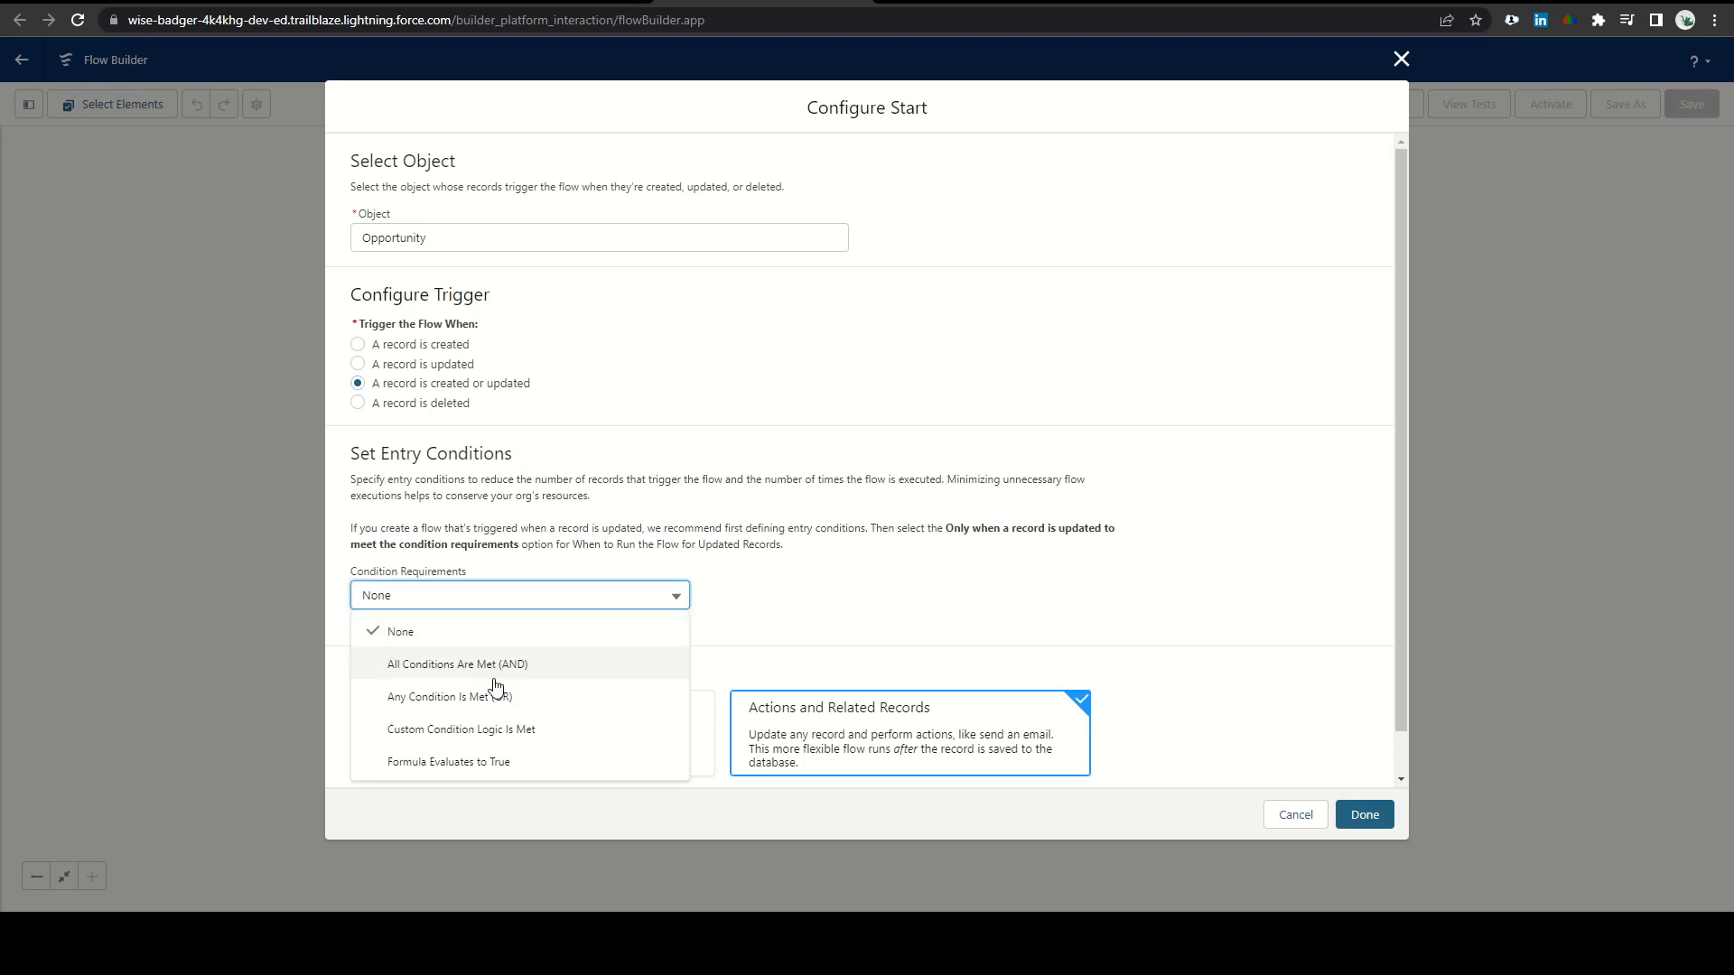
left_click(450, 696)
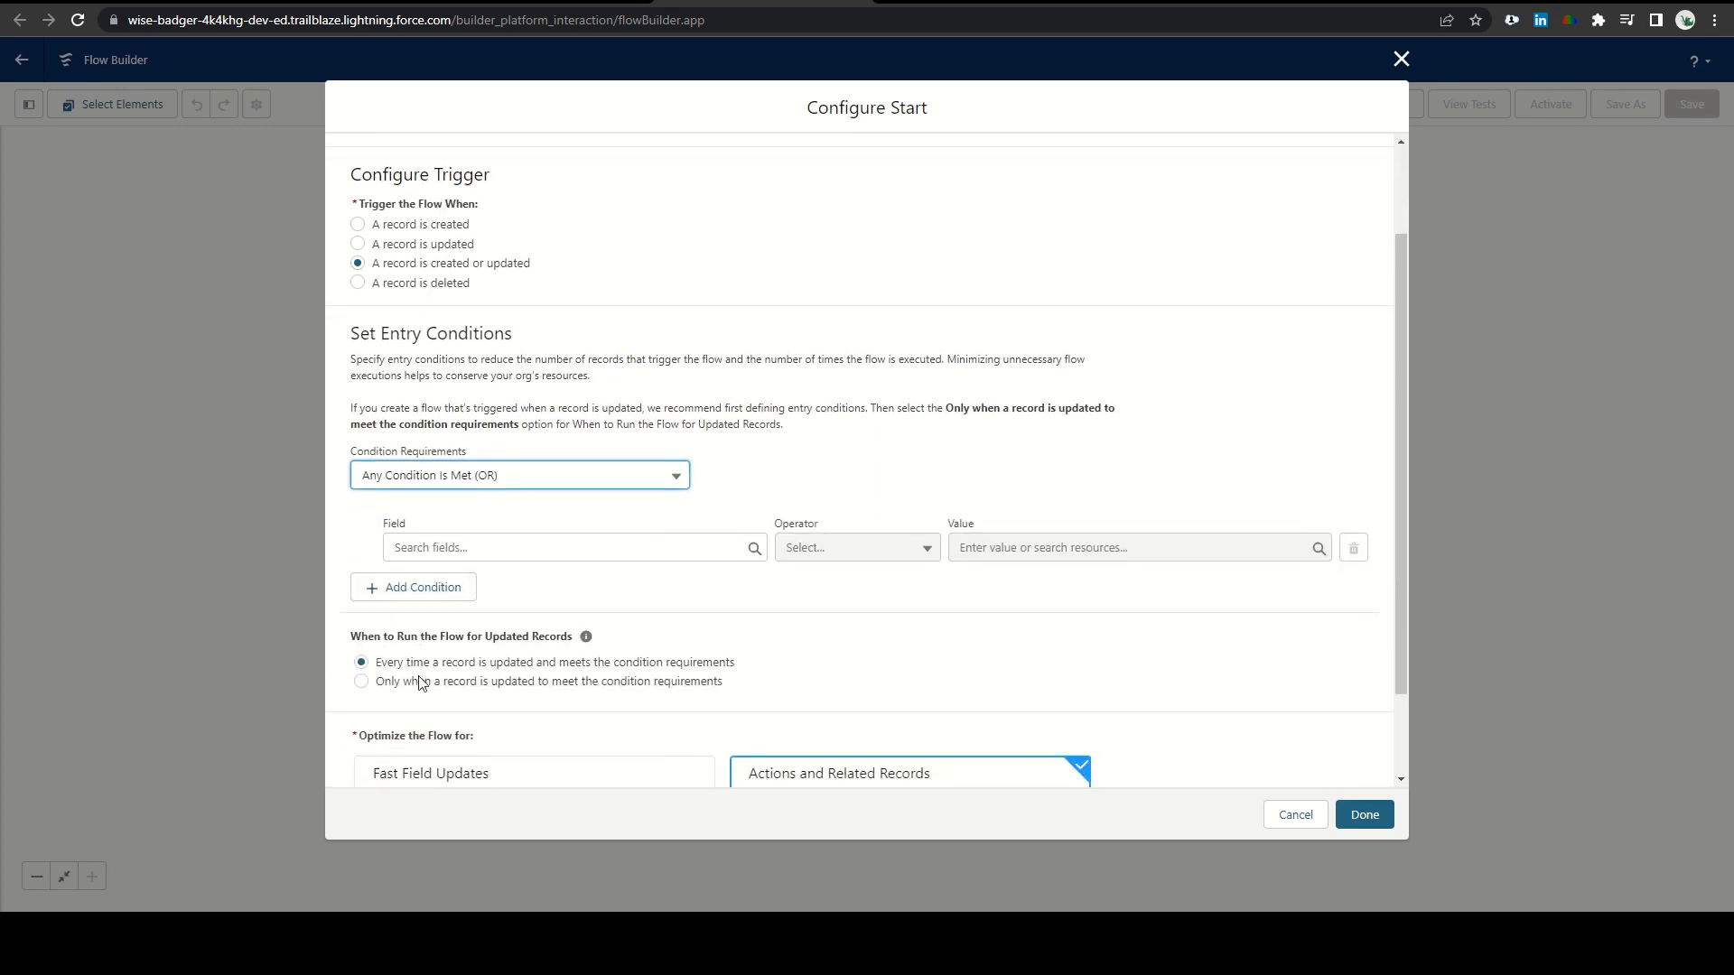
scroll("down", 3)
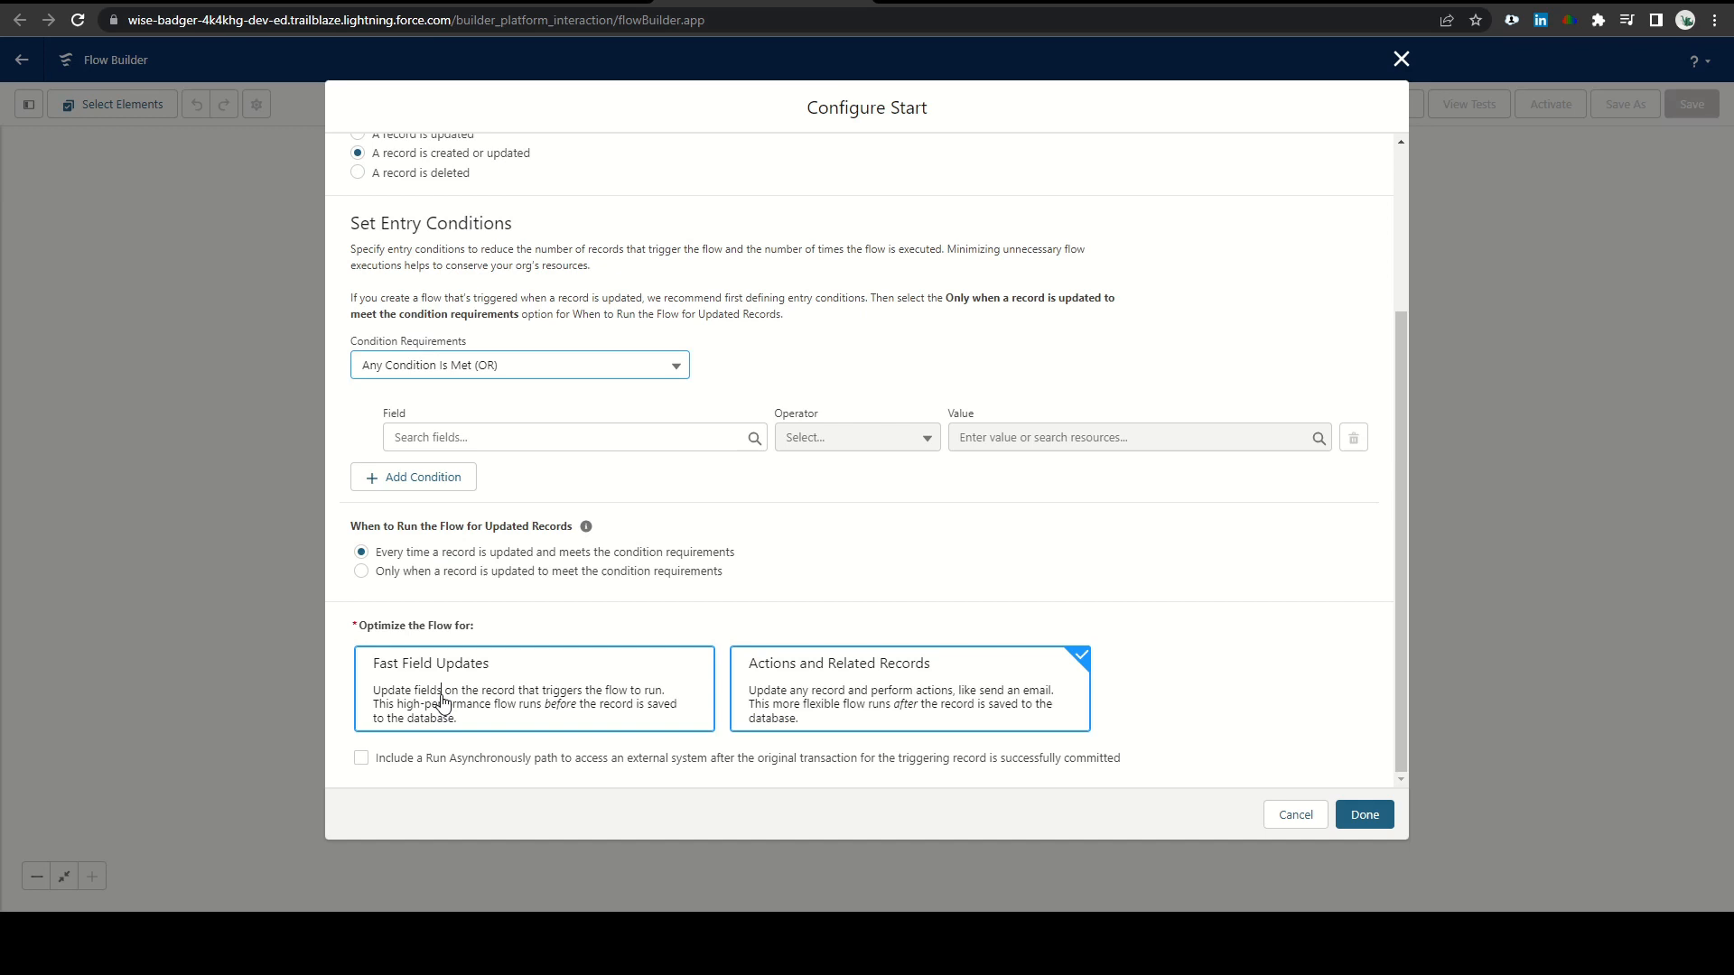
Add Is Changed = True conditions for AccountId, Transaction_Description__c and CloseDate
left_click(569, 438)
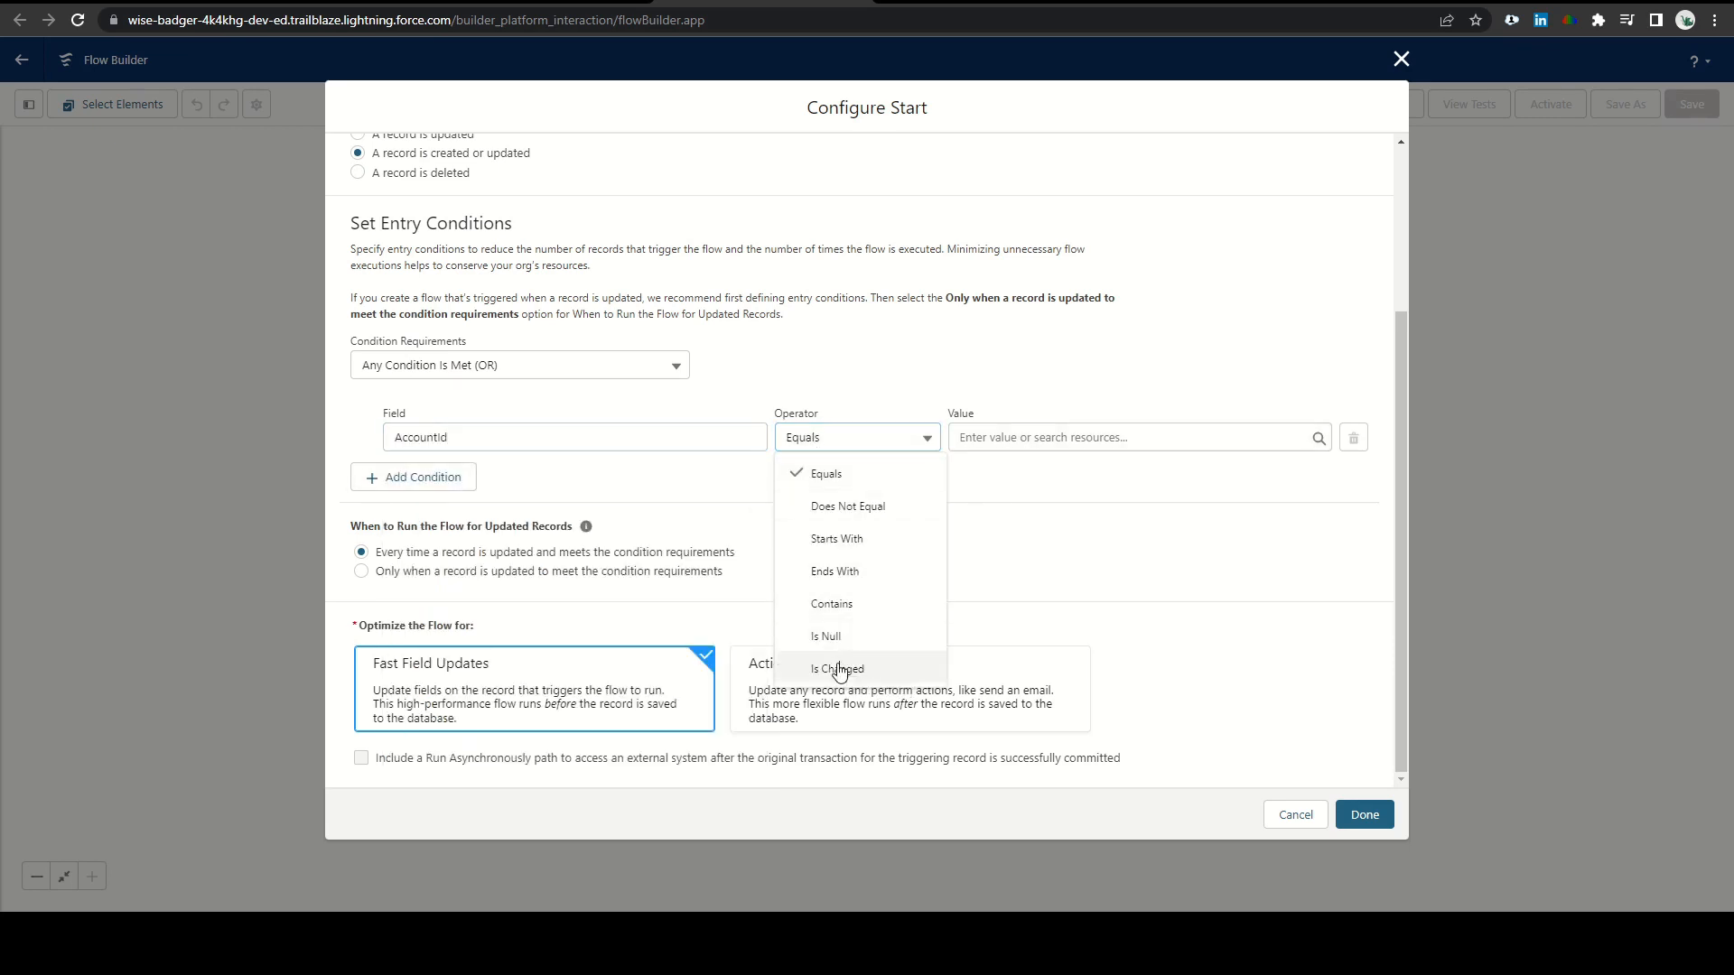
left_click(836, 668)
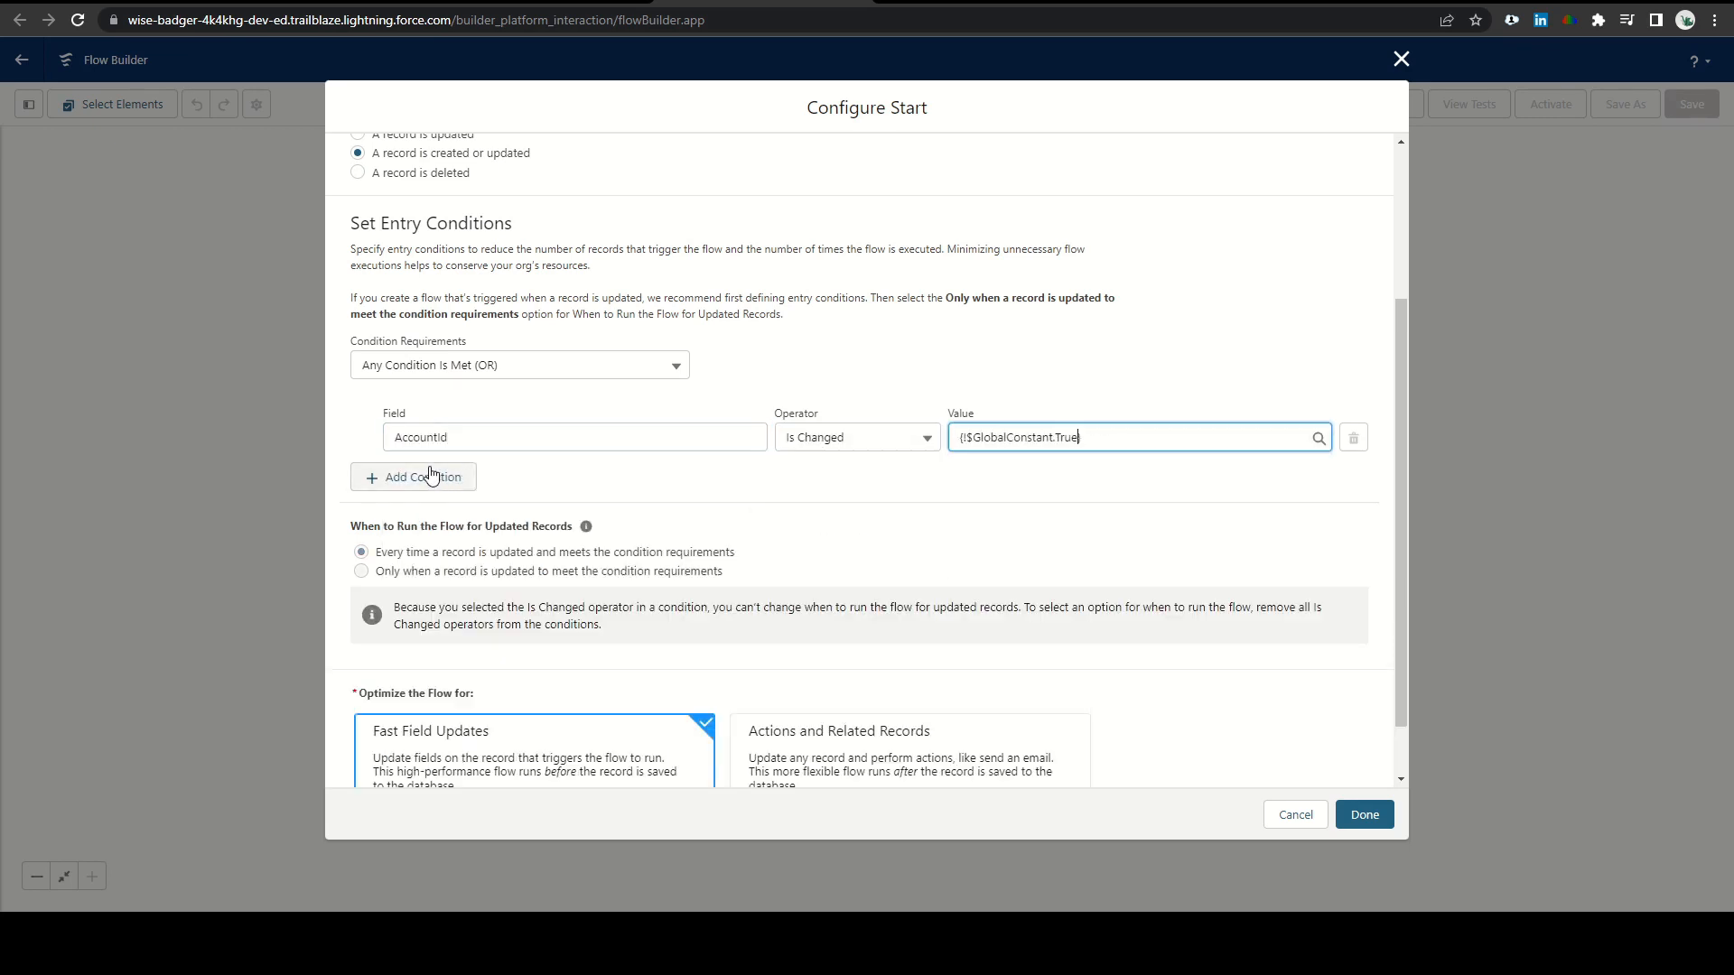
left_click(414, 477)
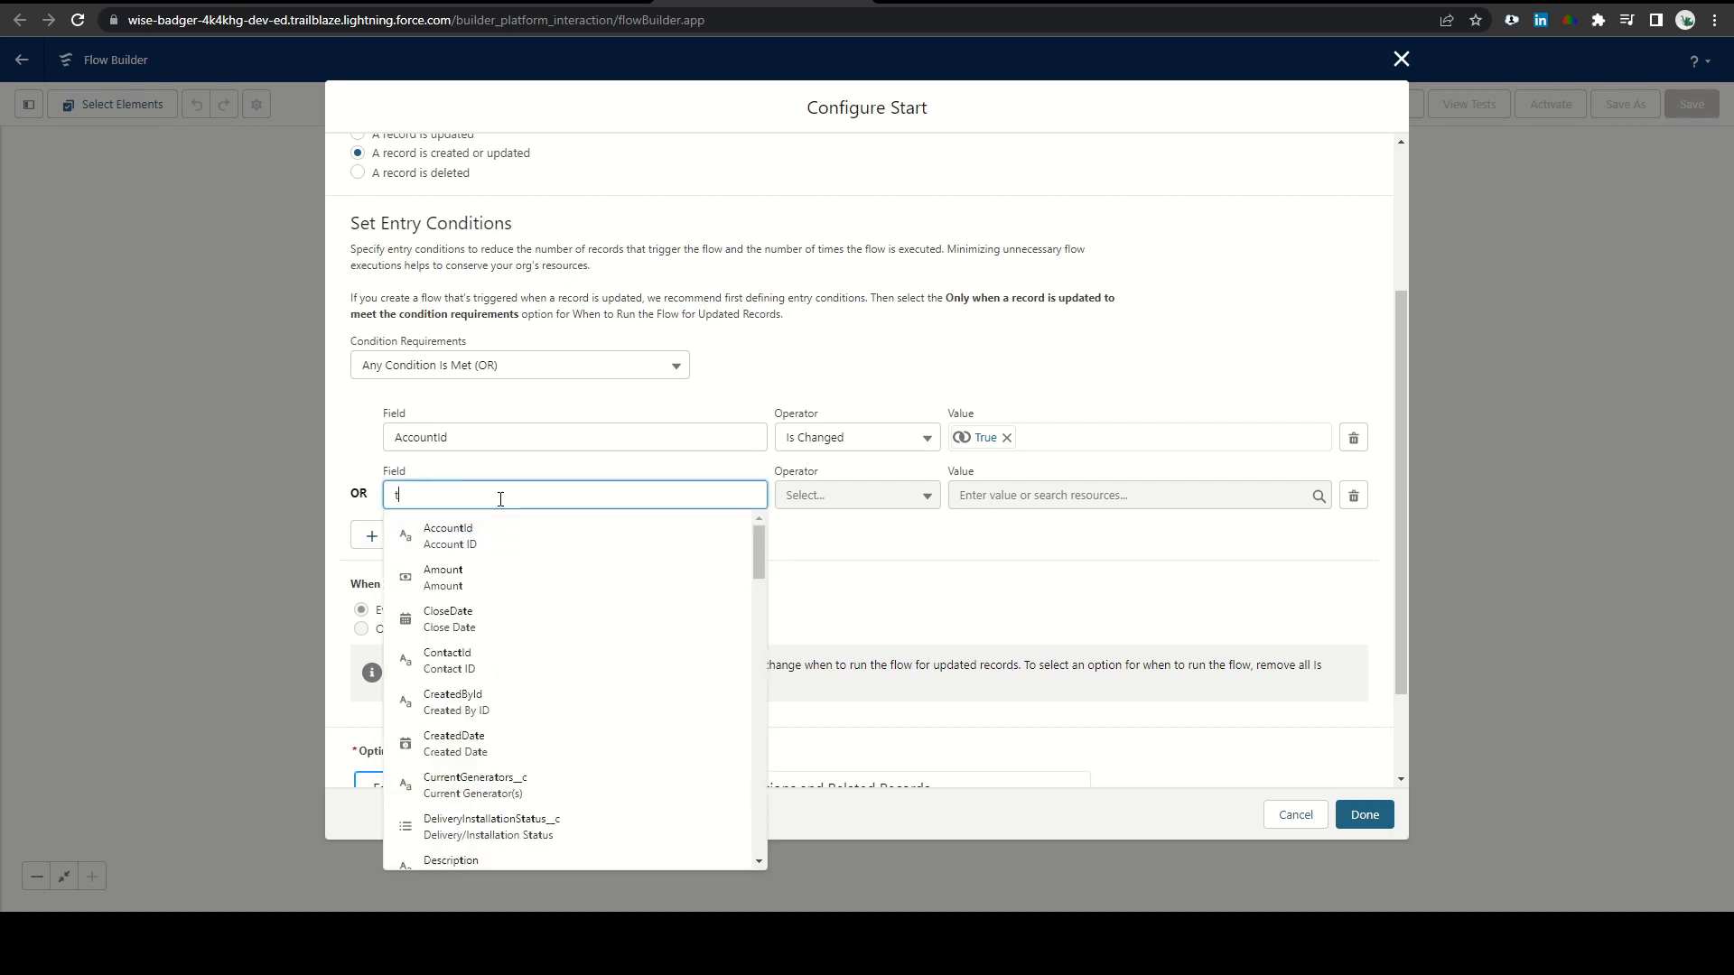
left_click(851, 495)
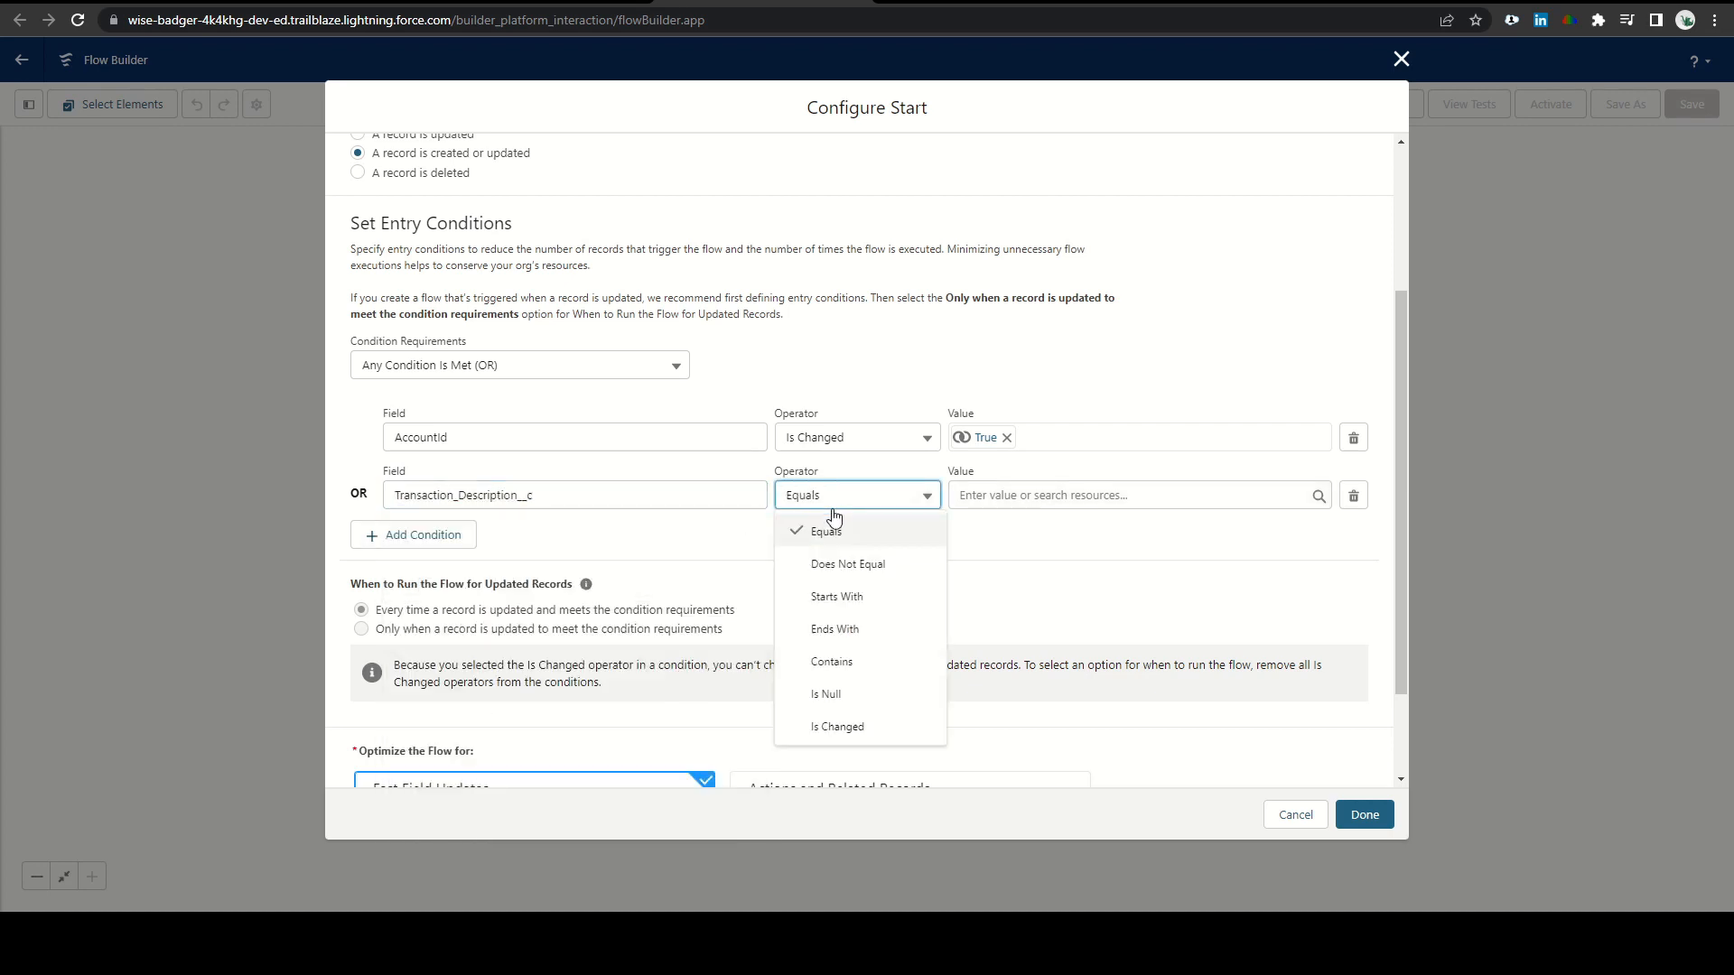
left_click(837, 726)
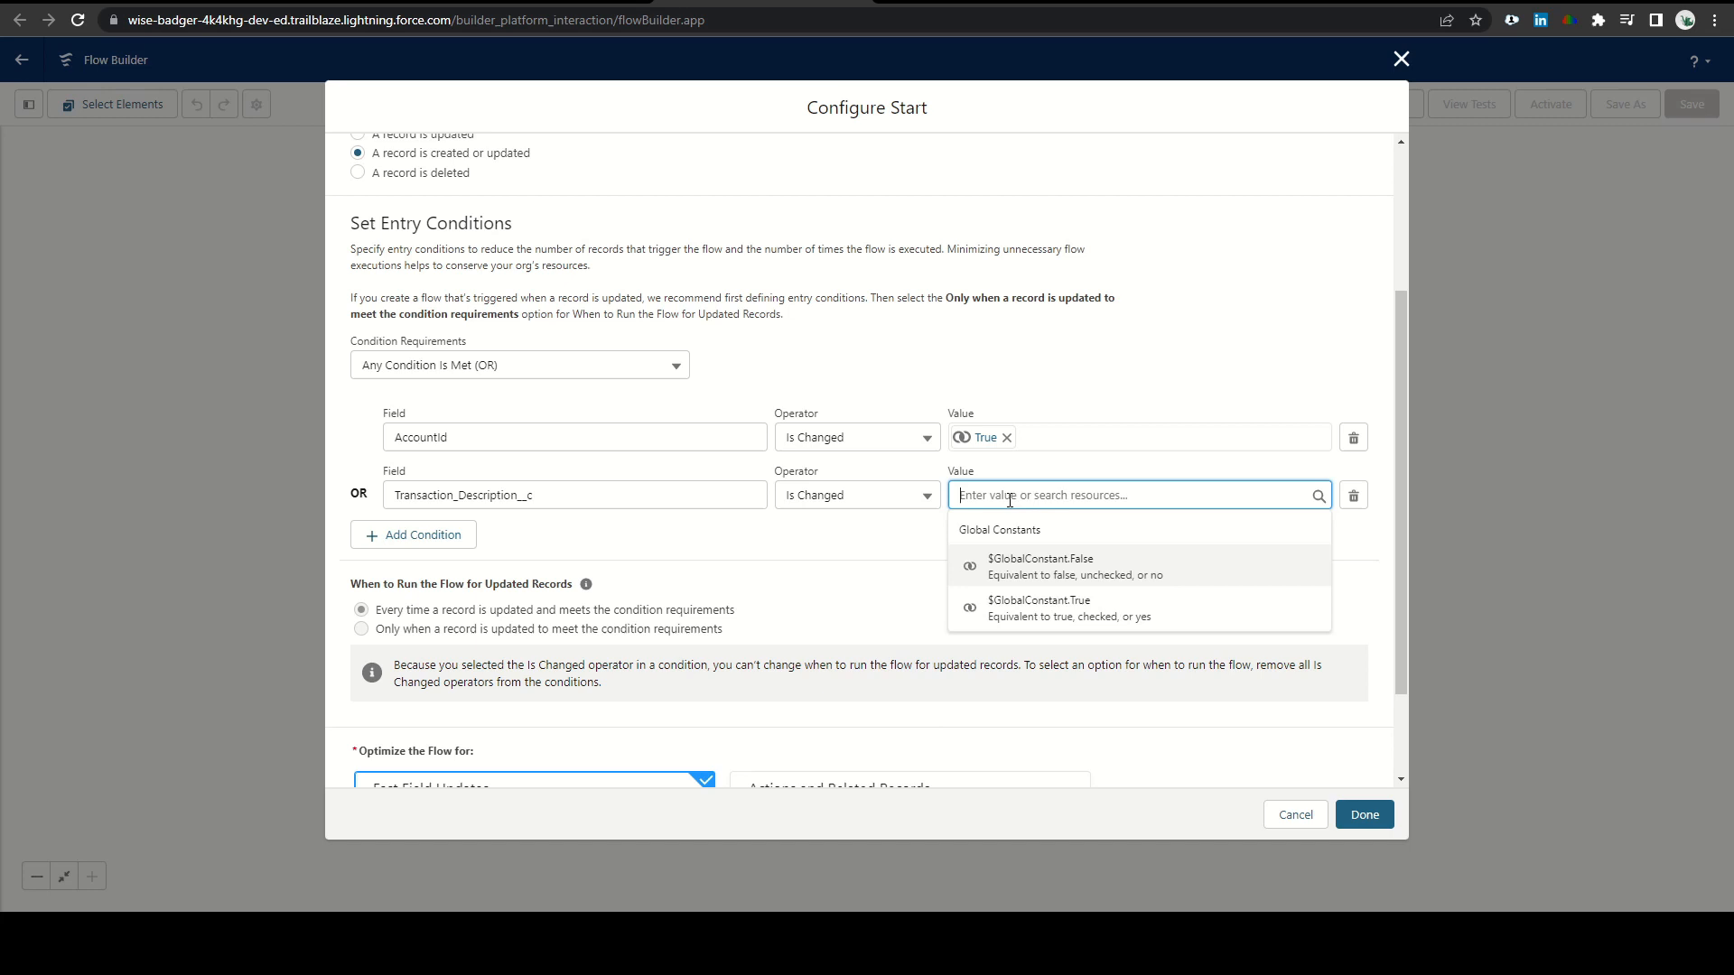
left_click(1037, 603)
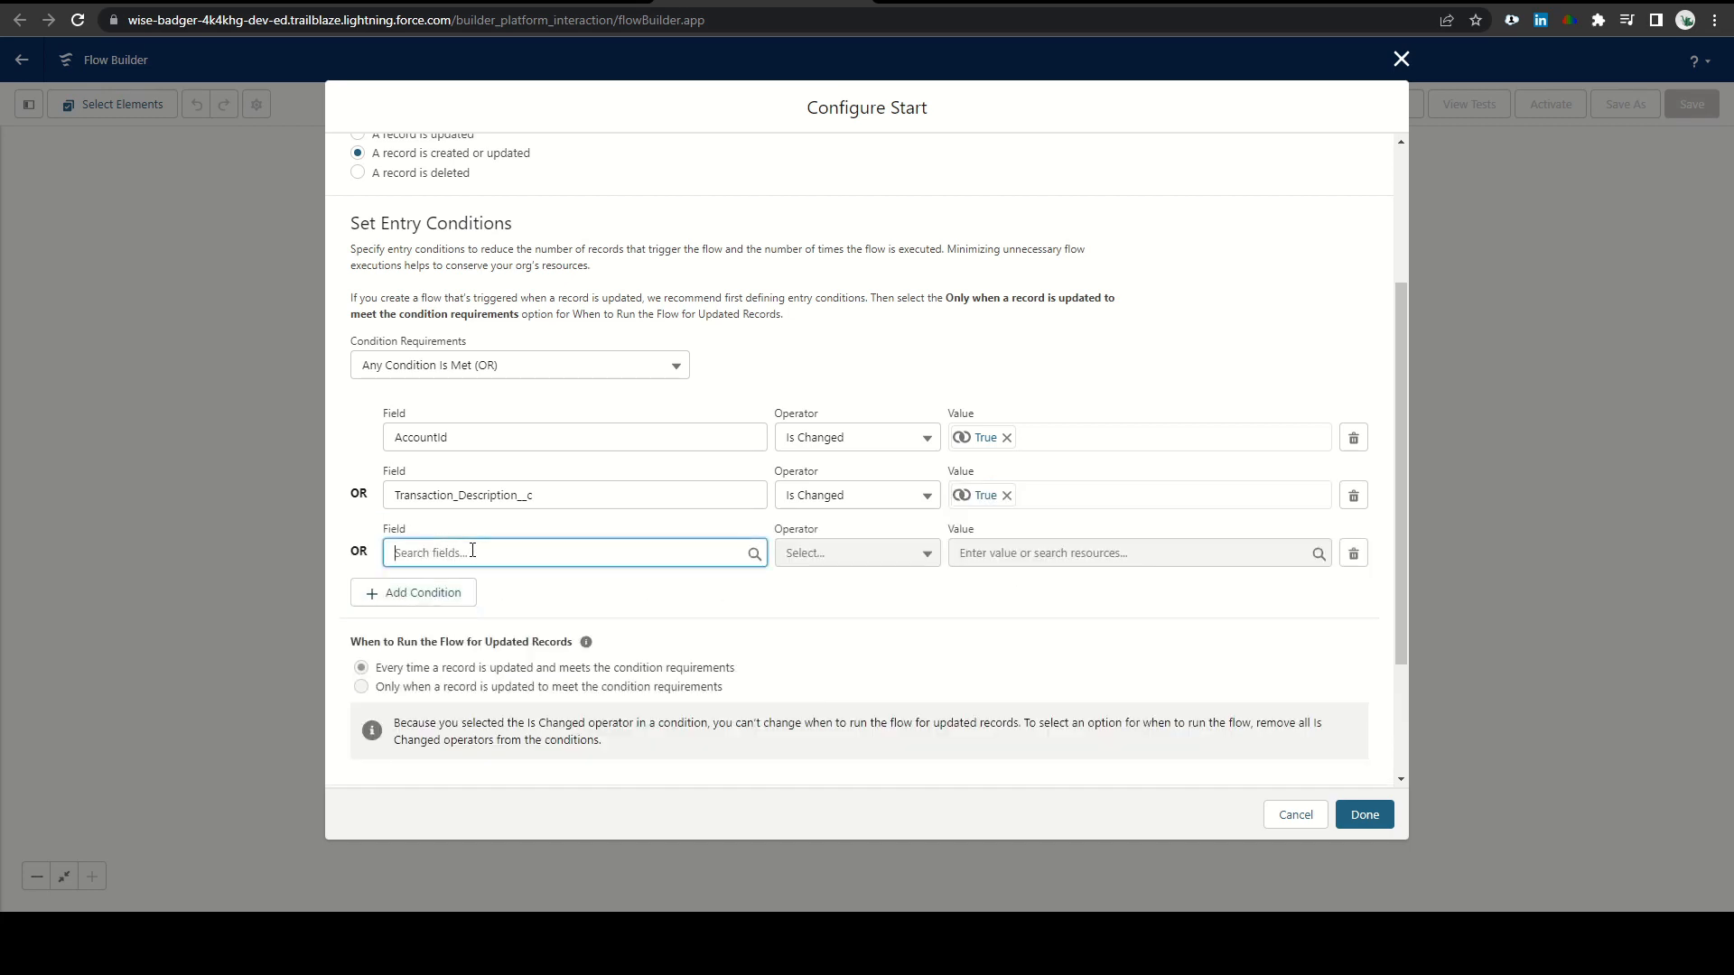
type("close")
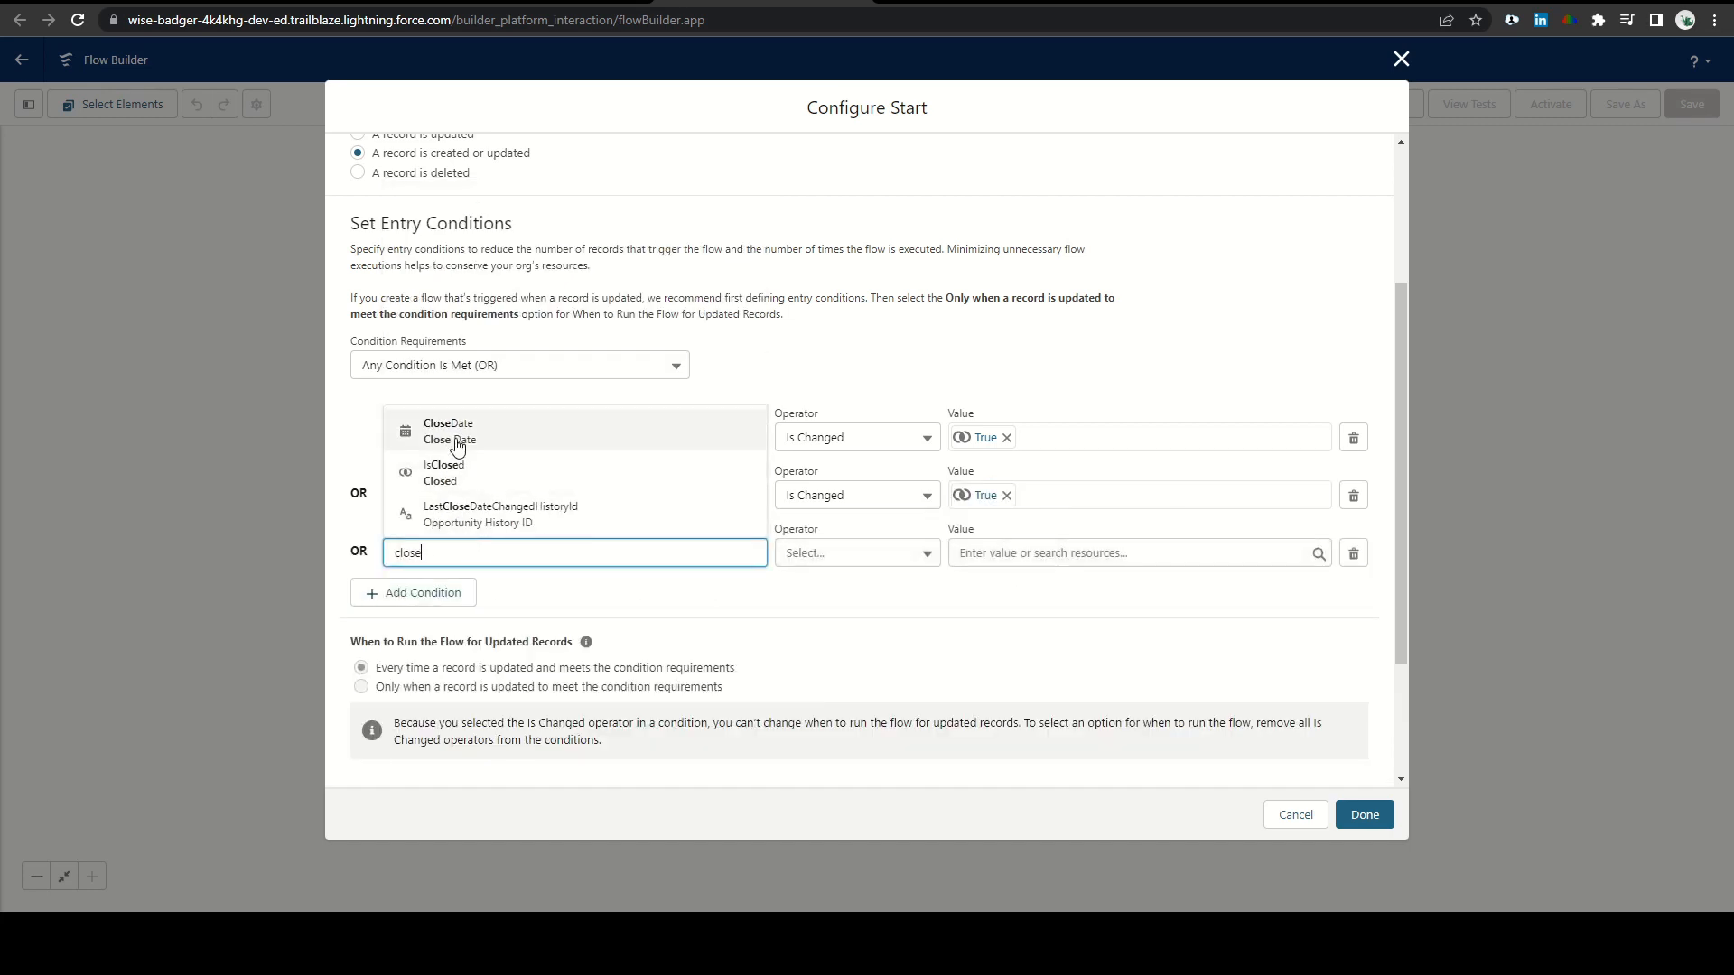
left_click(448, 423)
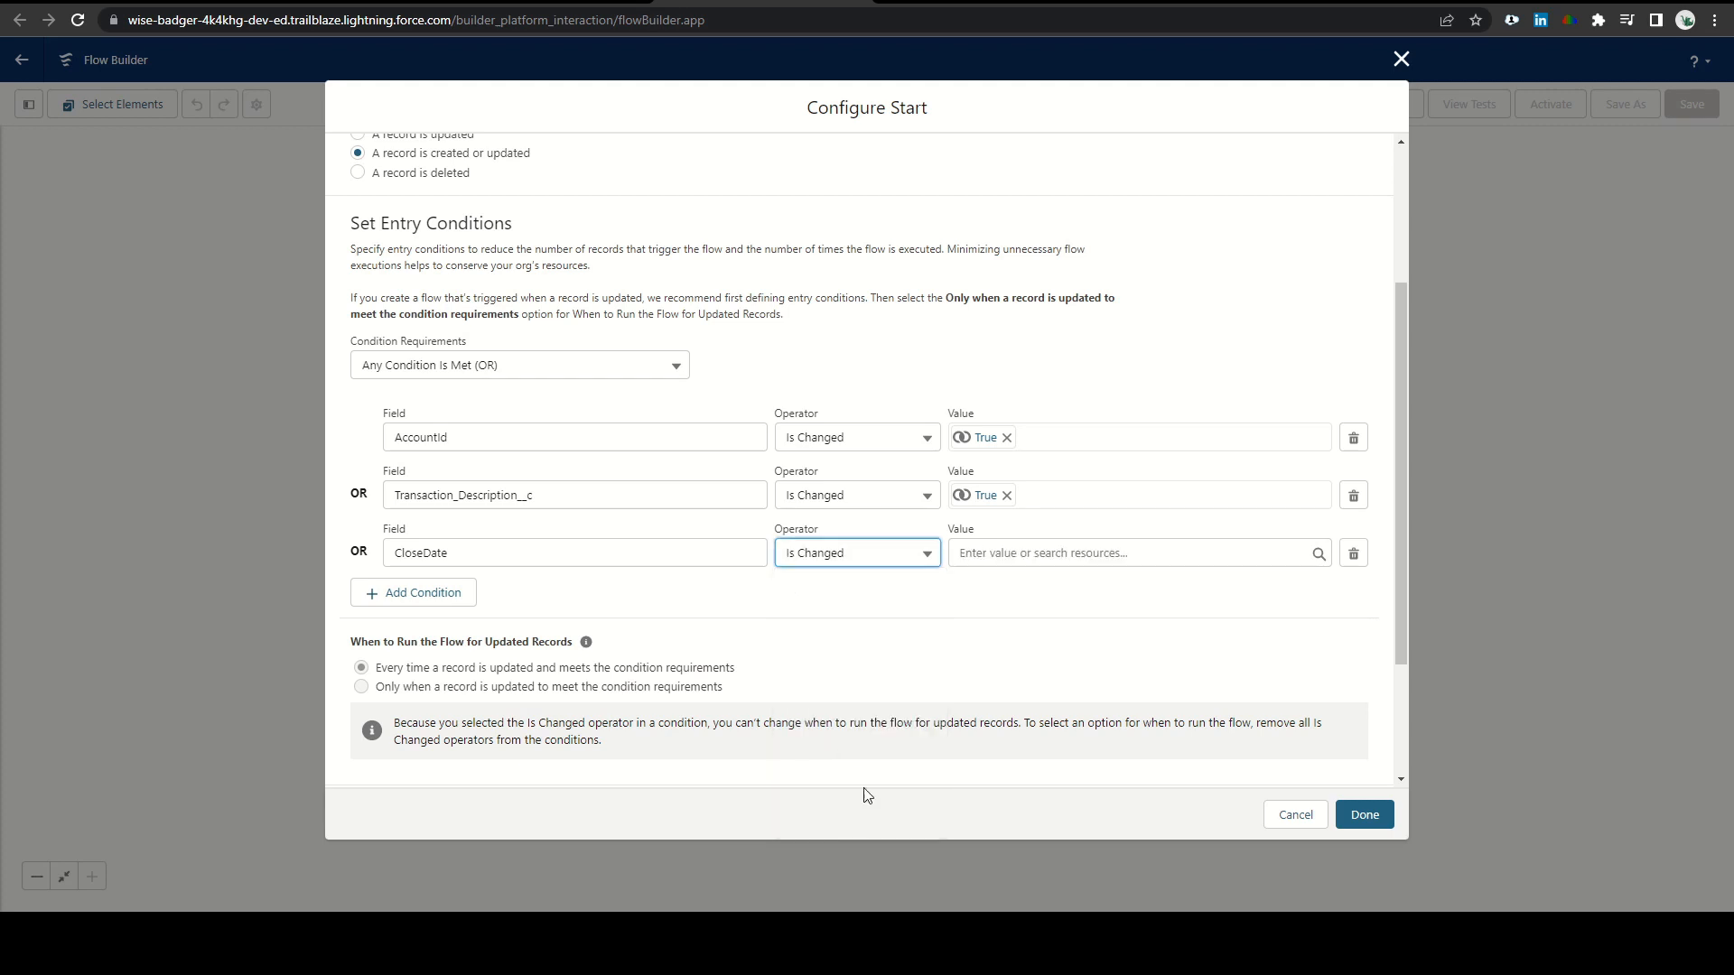
Add a fourth Is Changed = True condition on Type and confirm the Start settings
left_click(1127, 553)
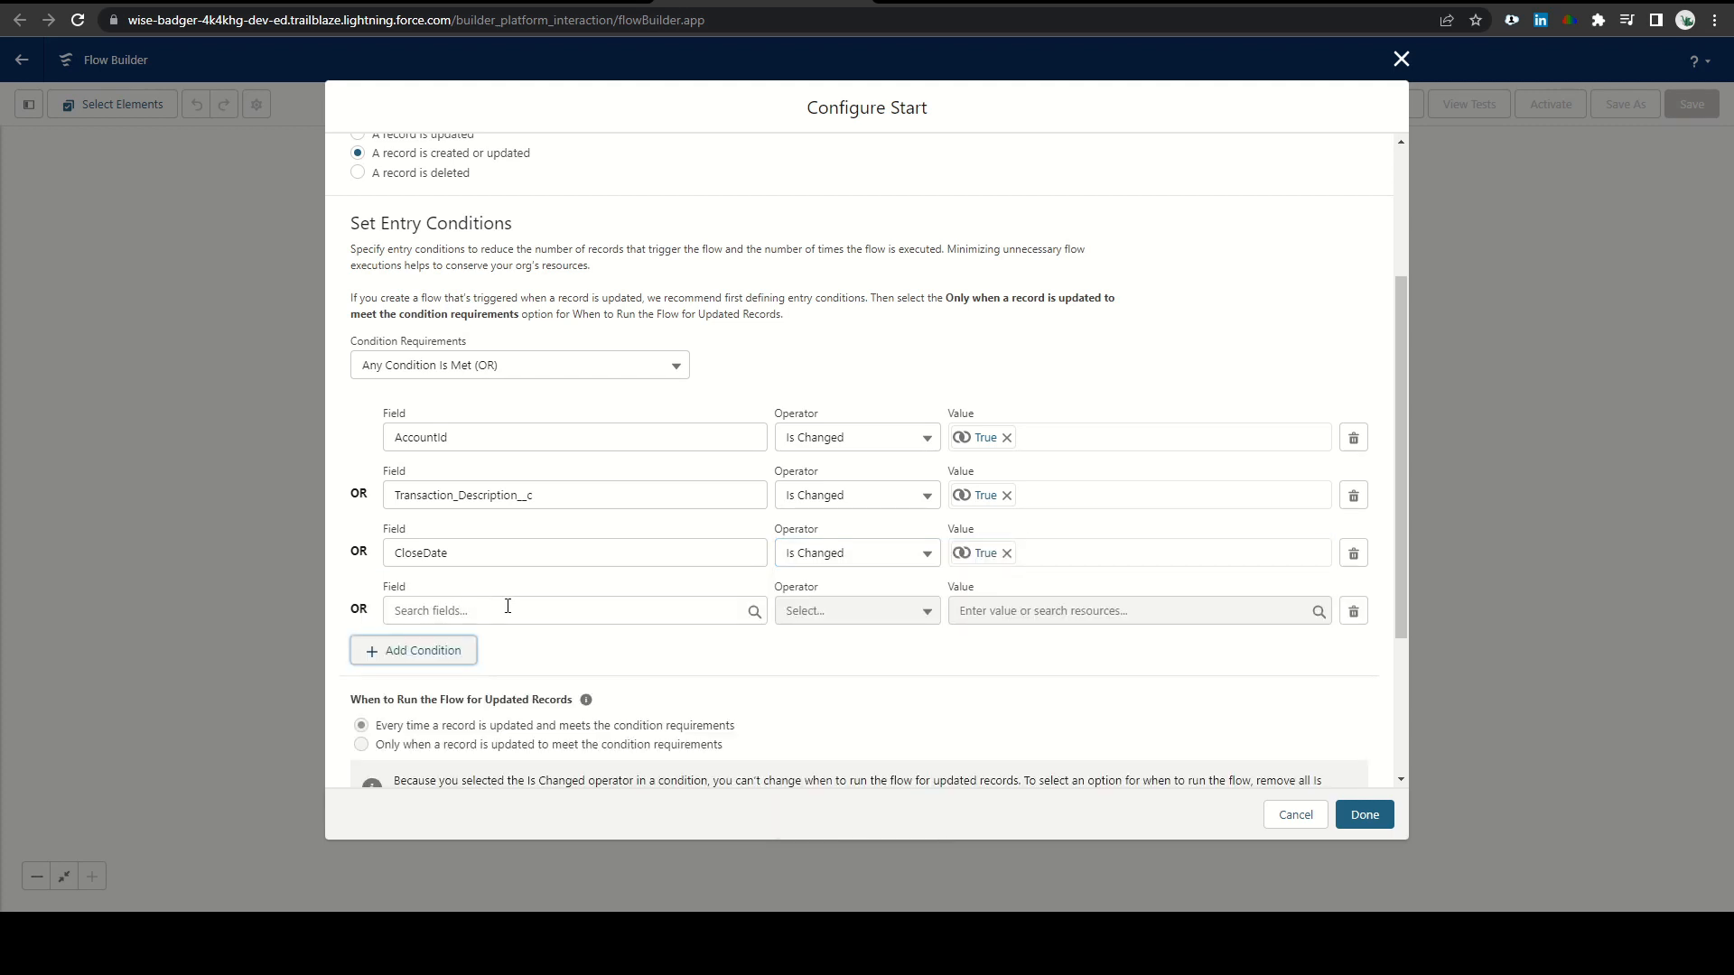
type("typ")
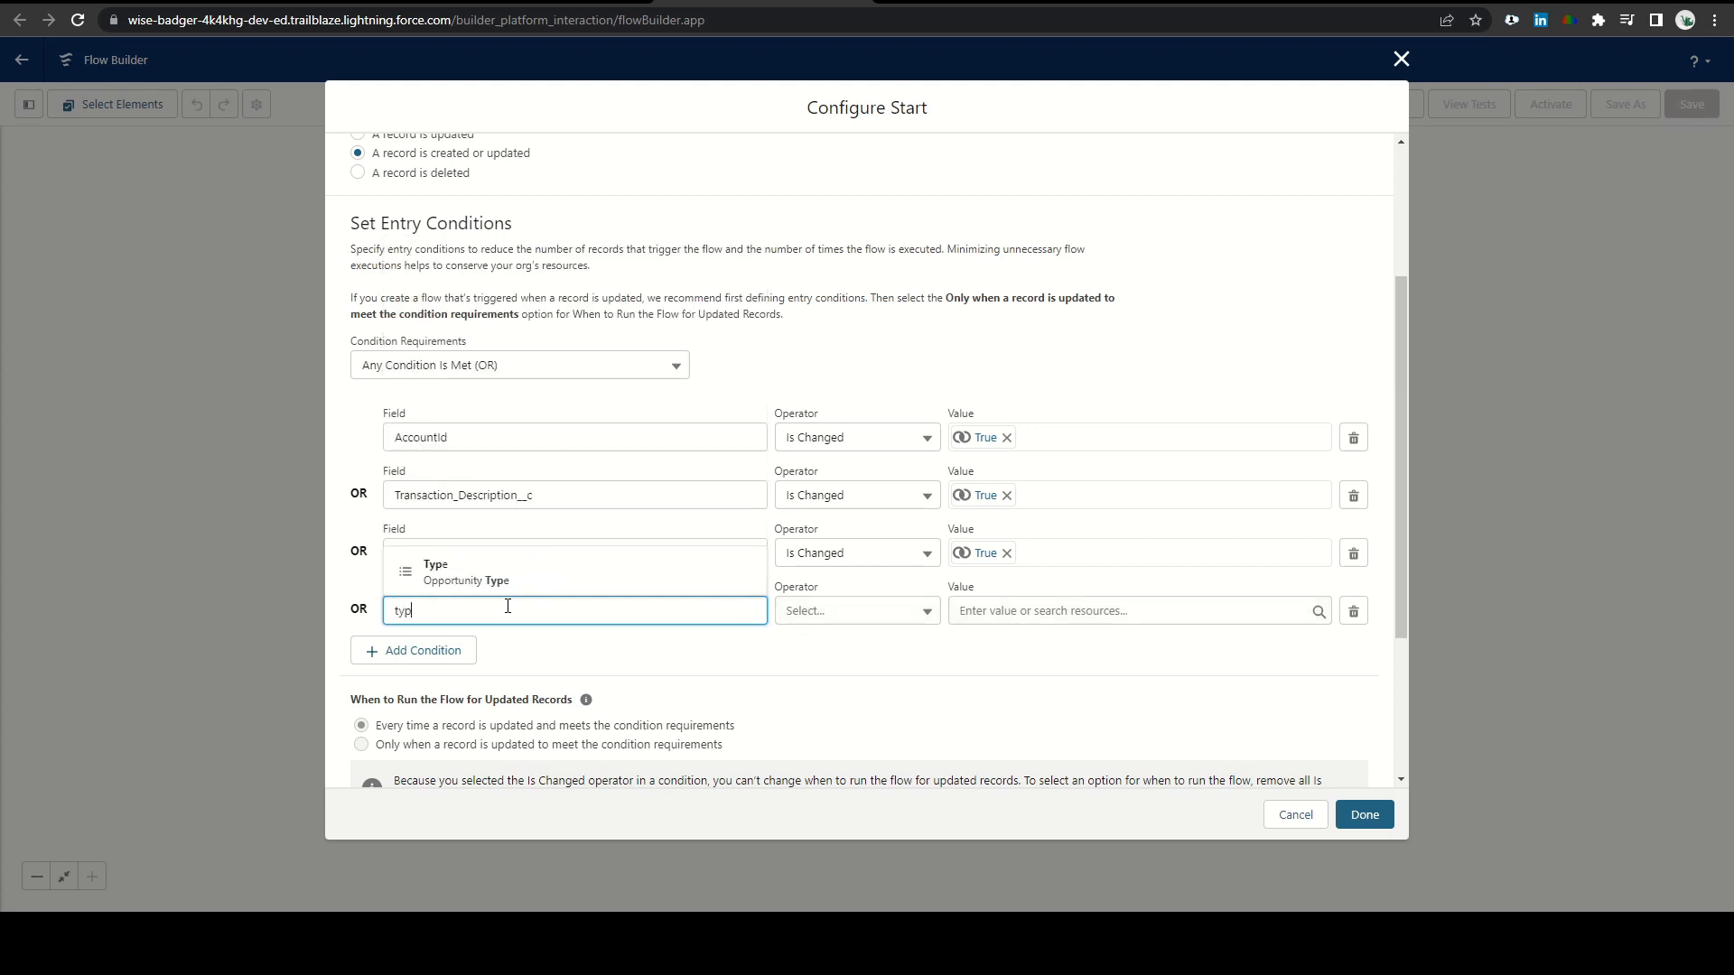
left_click(854, 611)
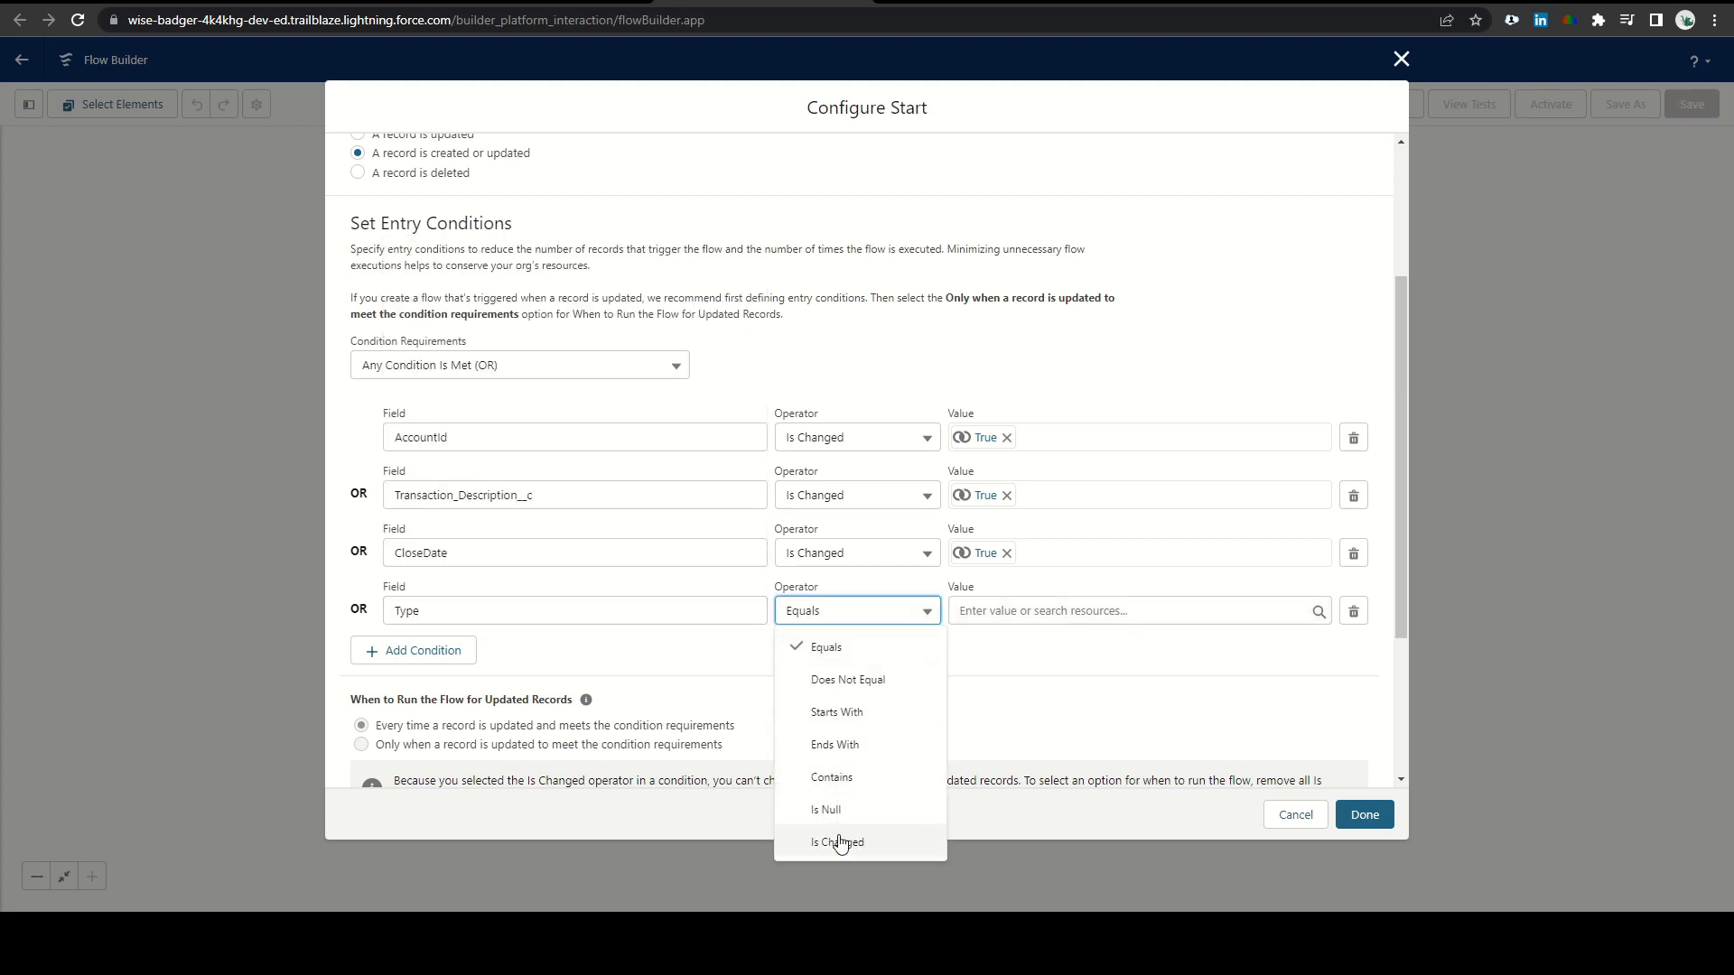
left_click(837, 842)
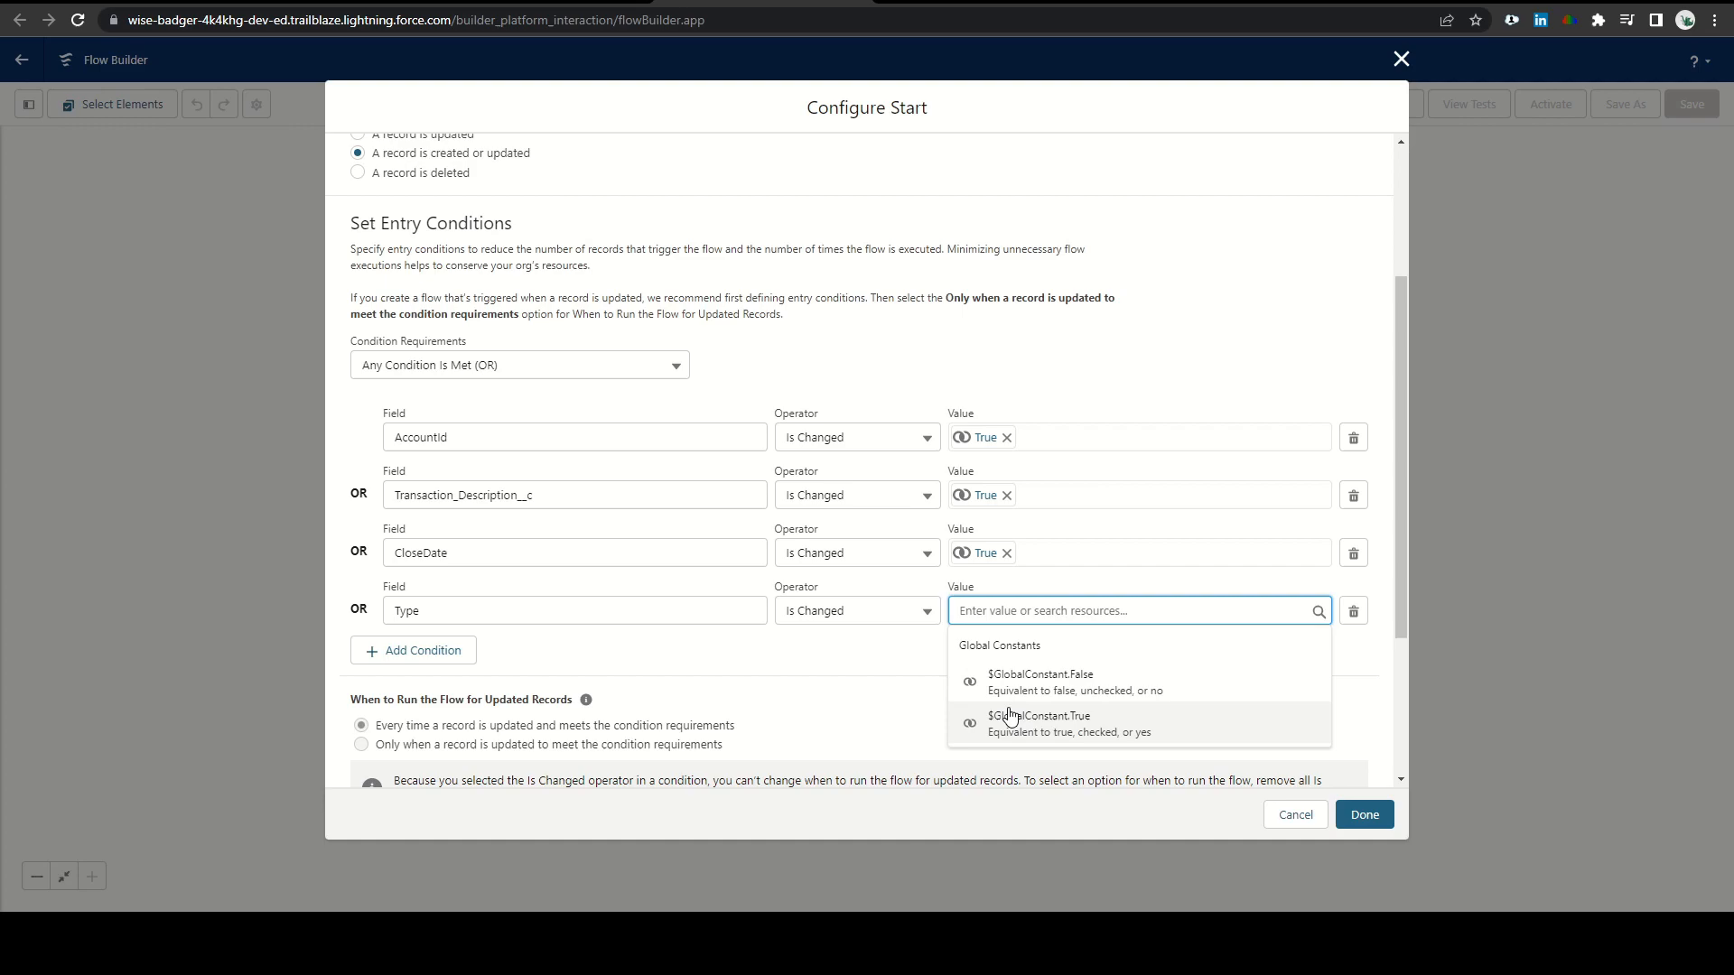
left_click(1041, 723)
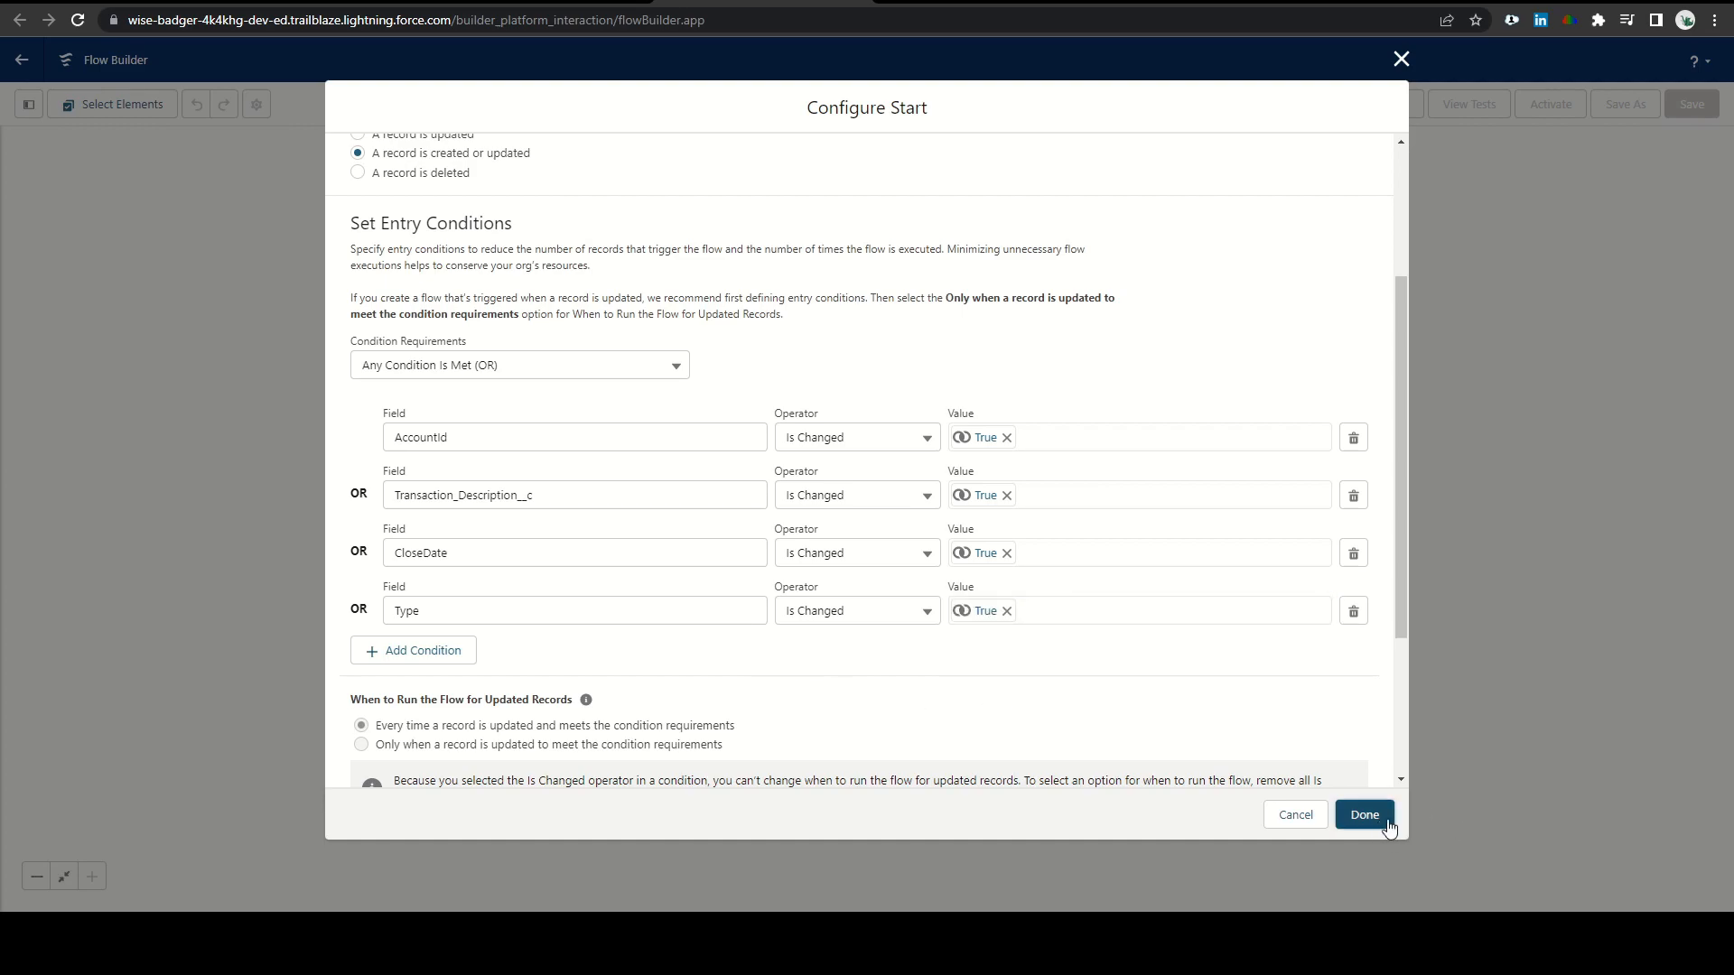
left_click(1364, 814)
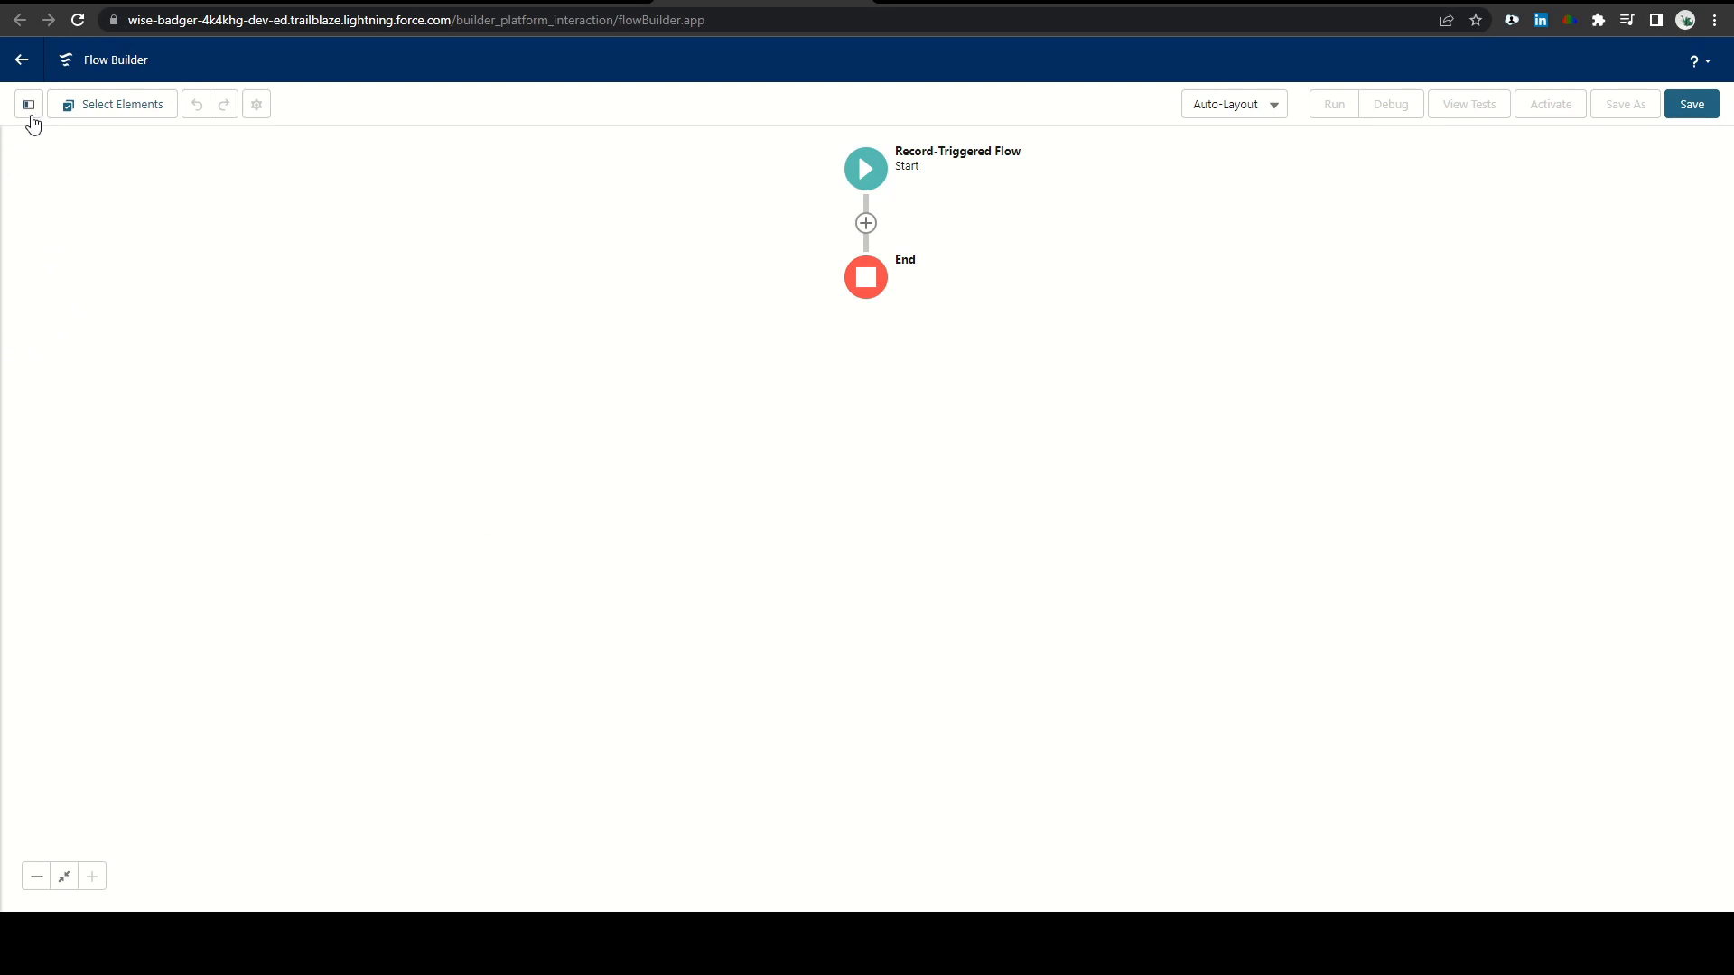
Create a new Formula resource with API Name NAME and Text data type
left_click(29, 105)
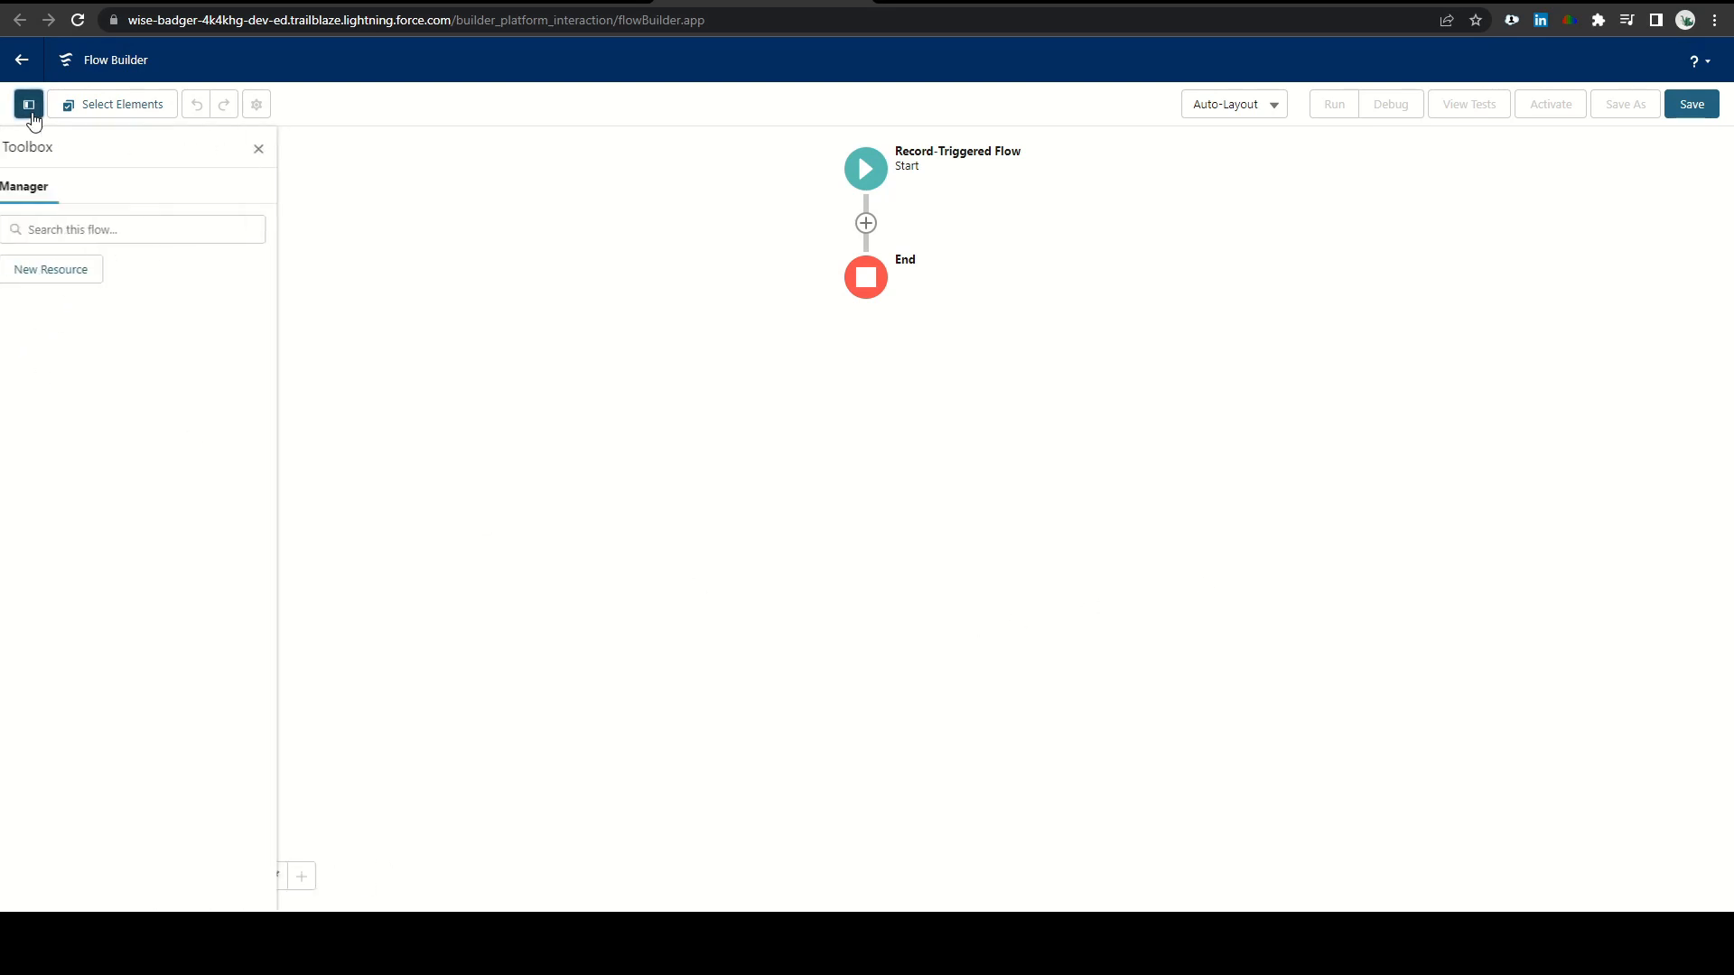
left_click(51, 269)
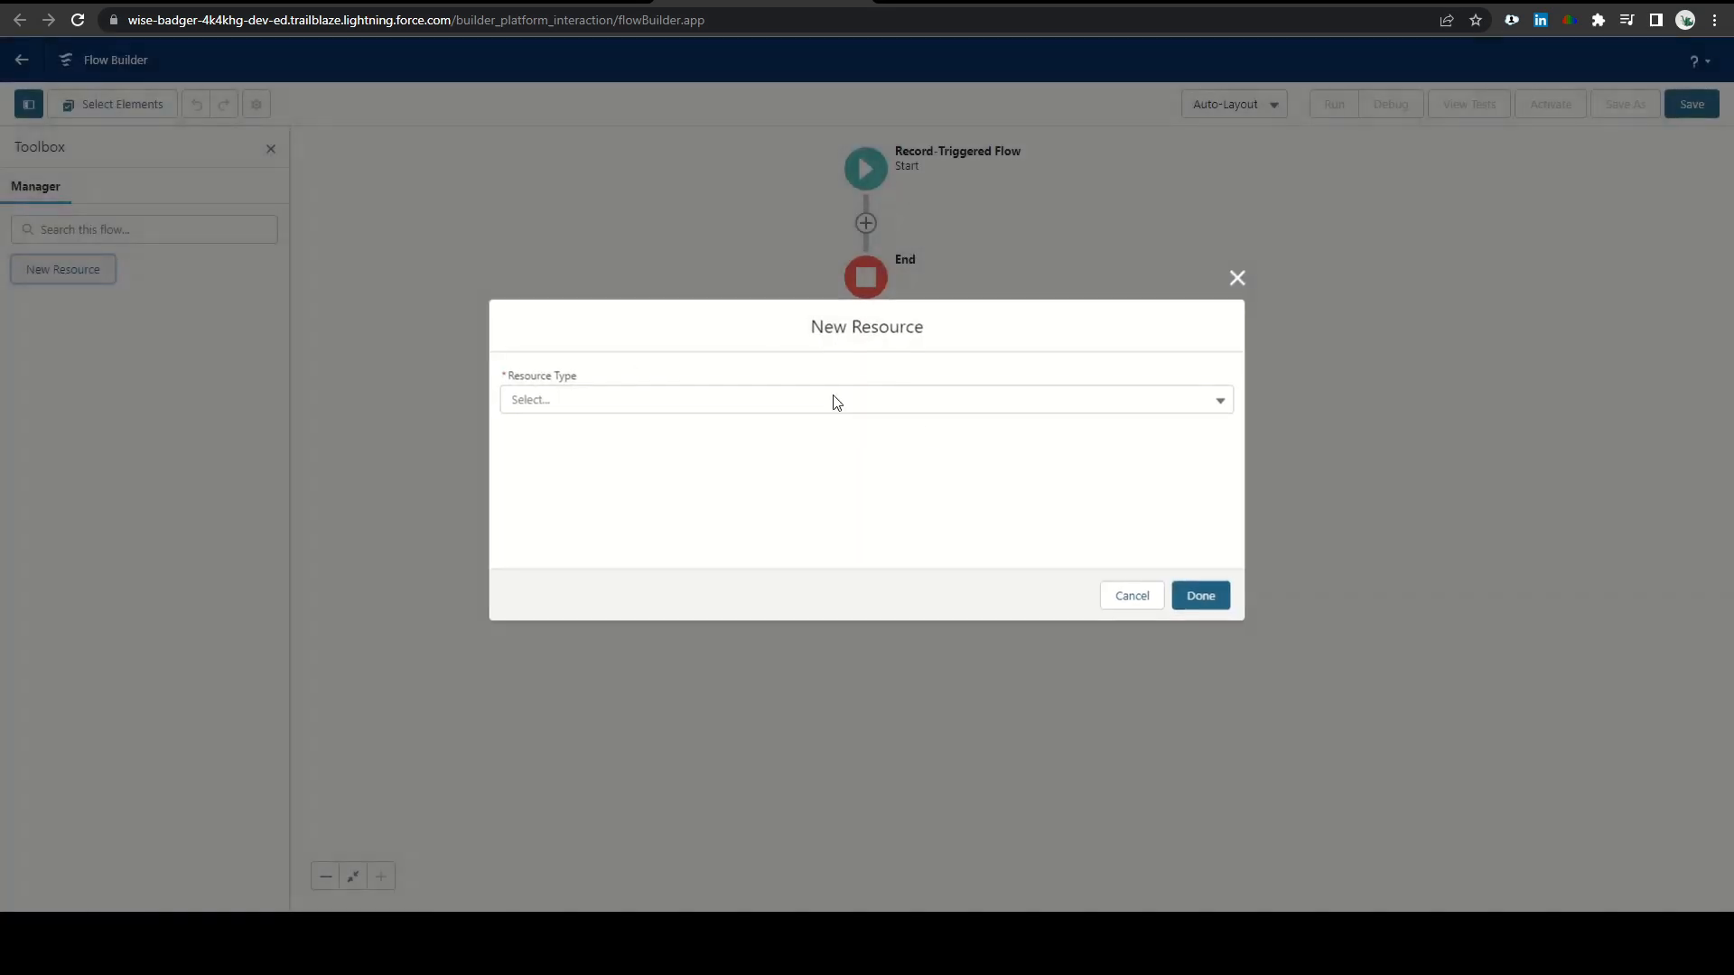
left_click(865, 399)
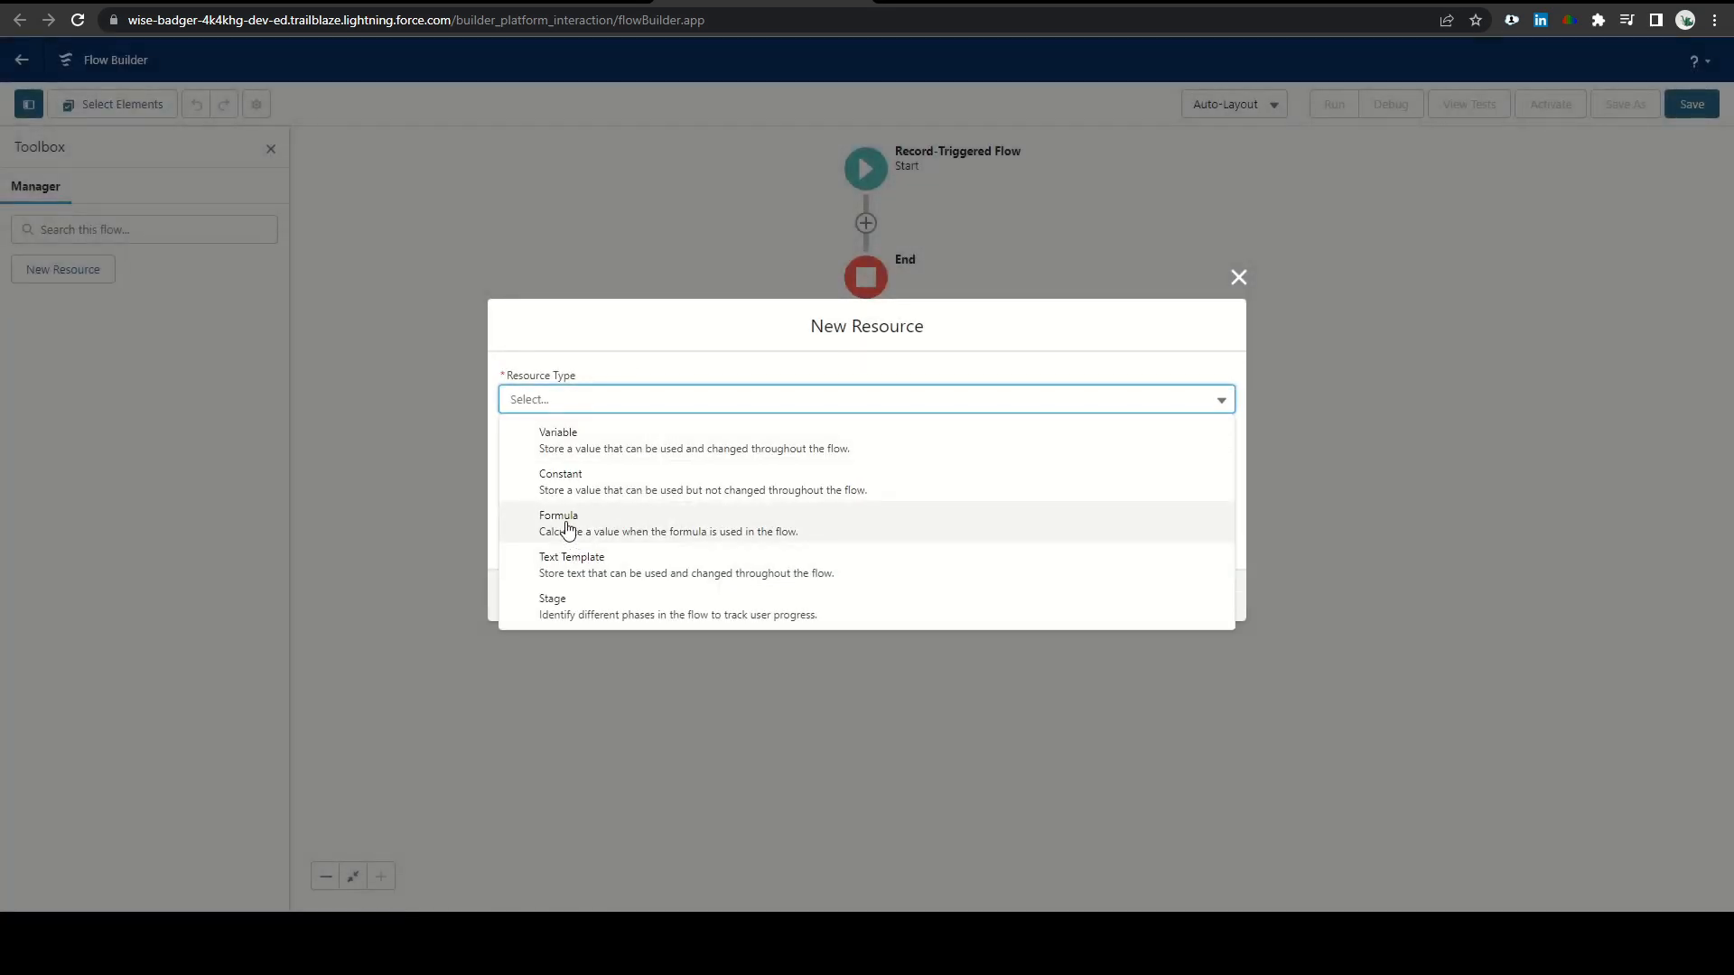
left_click(558, 522)
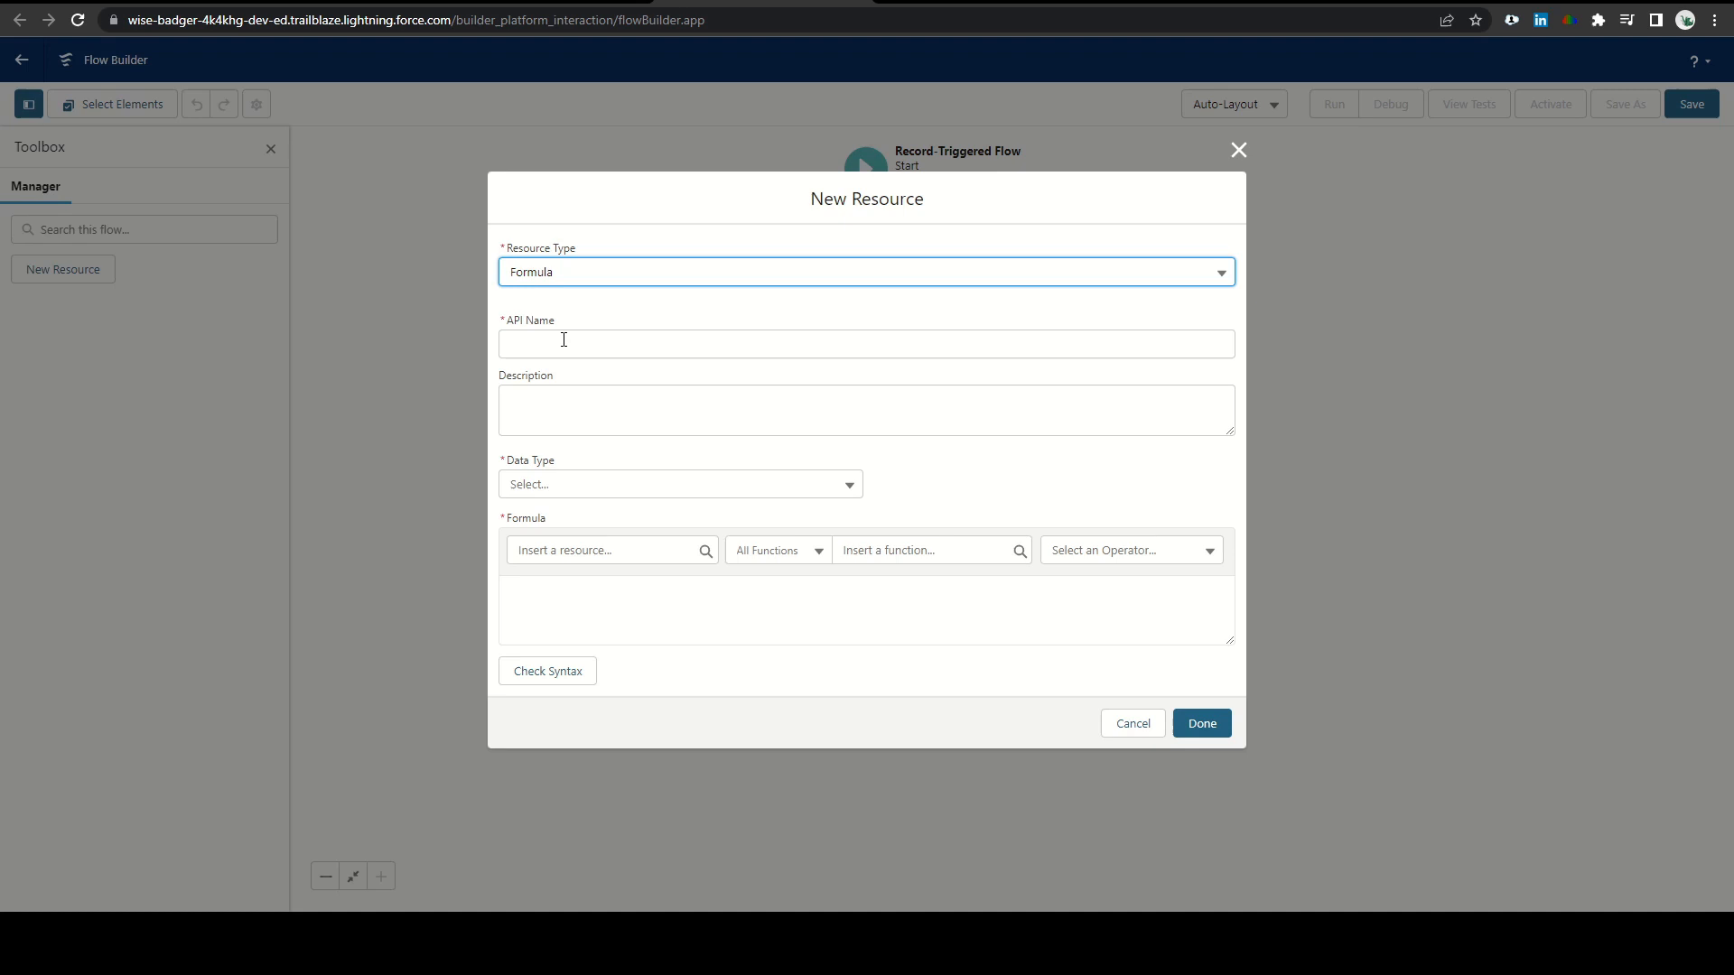
type("NAME")
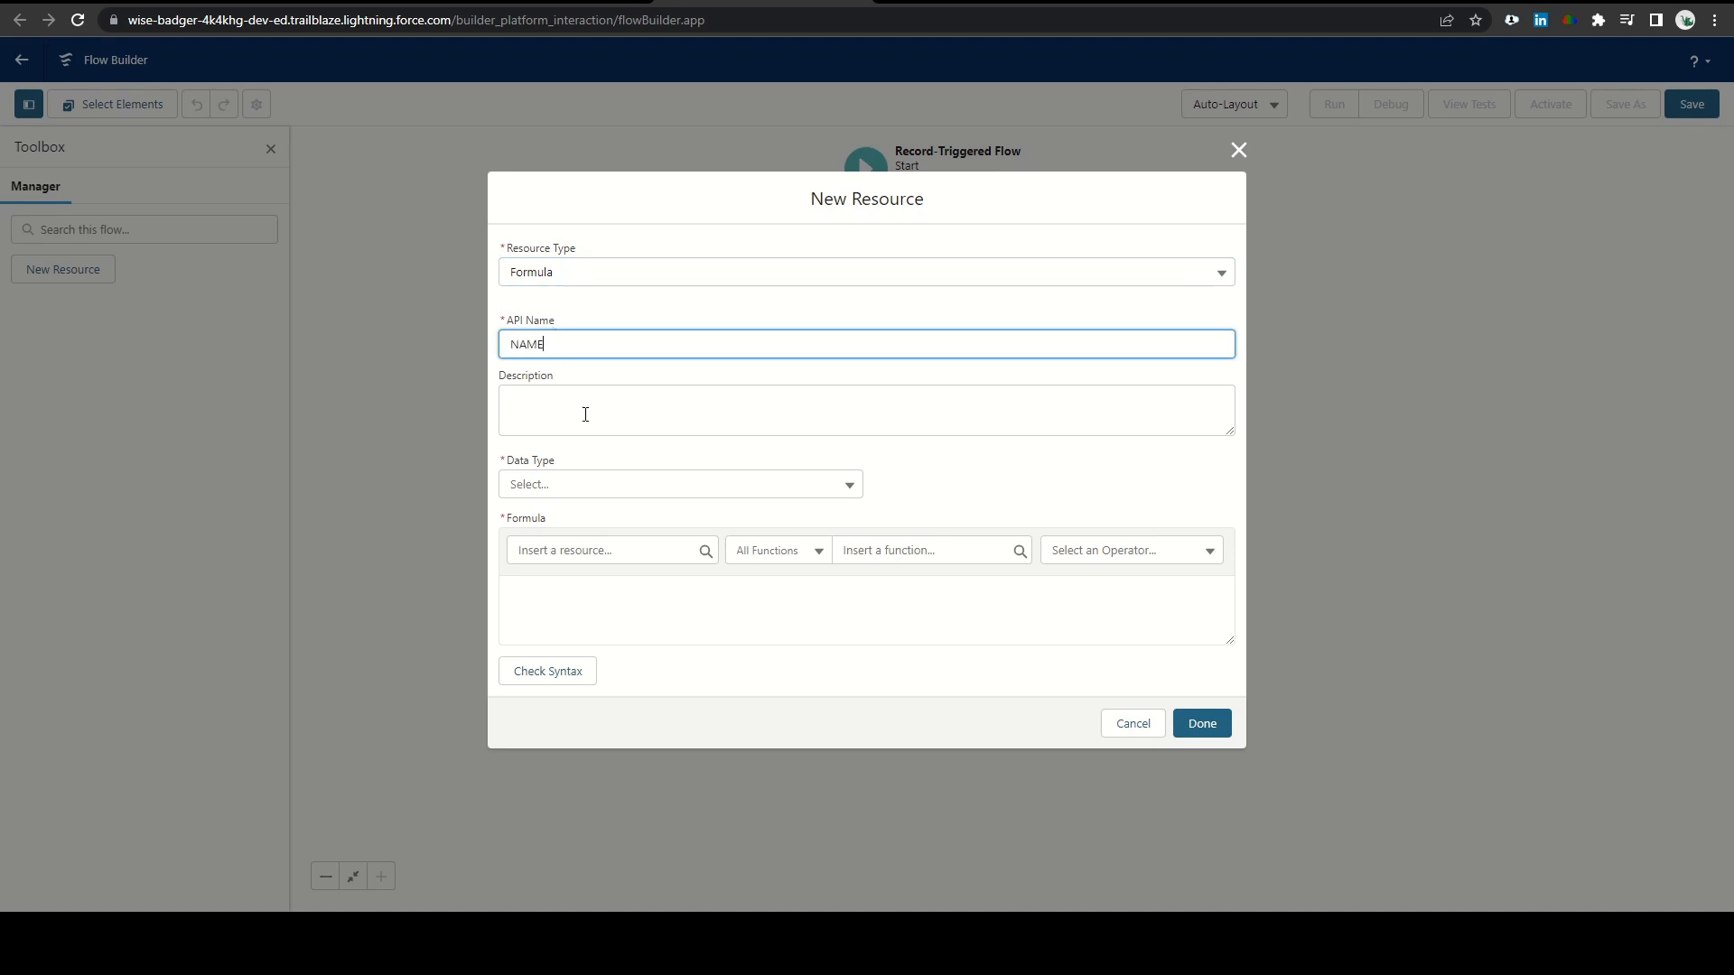
left_click(680, 484)
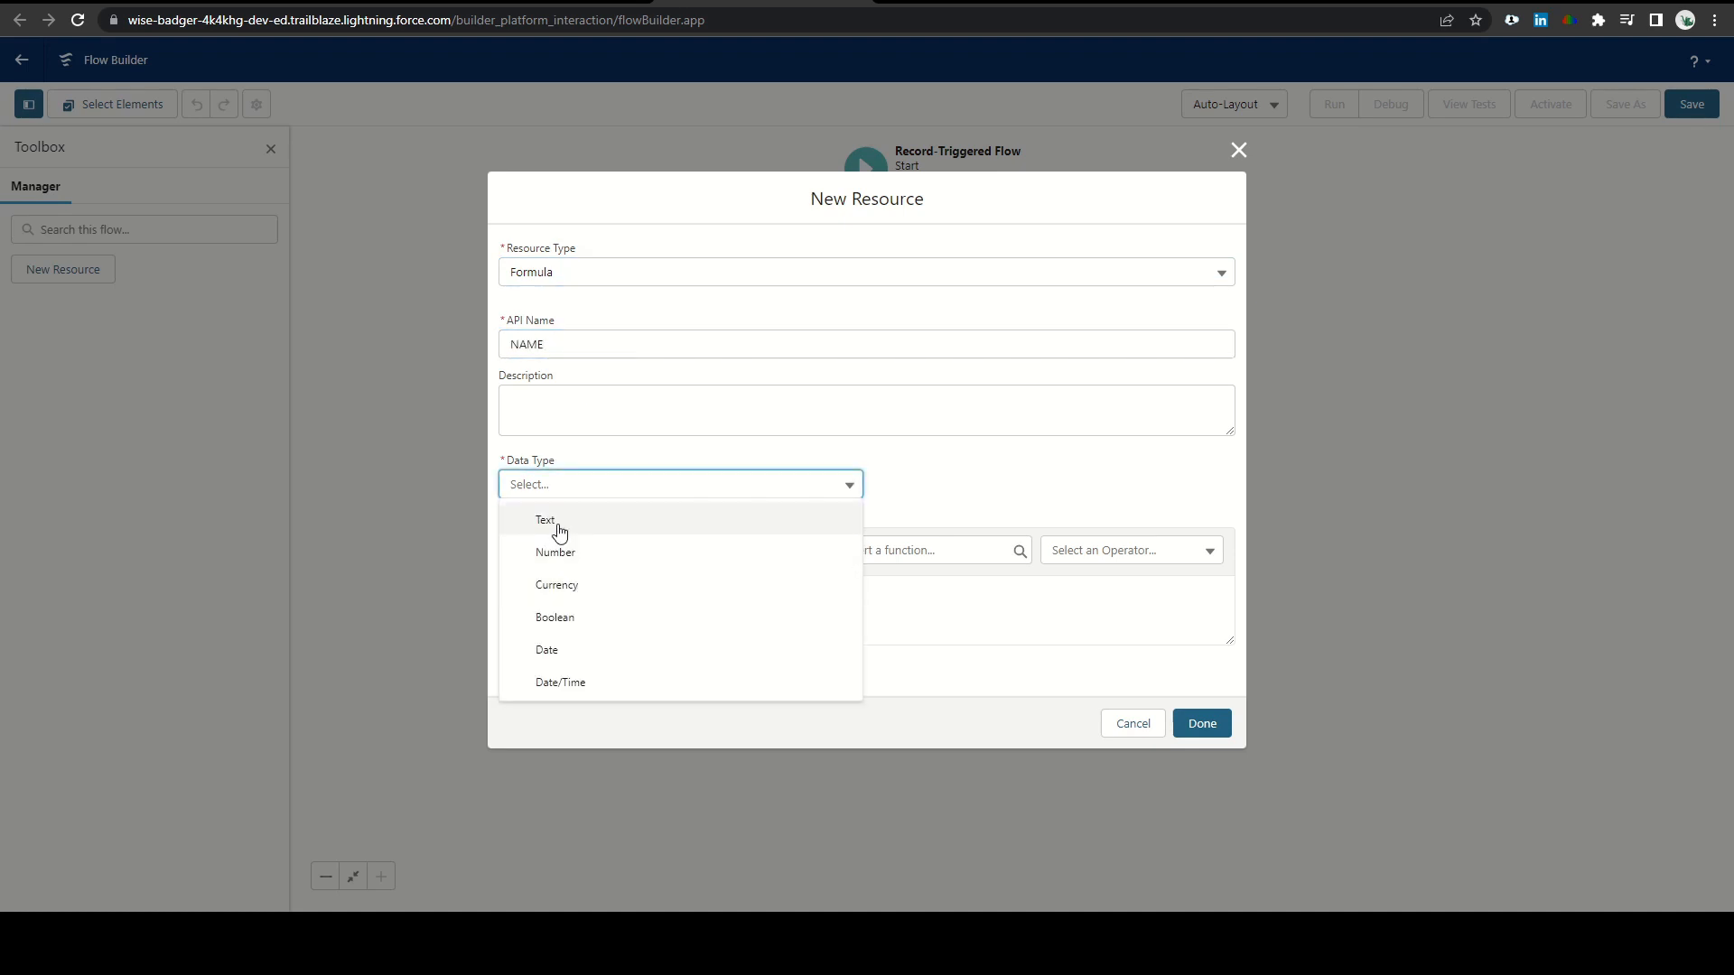
left_click(546, 520)
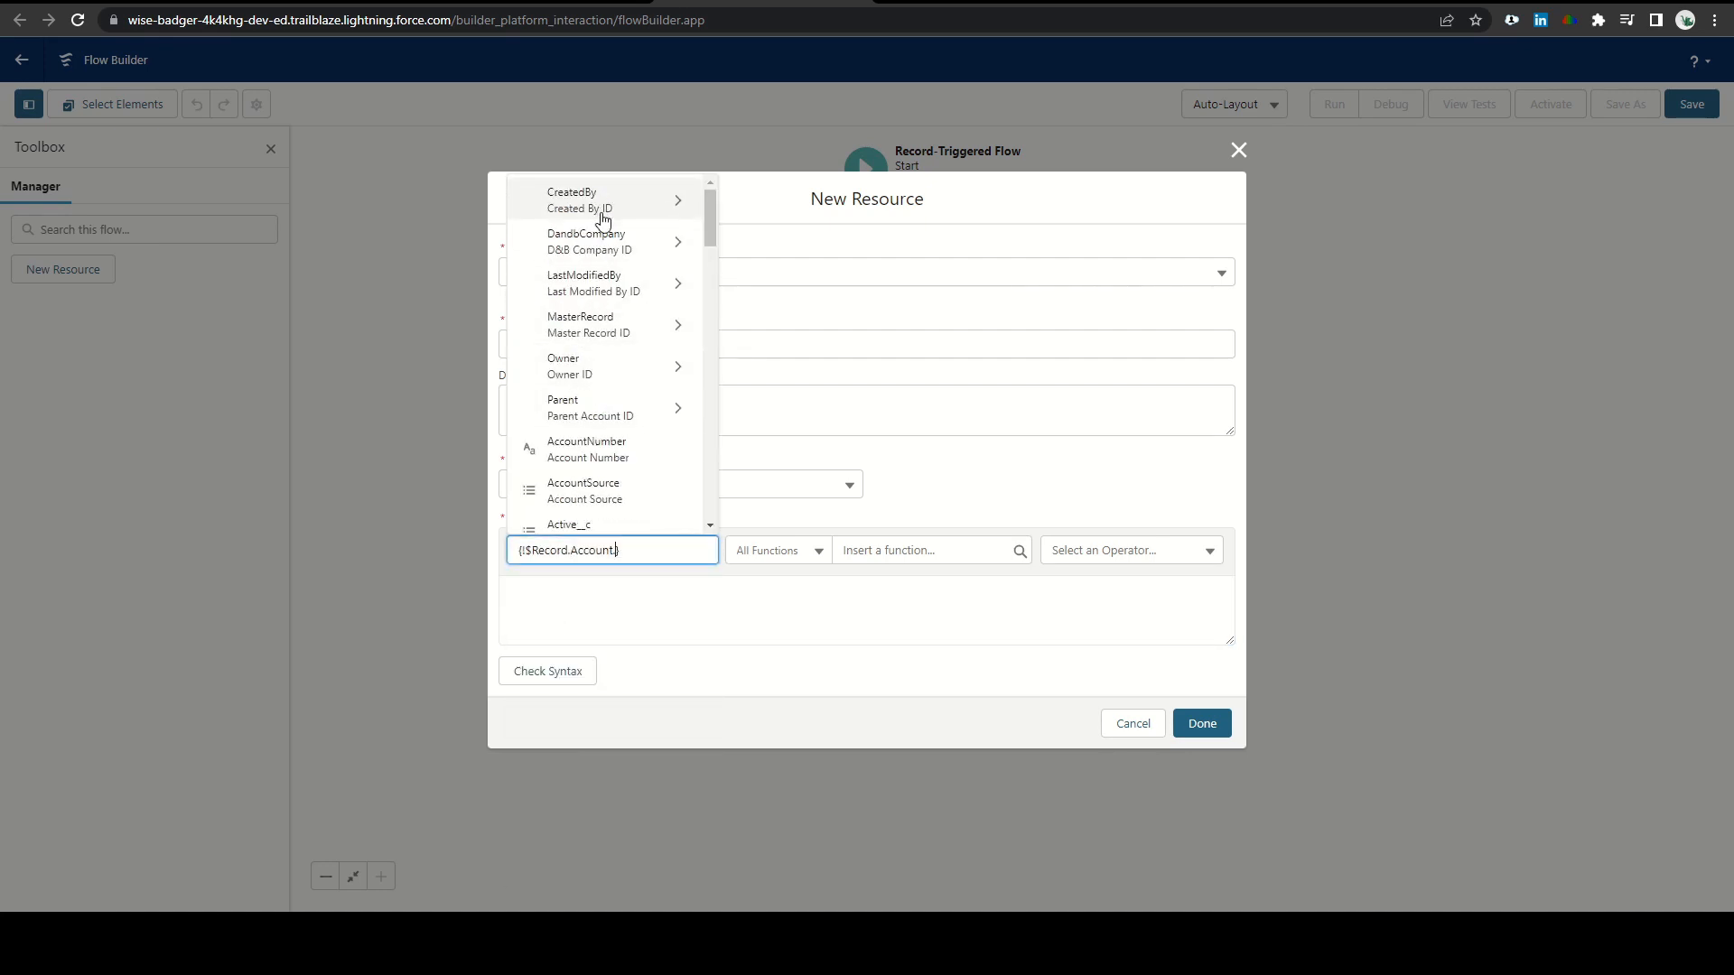
Begin the formula with $Record.Account.Name, a dash separator and the Type field in TEXT()
scroll("down", 3)
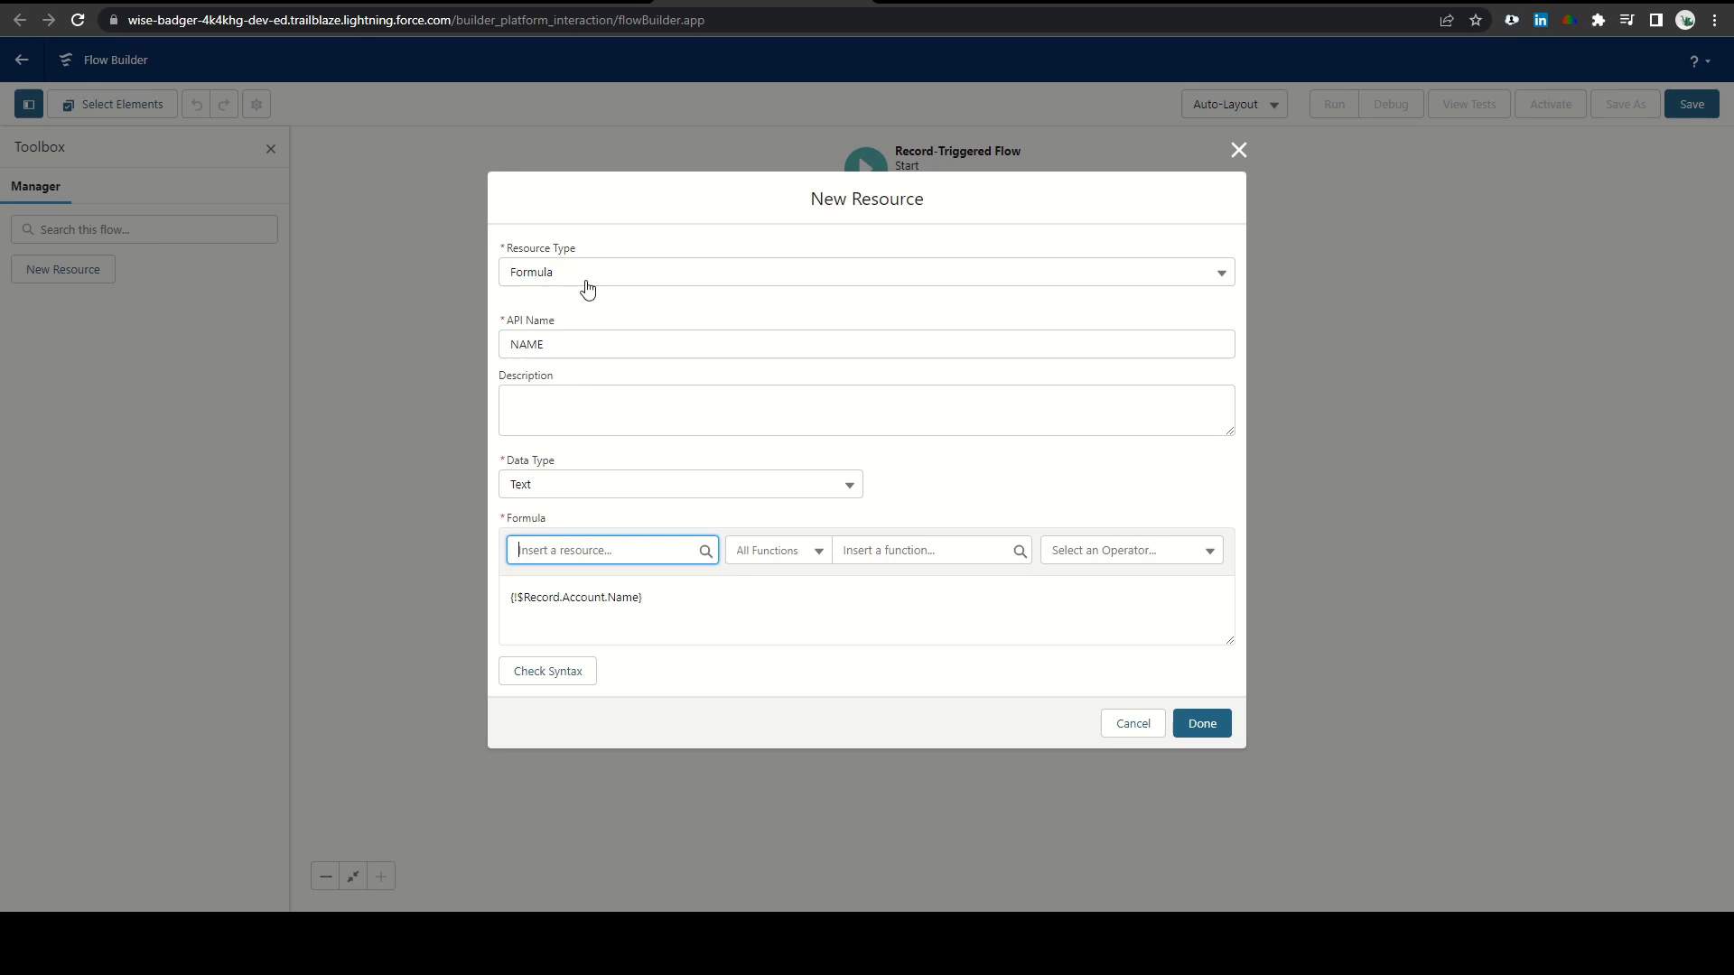
type("=")
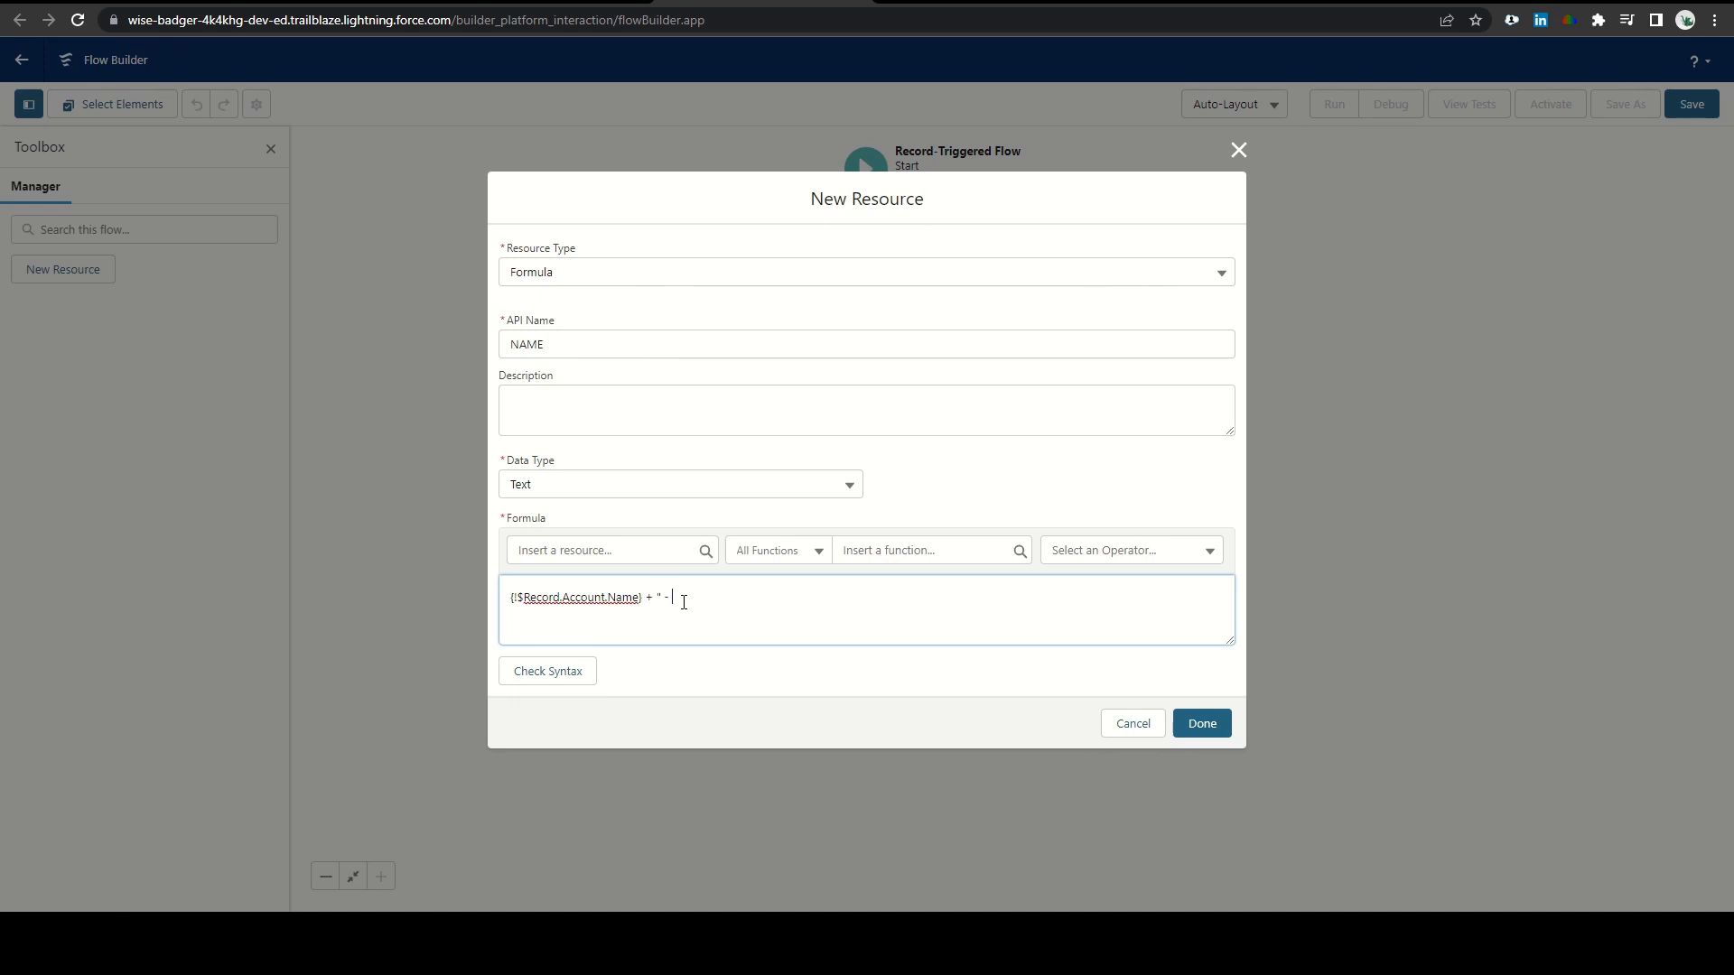
type("\" +")
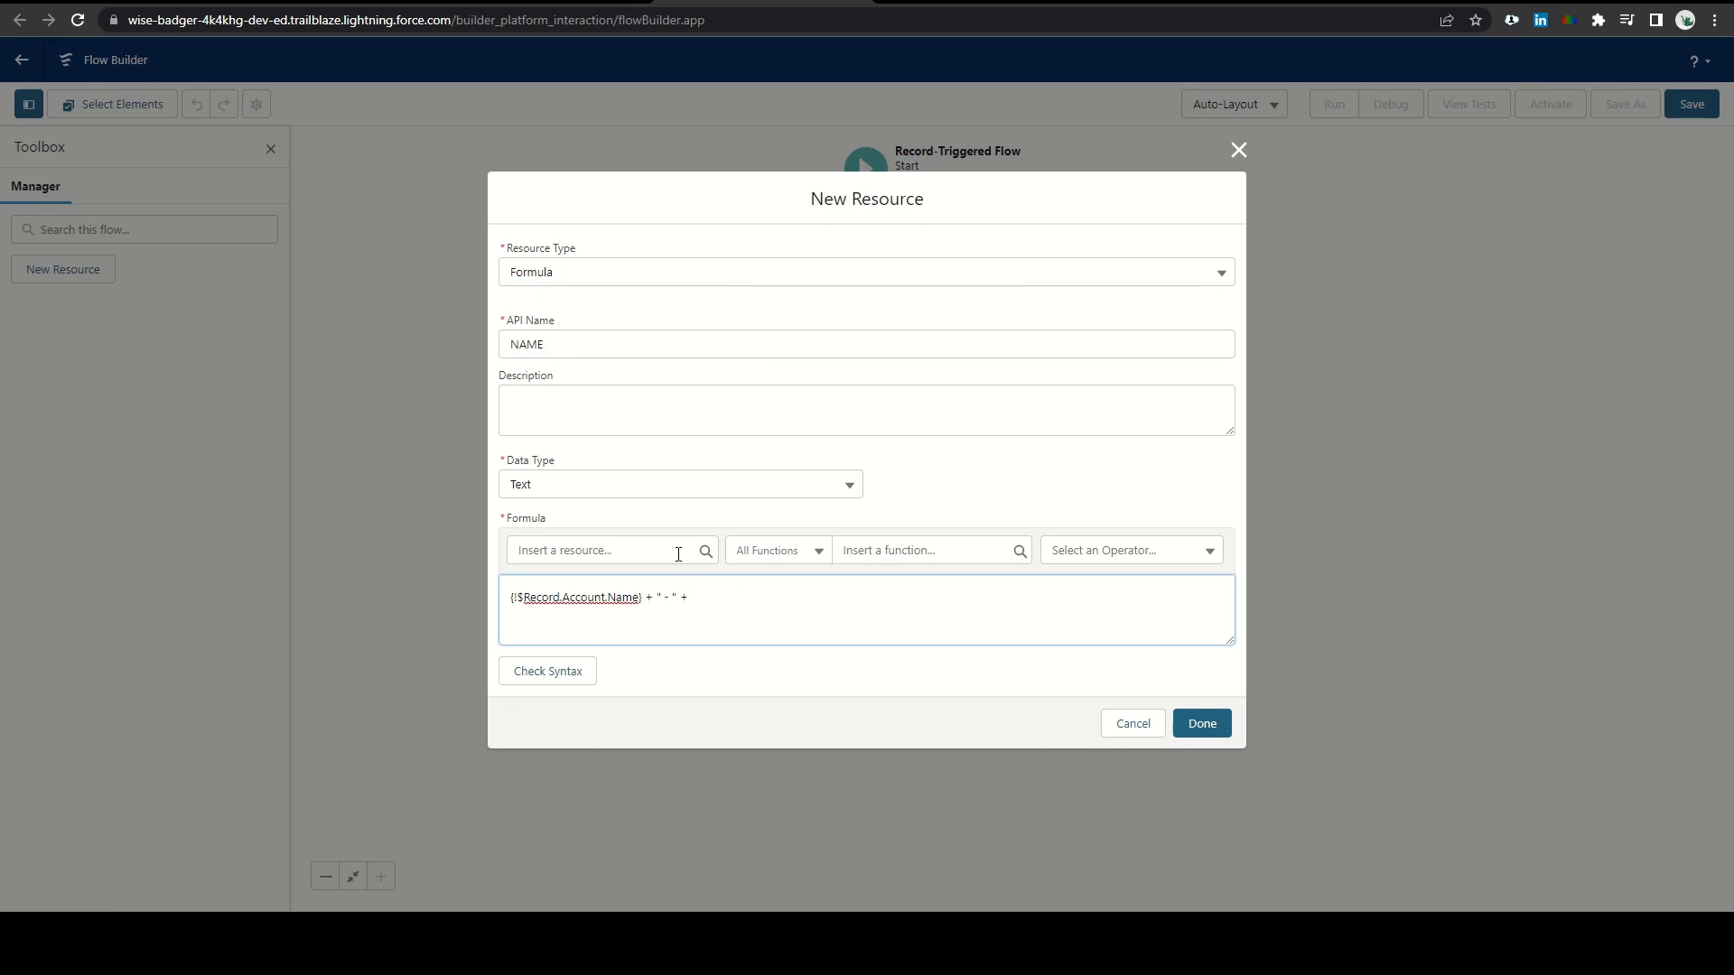
left_click(603, 549)
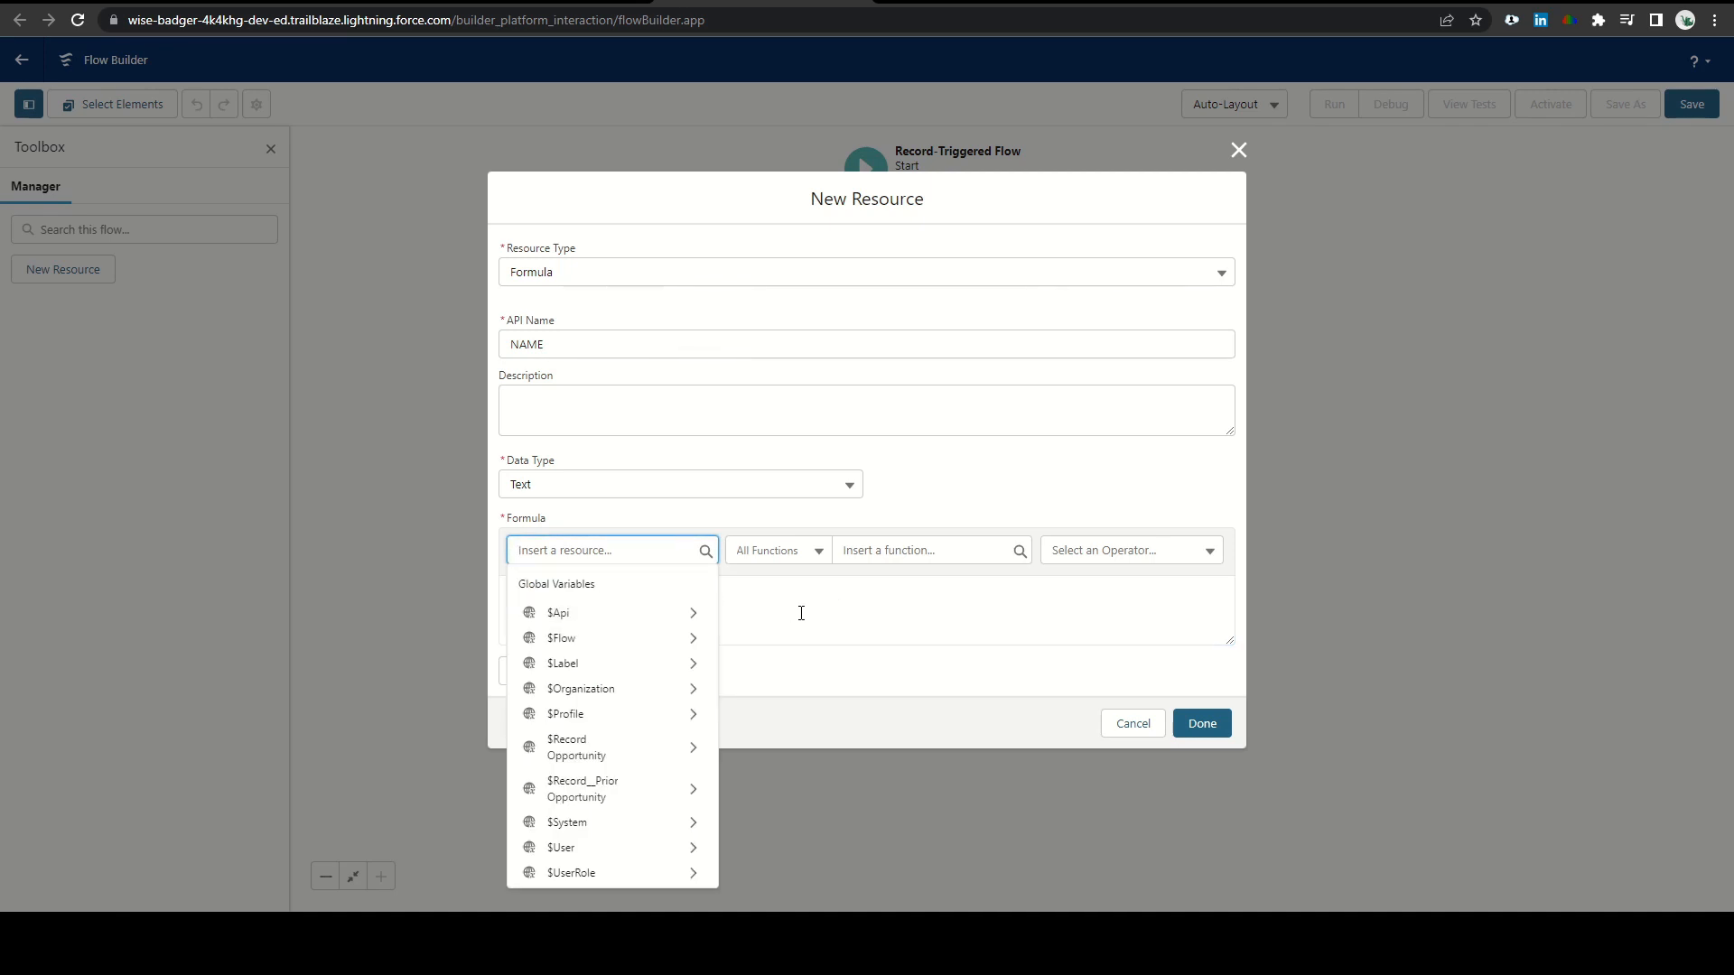
type("({!$Record.Account.Name} + \" - \" + TEXT(")
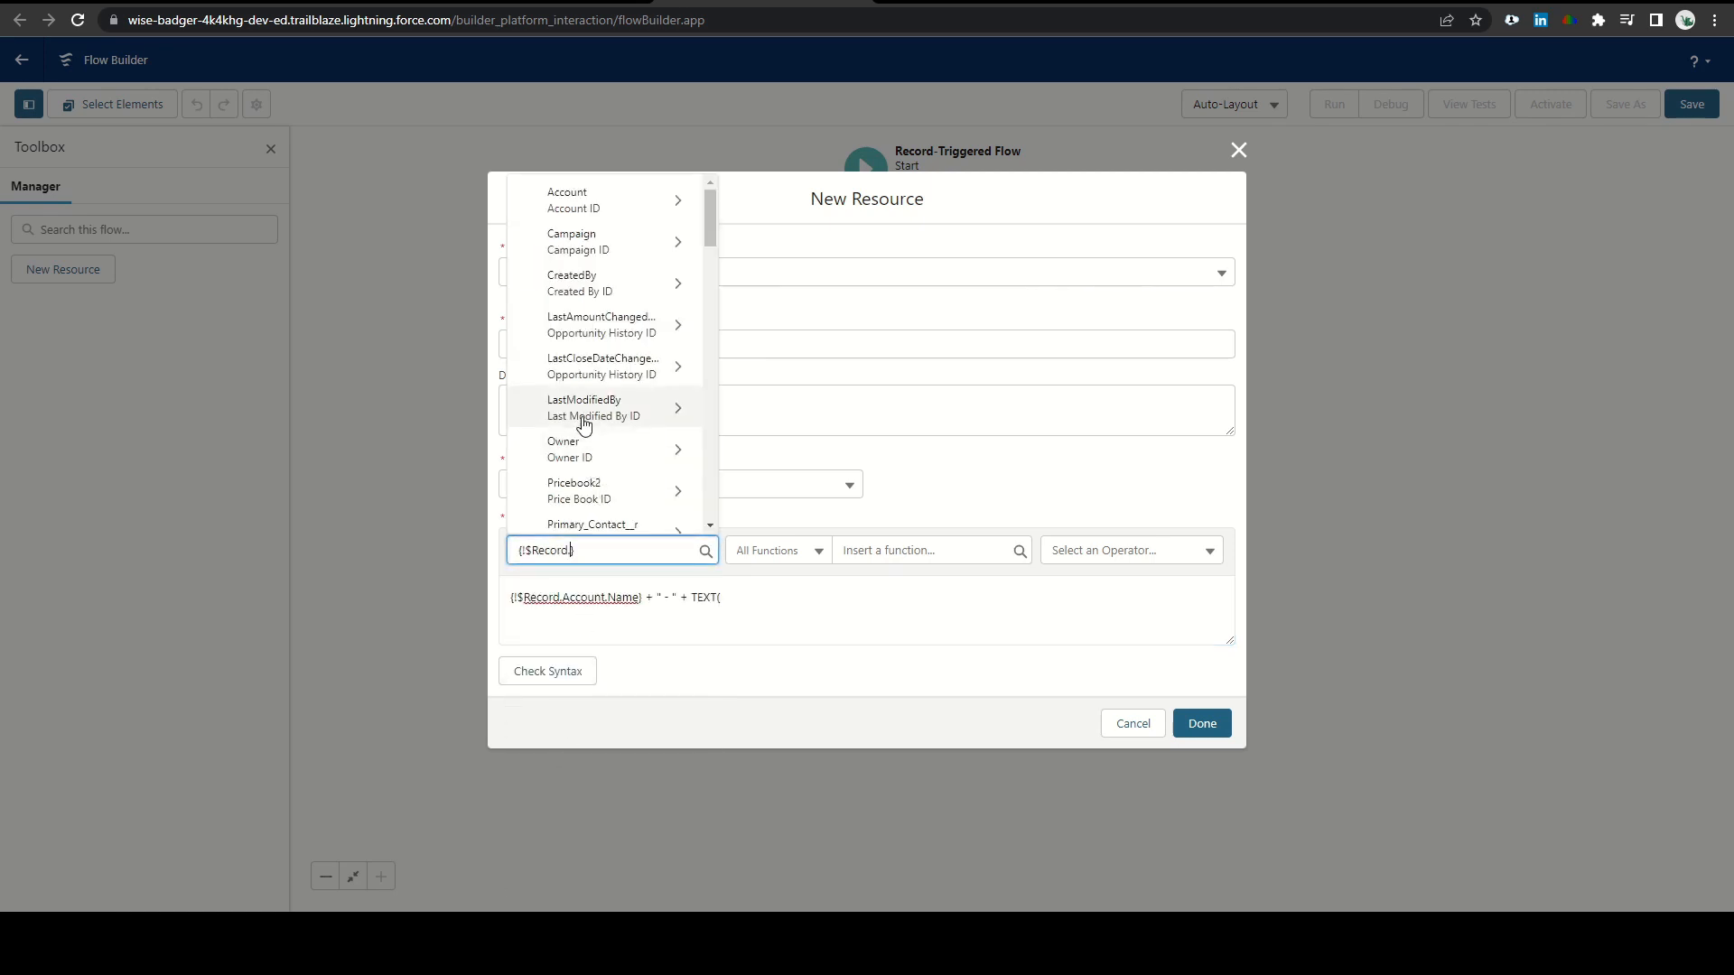
scroll("down", 3)
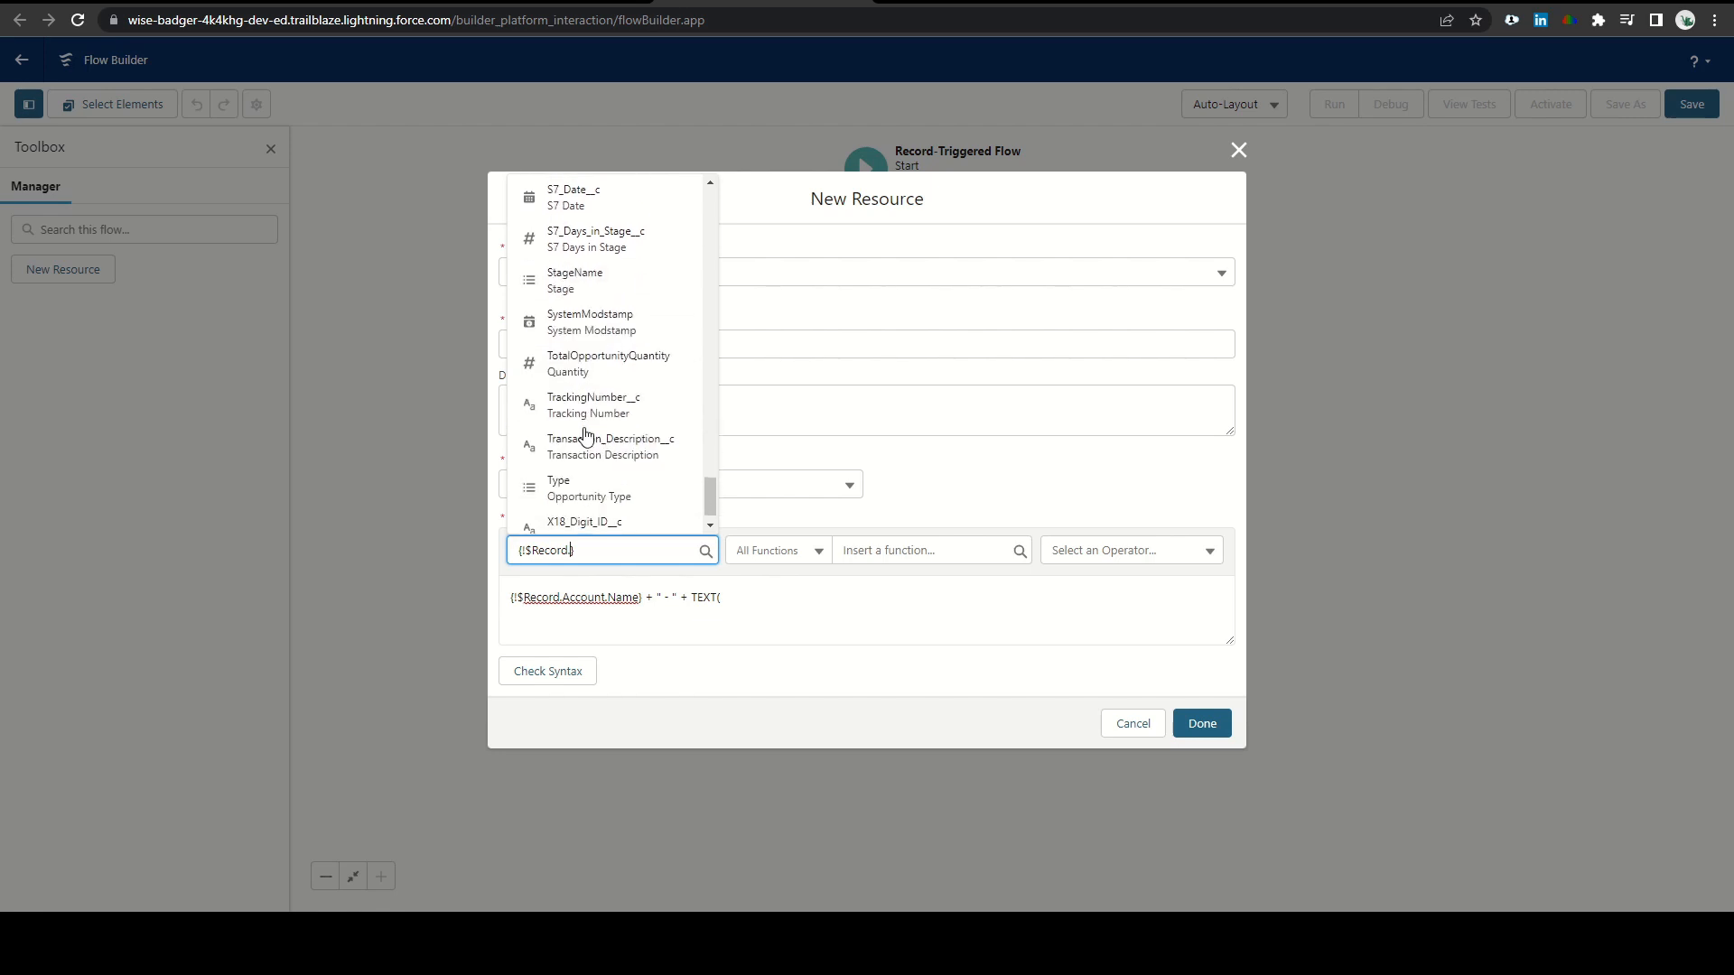
left_click(558, 480)
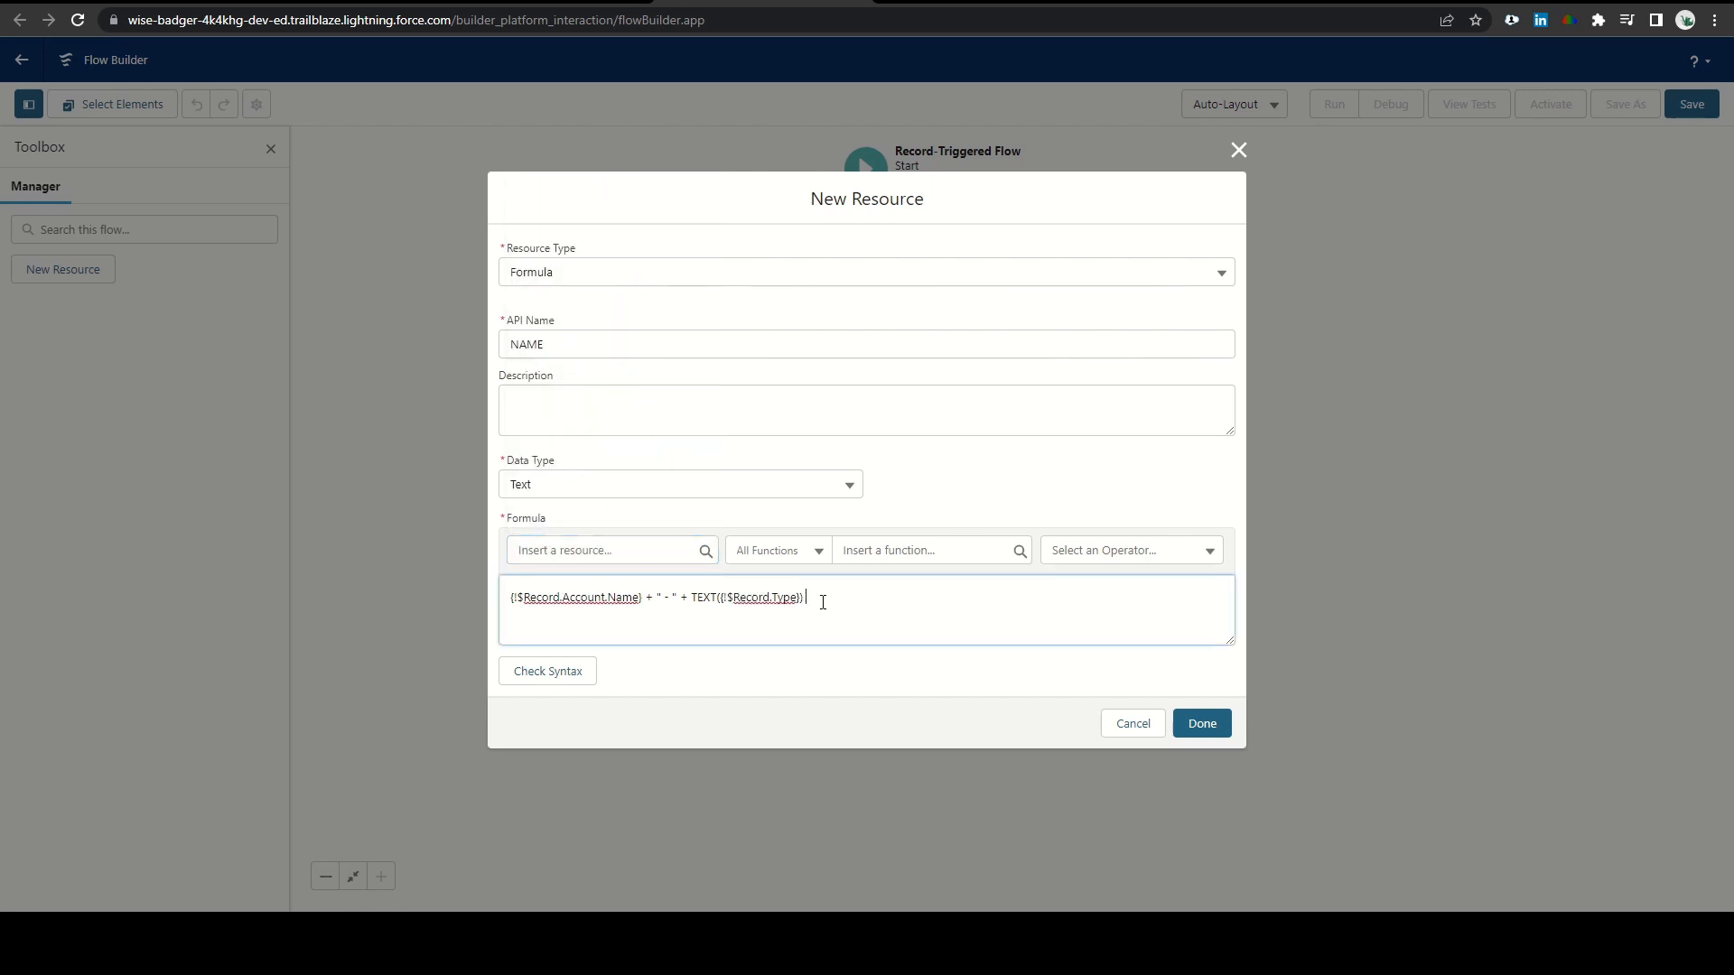
Extend the formula with the Transaction Description and CloseDate fields joined by dashes
type("+ \" - \" +")
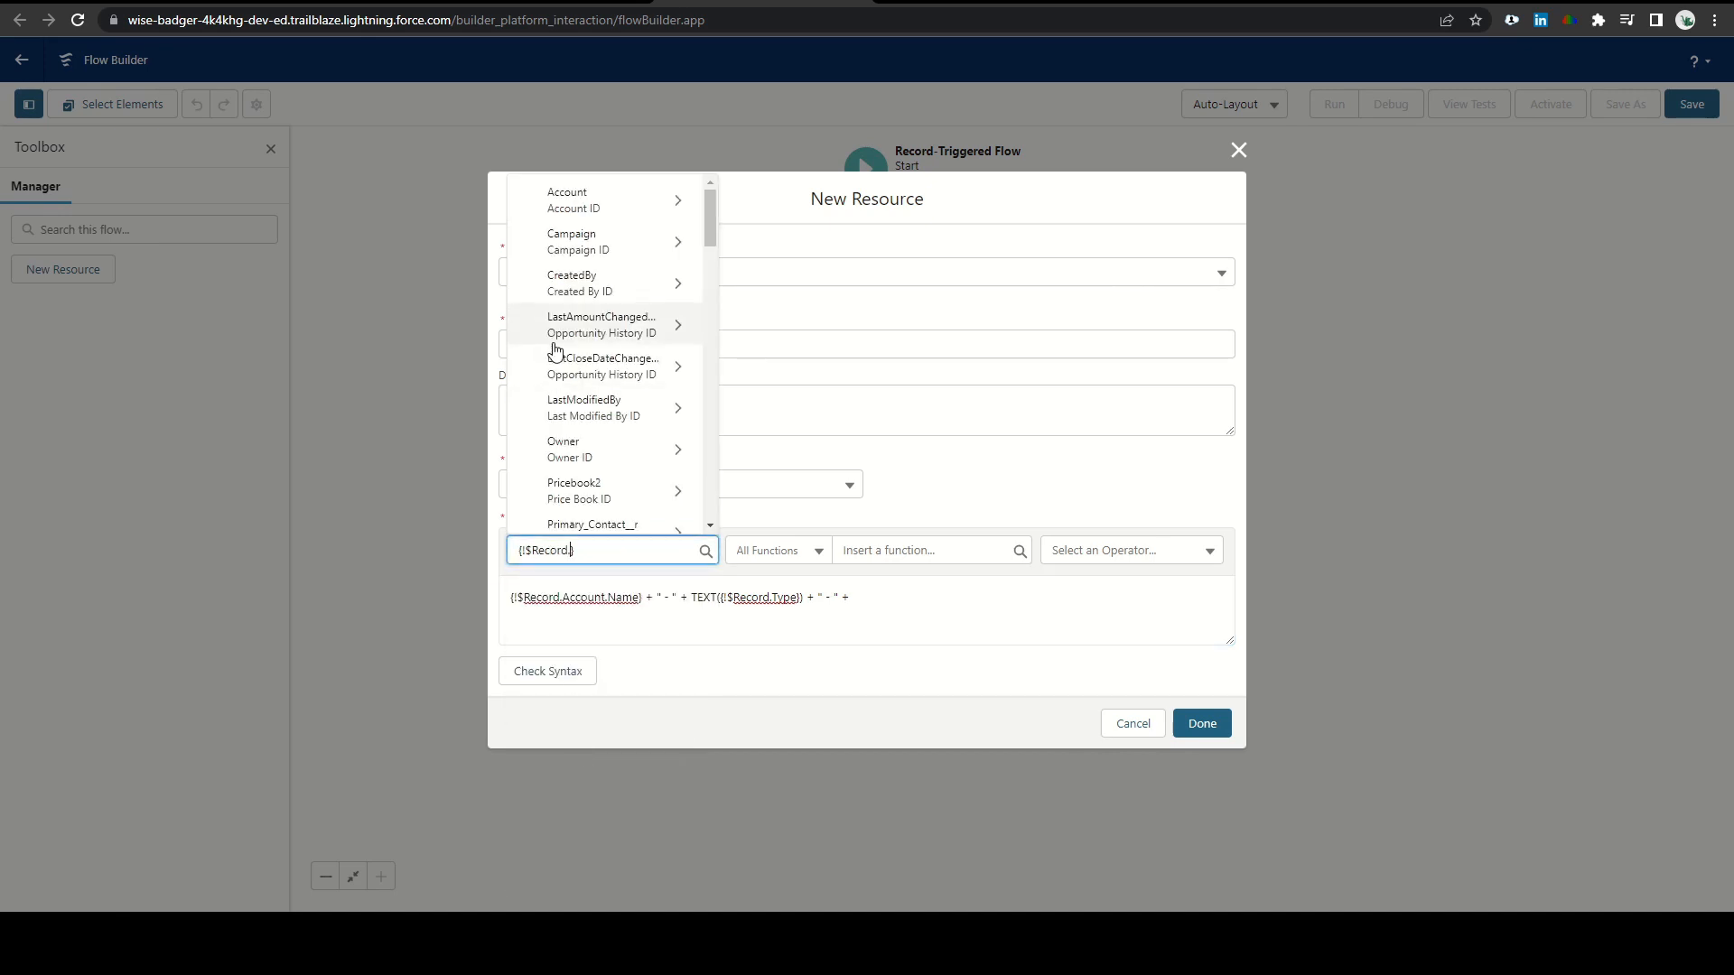
scroll("down", 3)
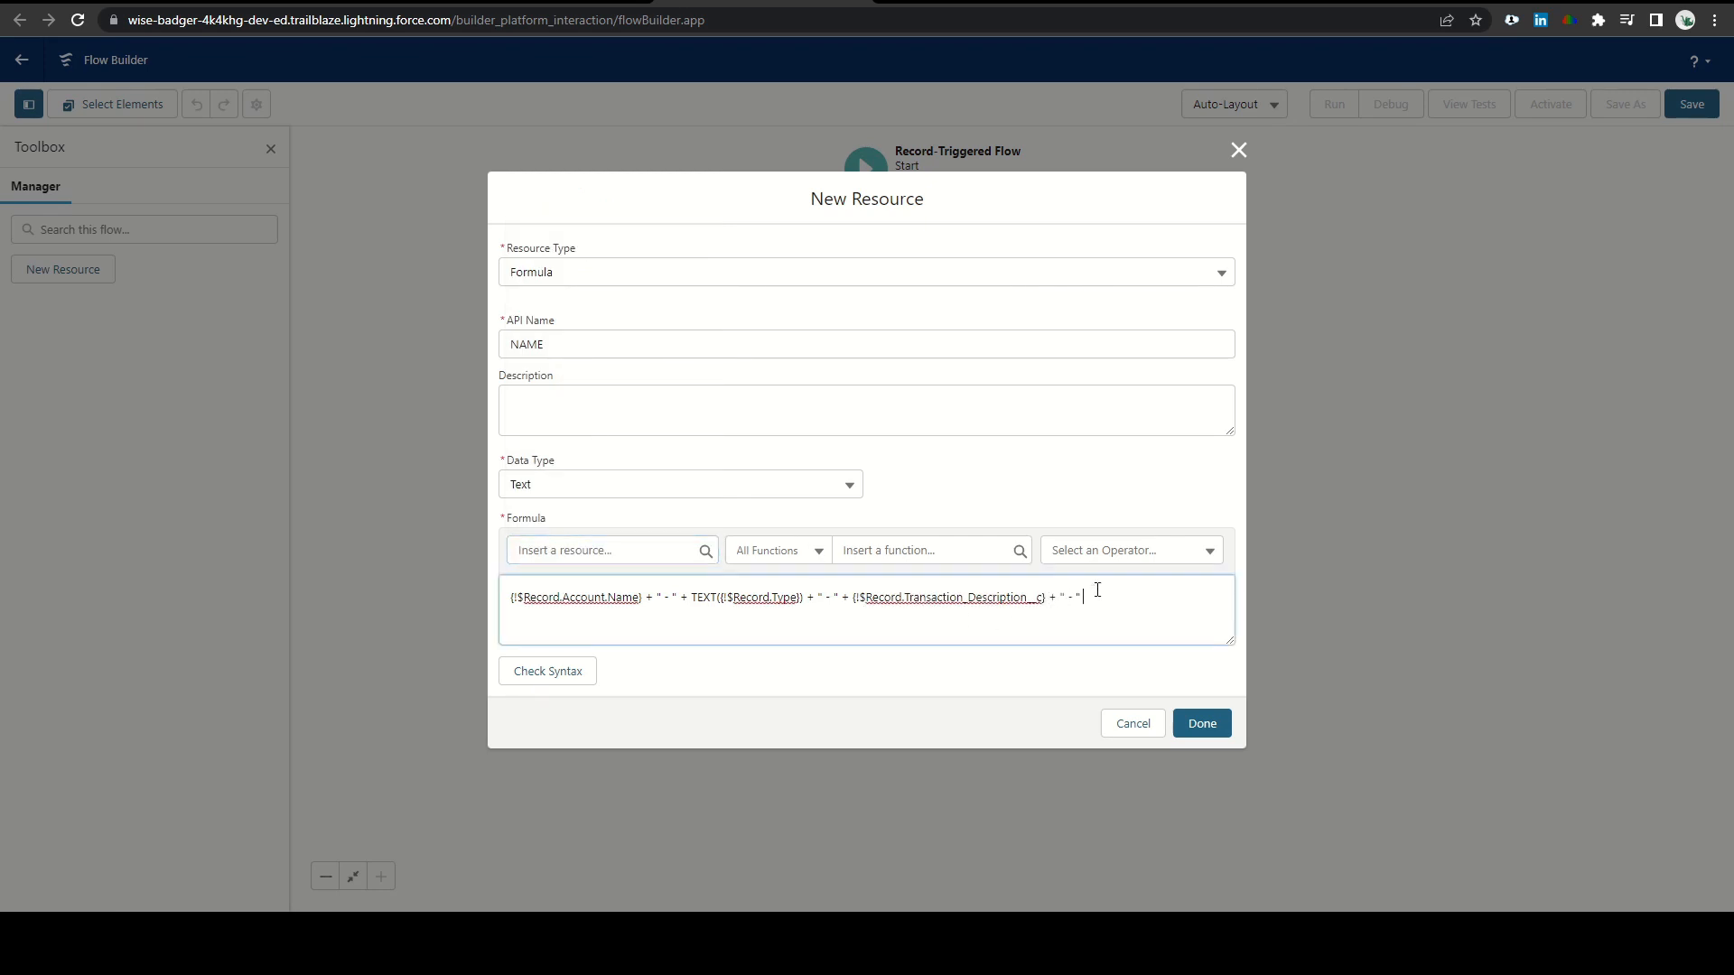
left_click(609, 549)
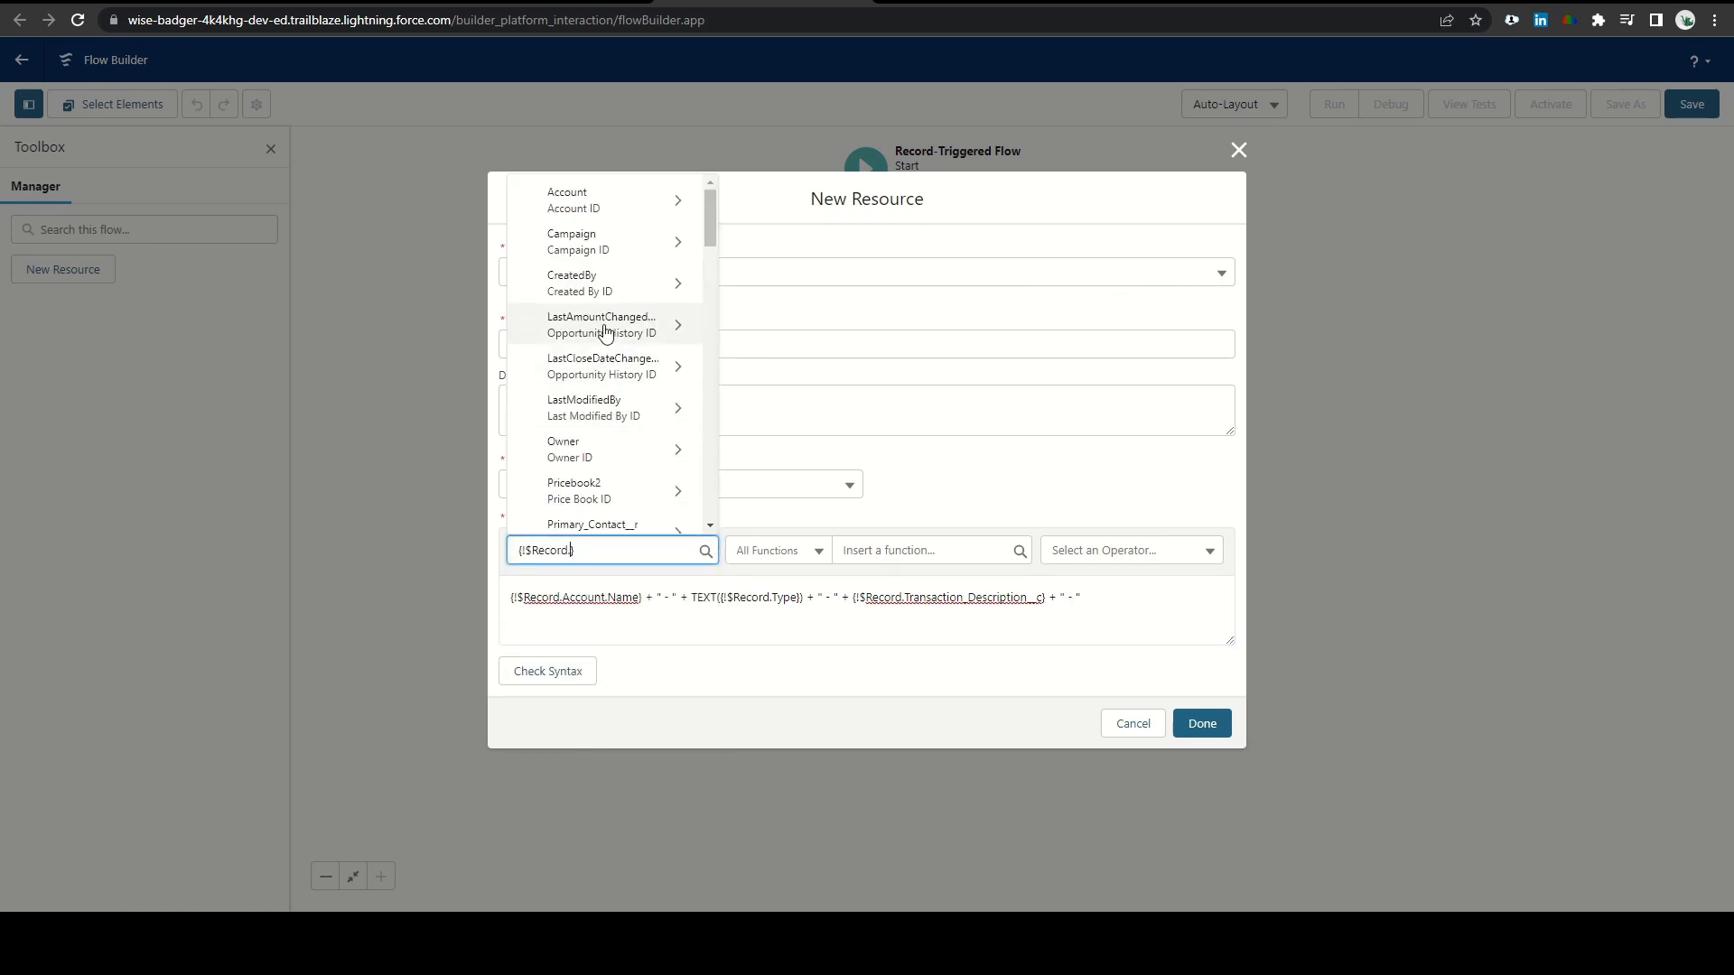
scroll("down", 3)
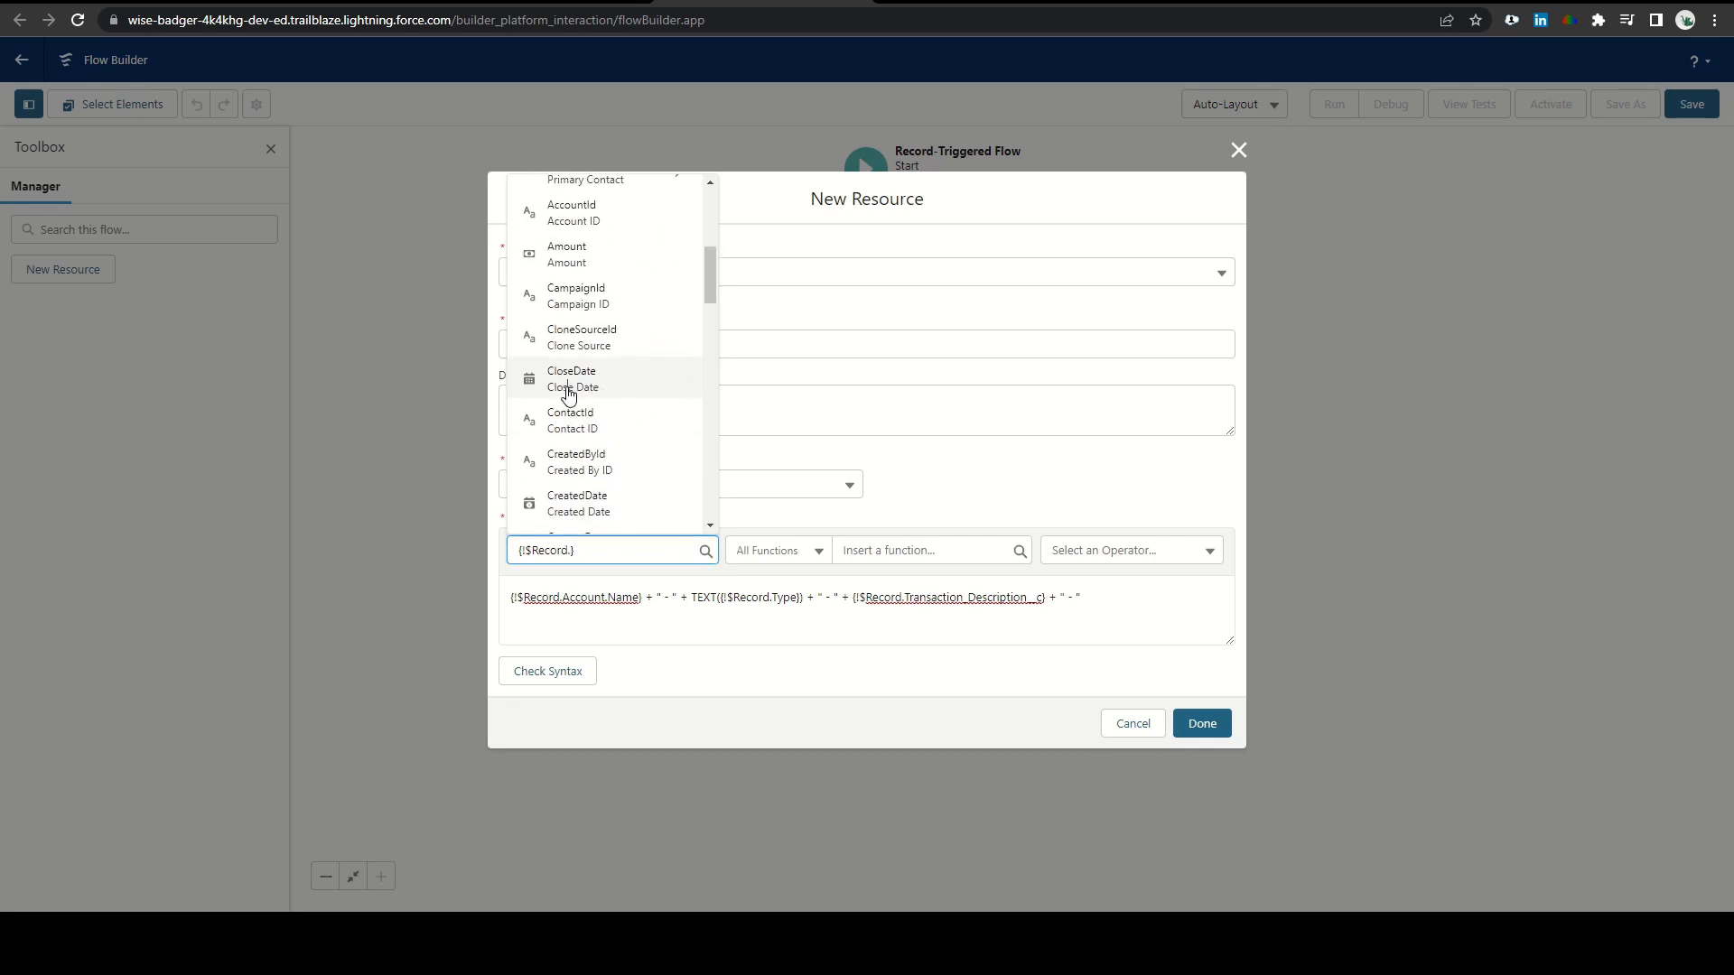
left_click(572, 378)
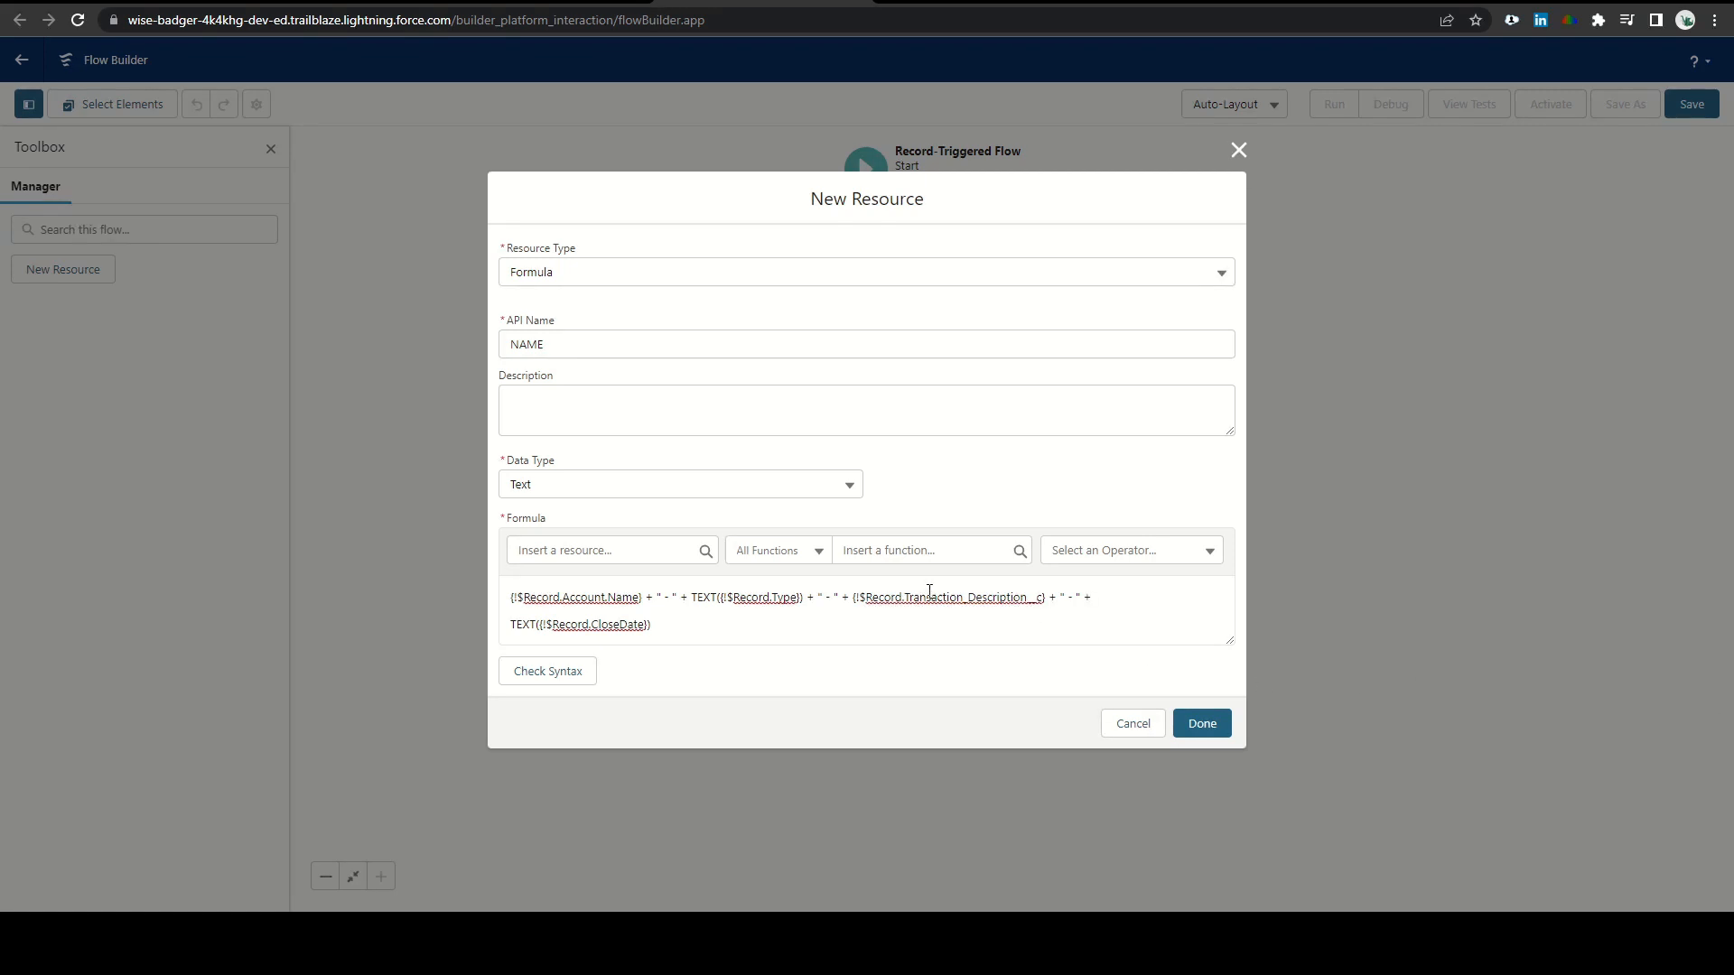
Wrap Transaction_Description__c in INITCAP, pass Check Syntax and finish the NAME resource
left_click(856, 598)
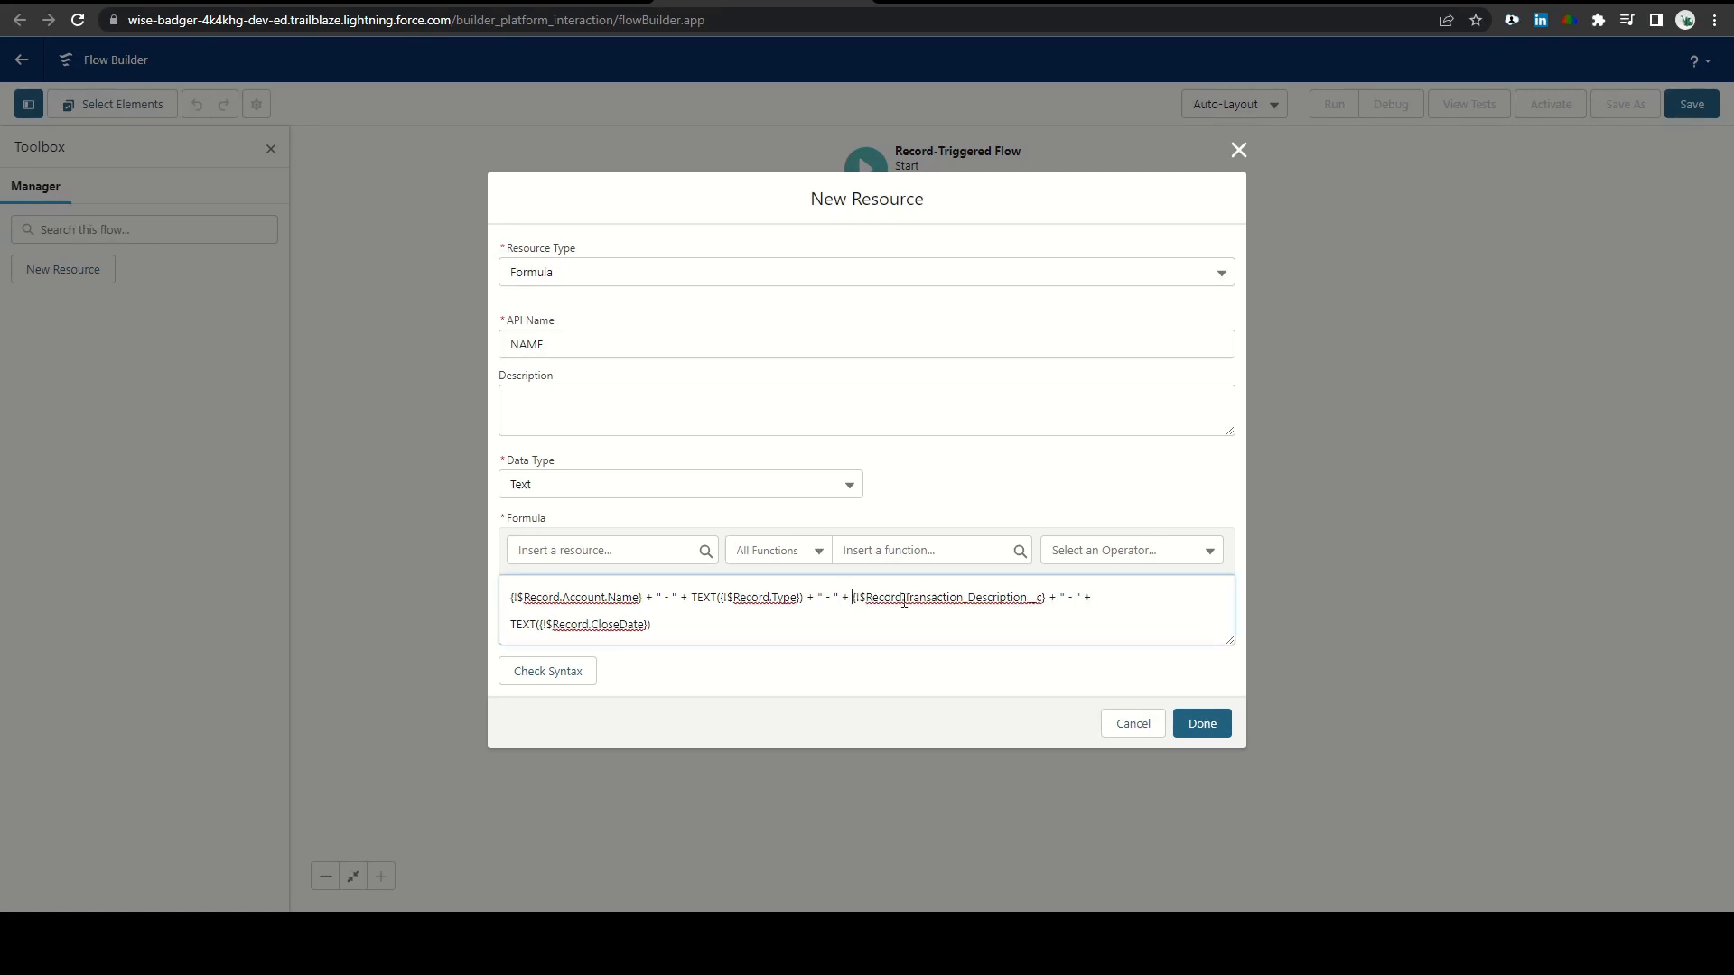
left_click(926, 549)
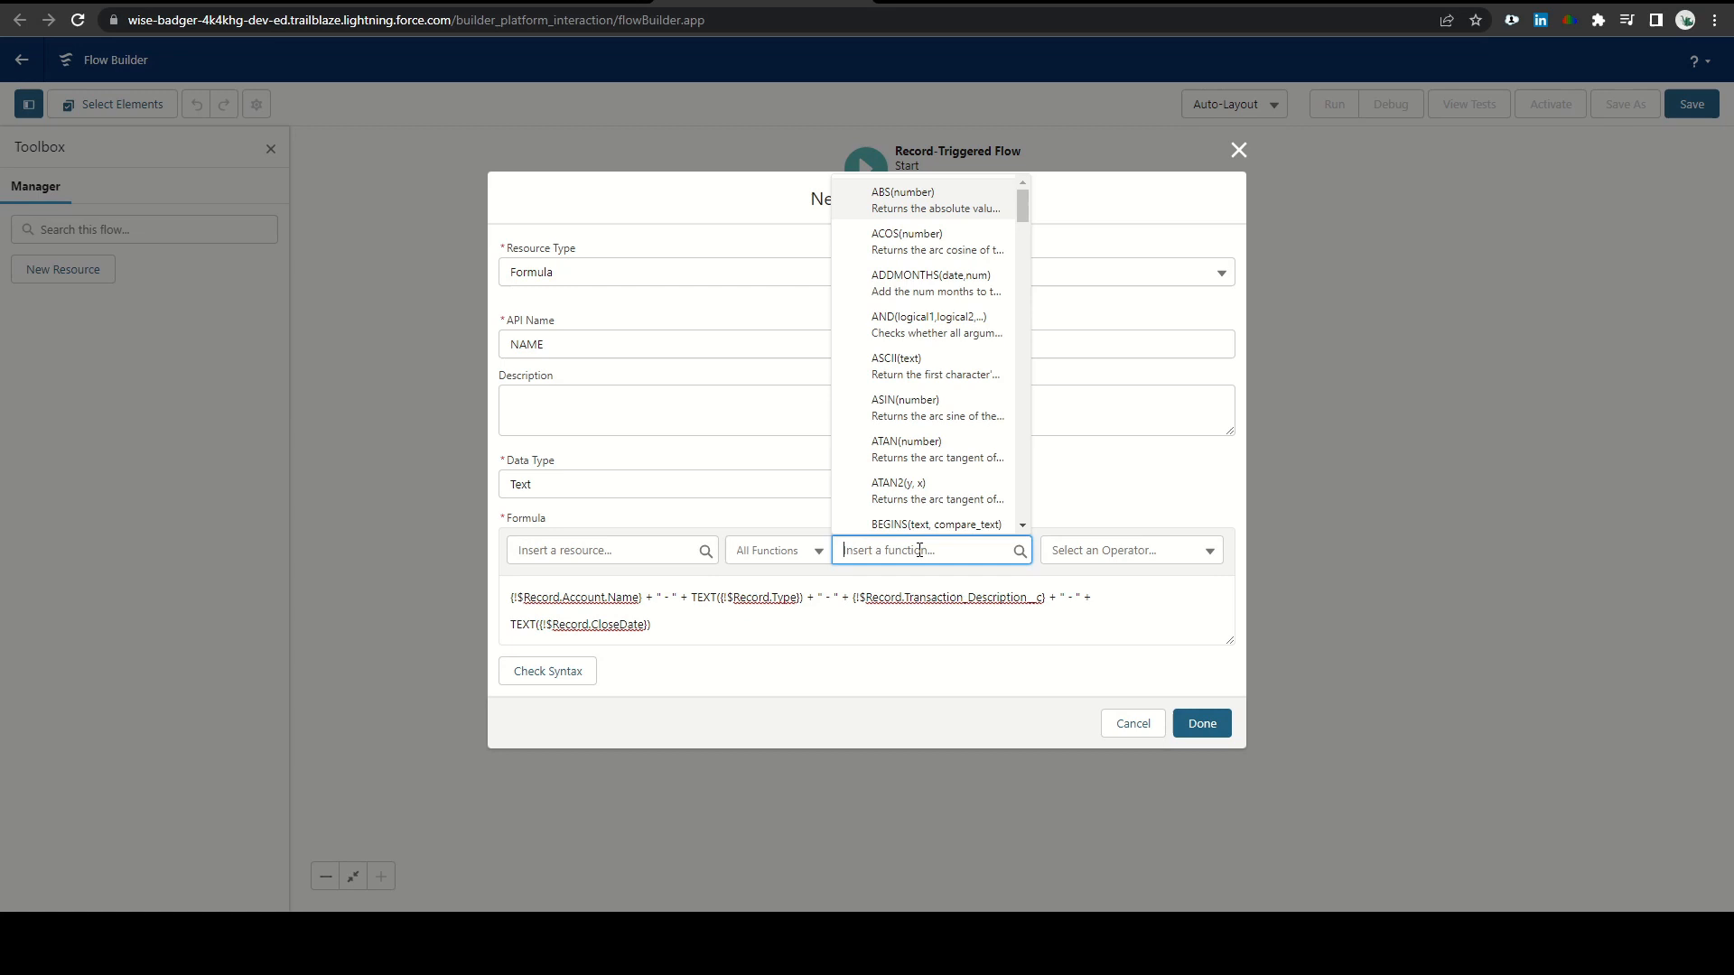
scroll("down", 3)
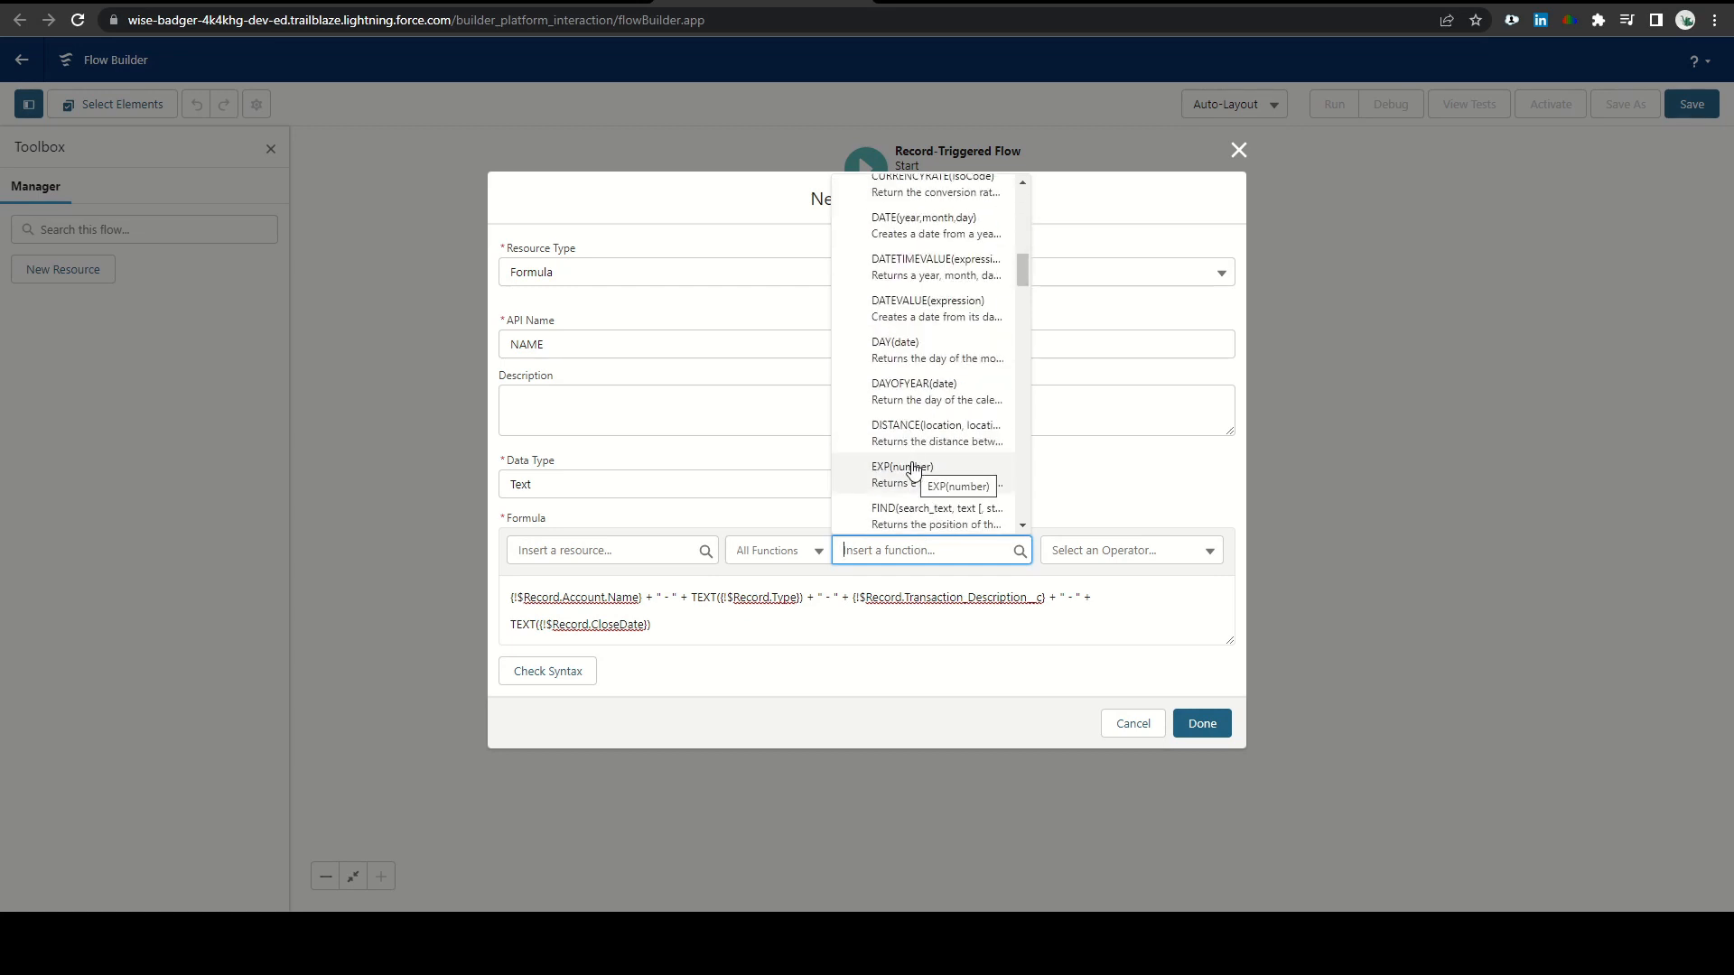
type("in")
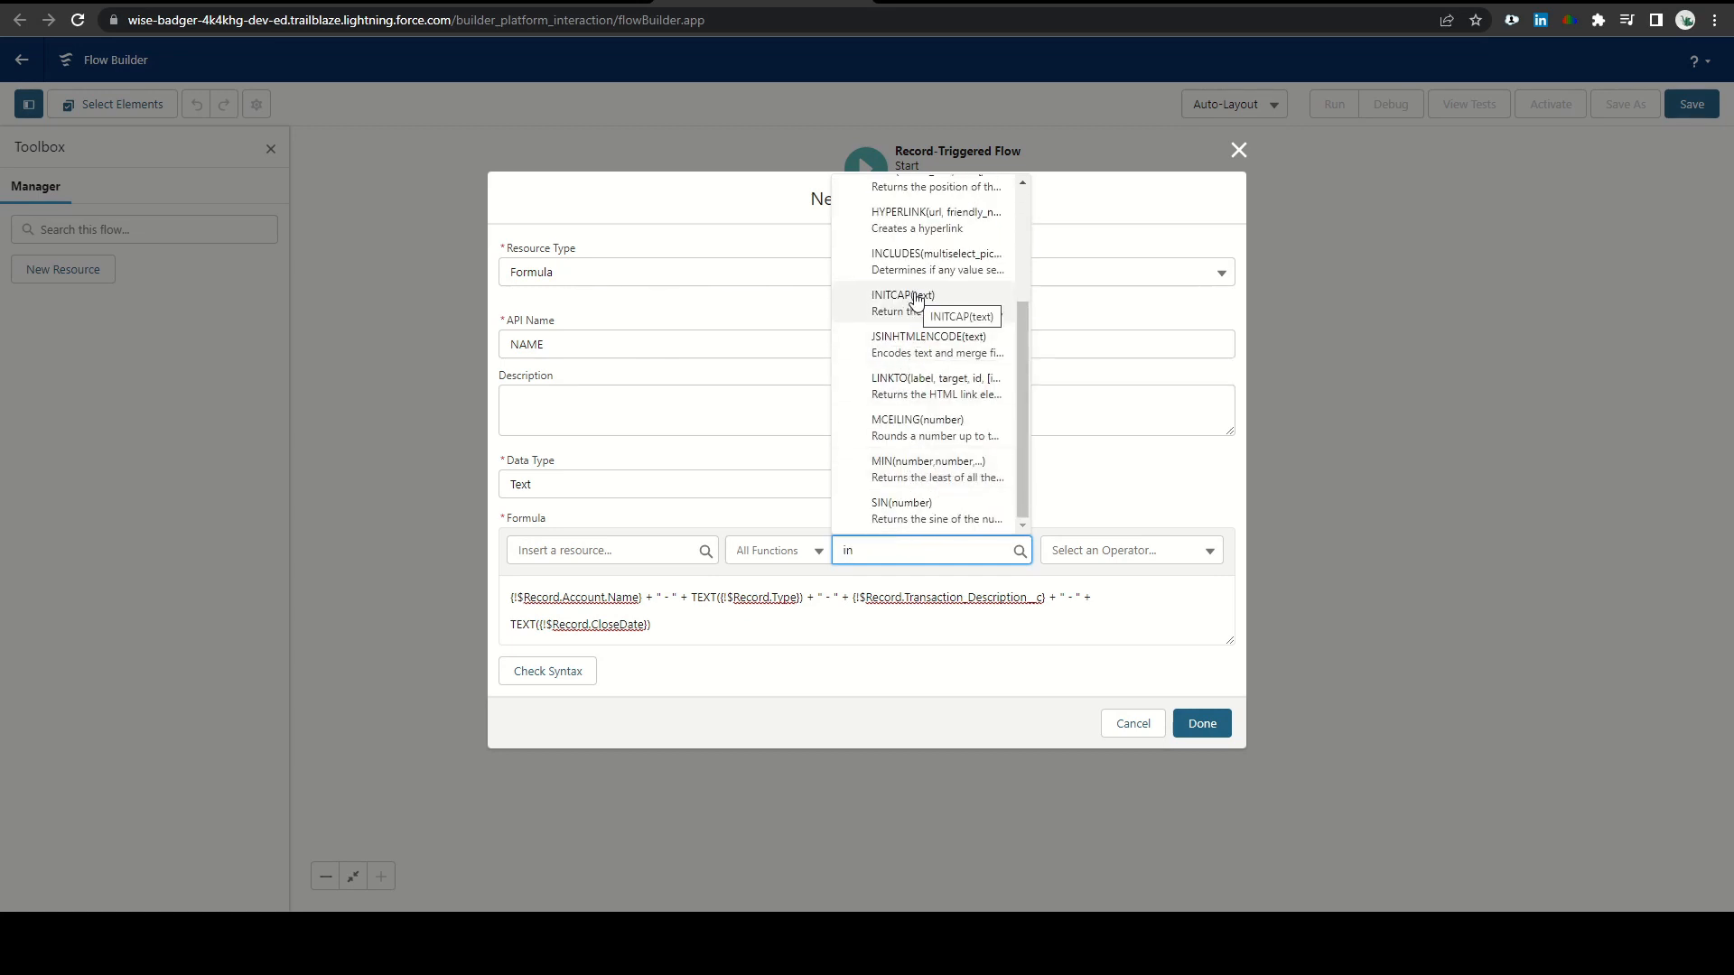
mouse_move(905, 302)
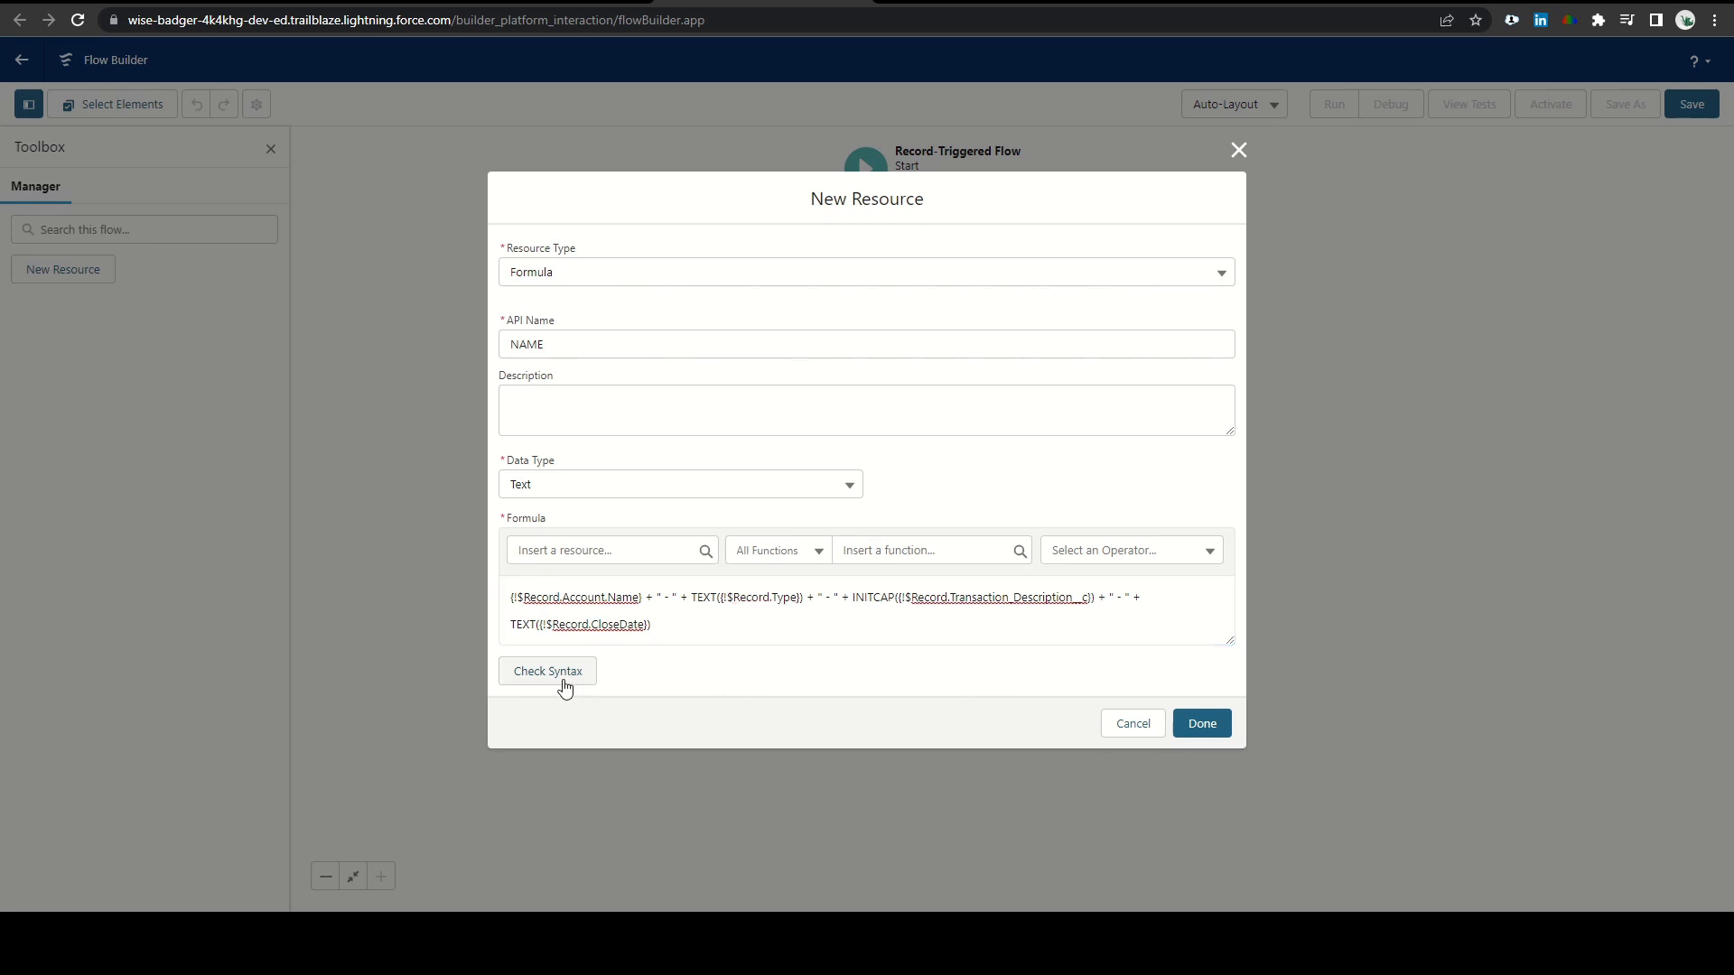
left_click(546, 670)
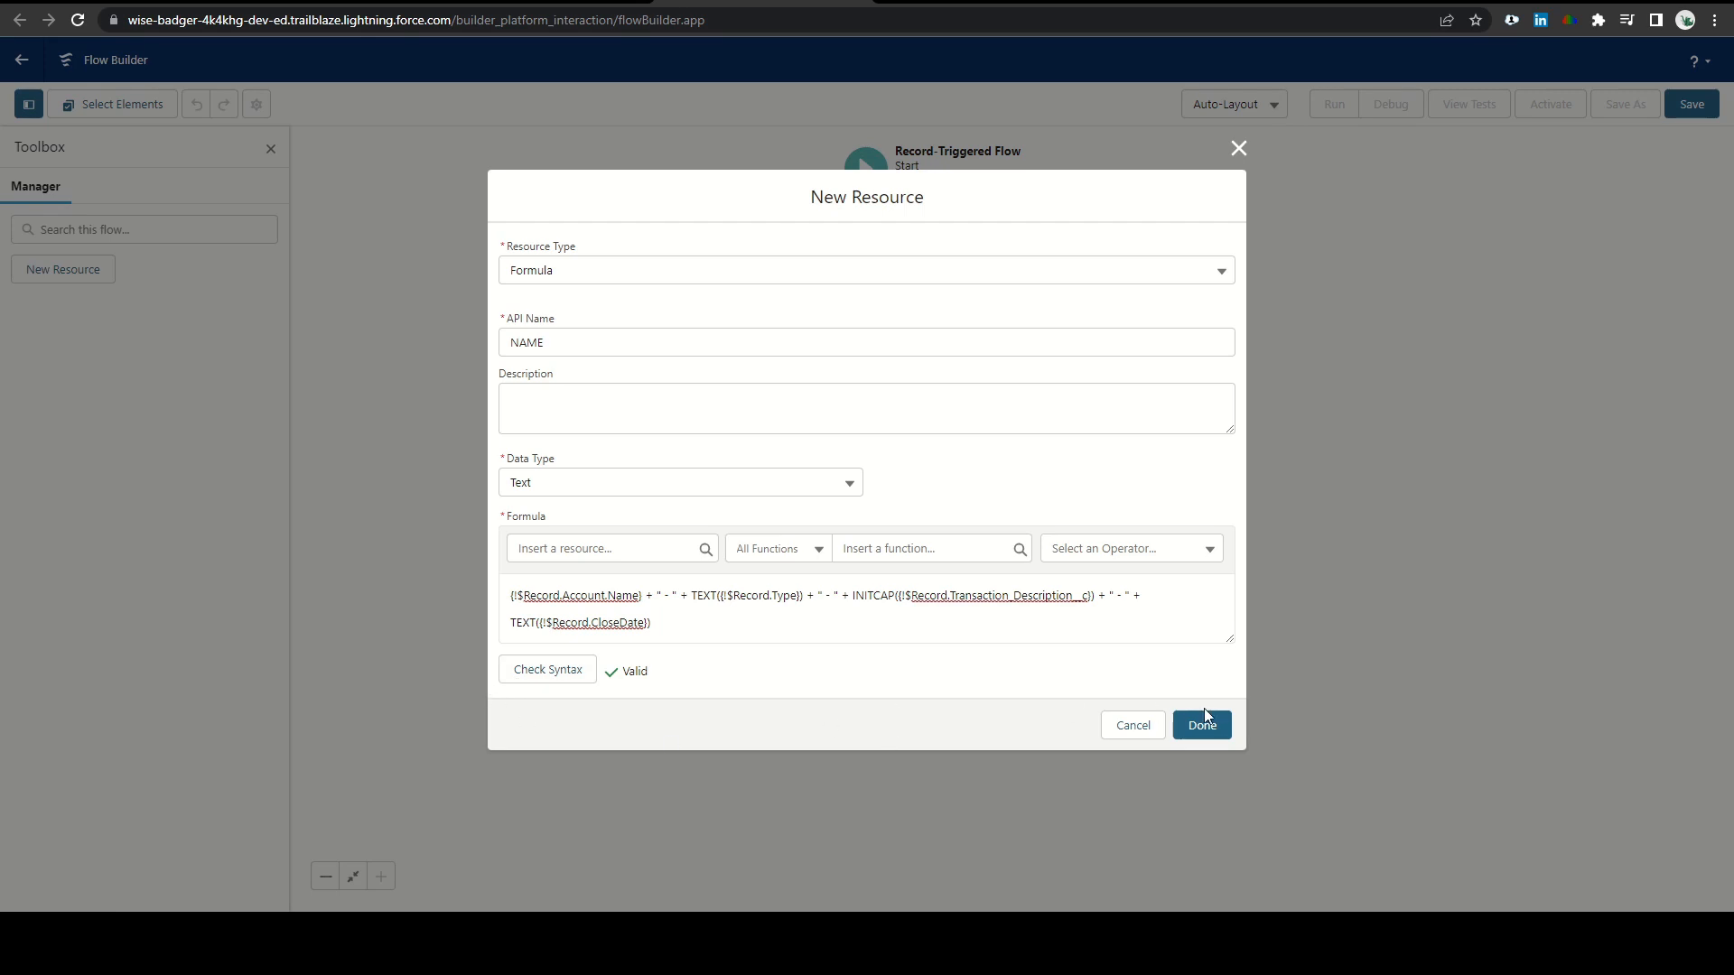
left_click(1201, 724)
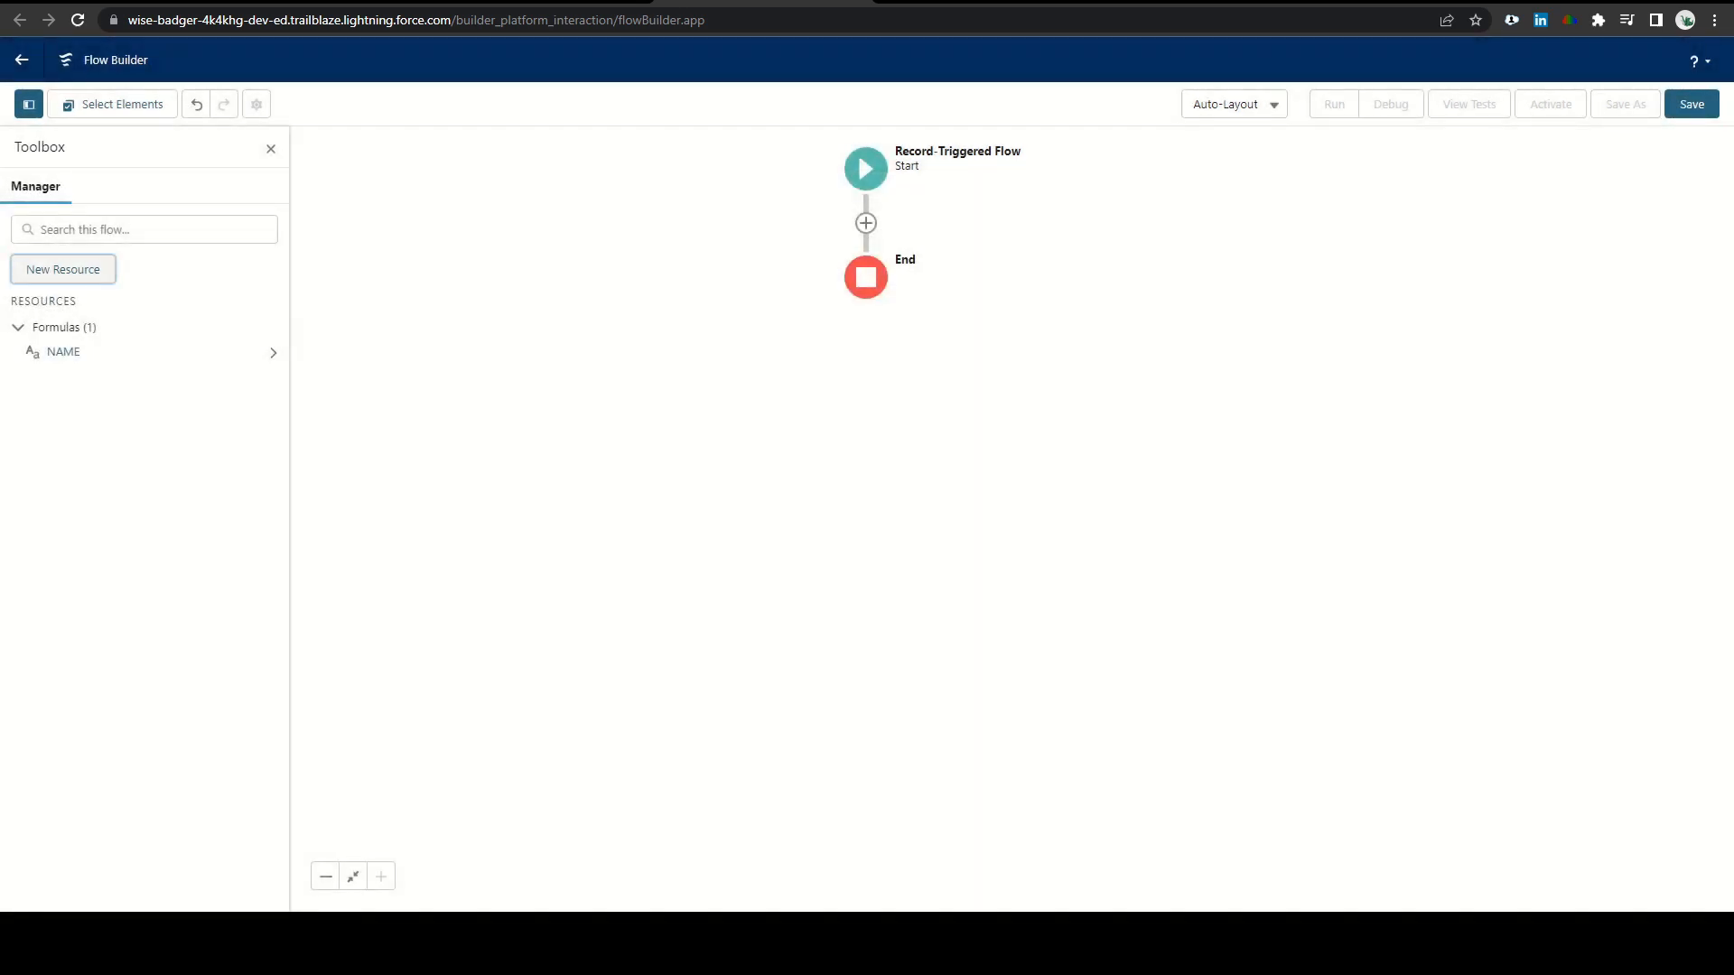
mouse_move(963, 328)
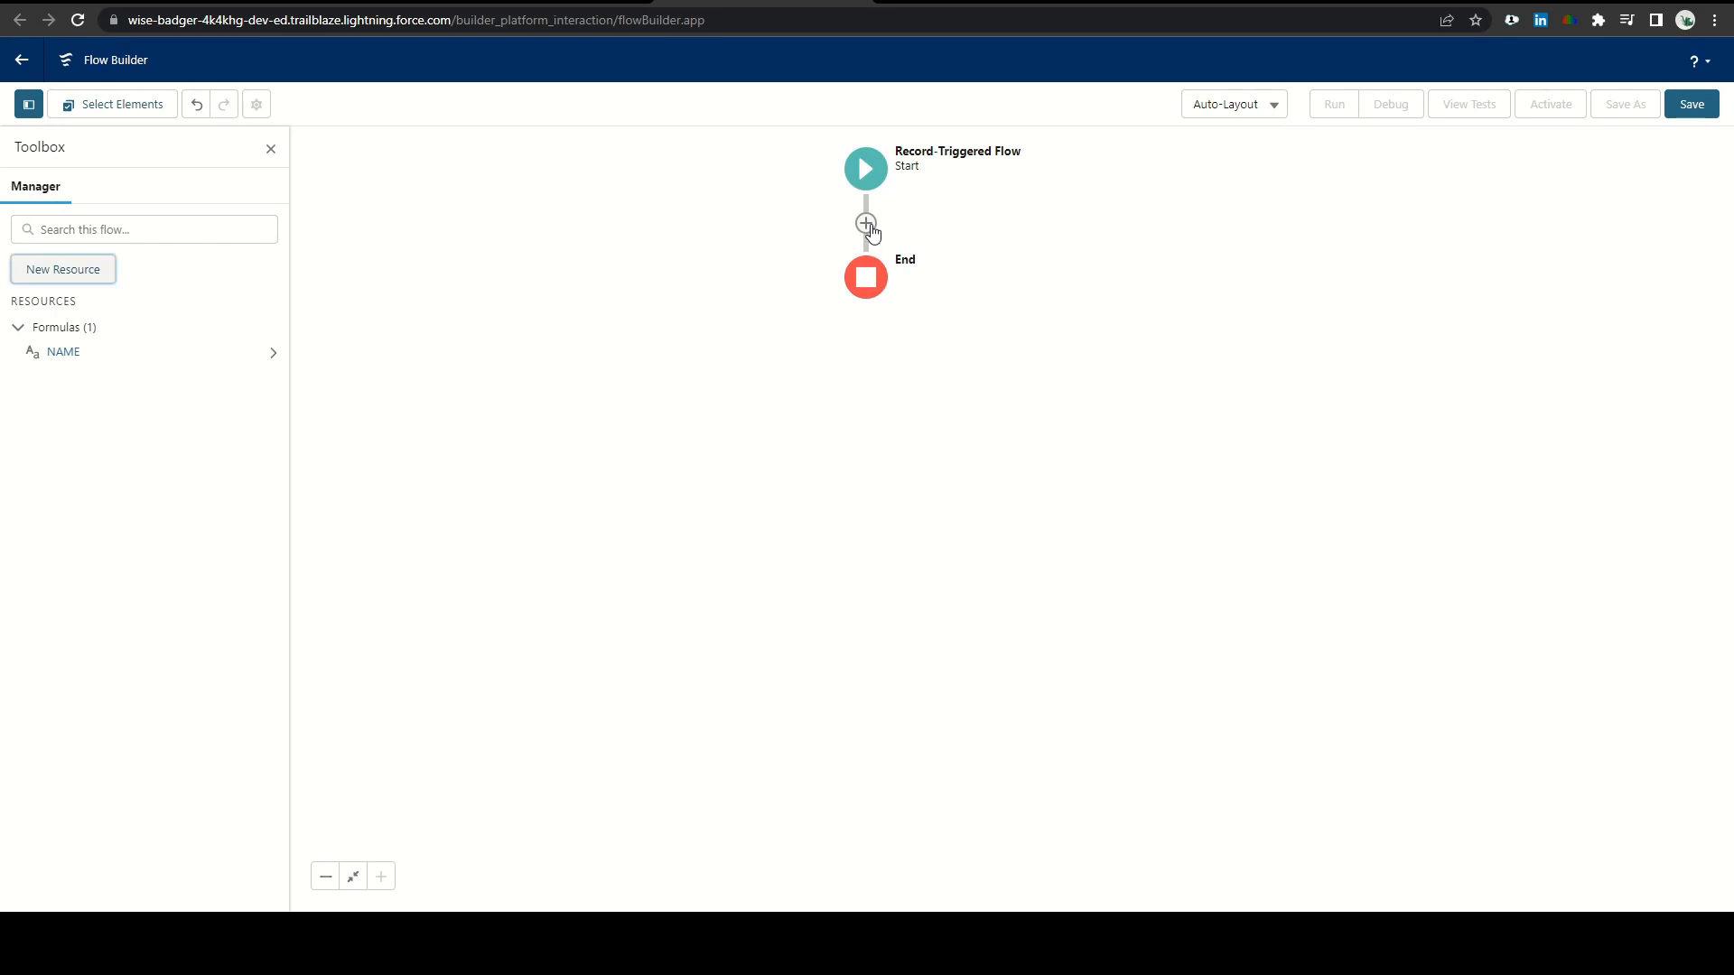
Add an Update Triggering Record element 'Update Name' setting Name to {!NAME}
left_click(865, 224)
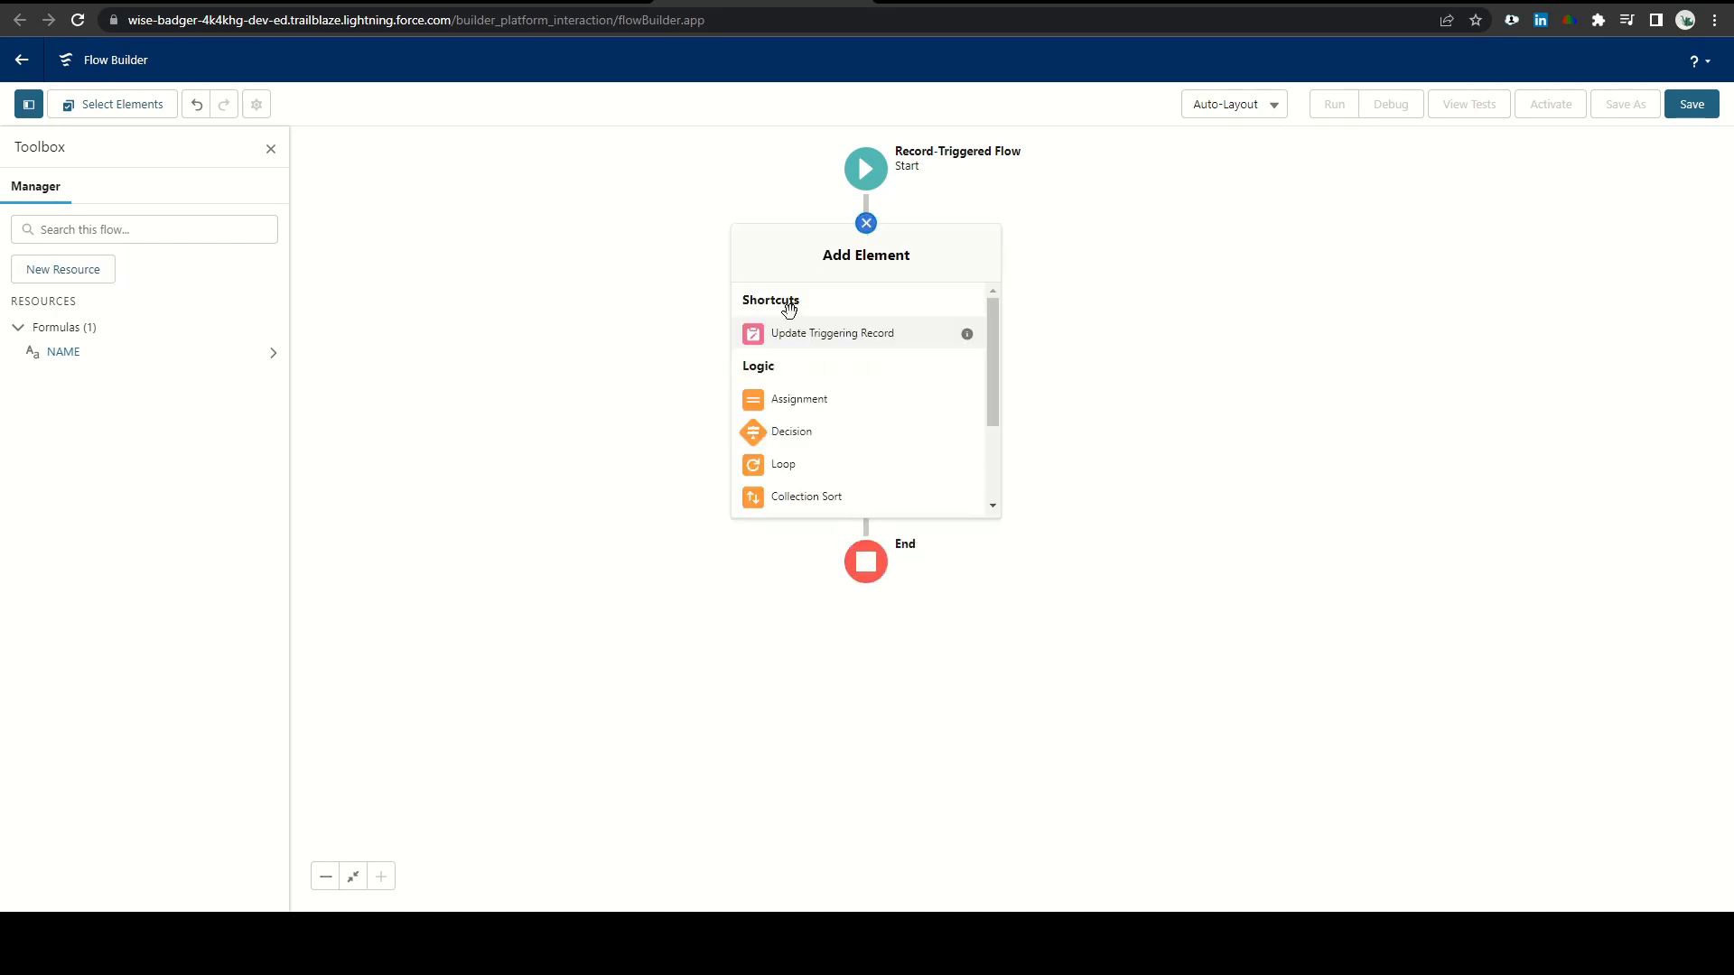
left_click(831, 333)
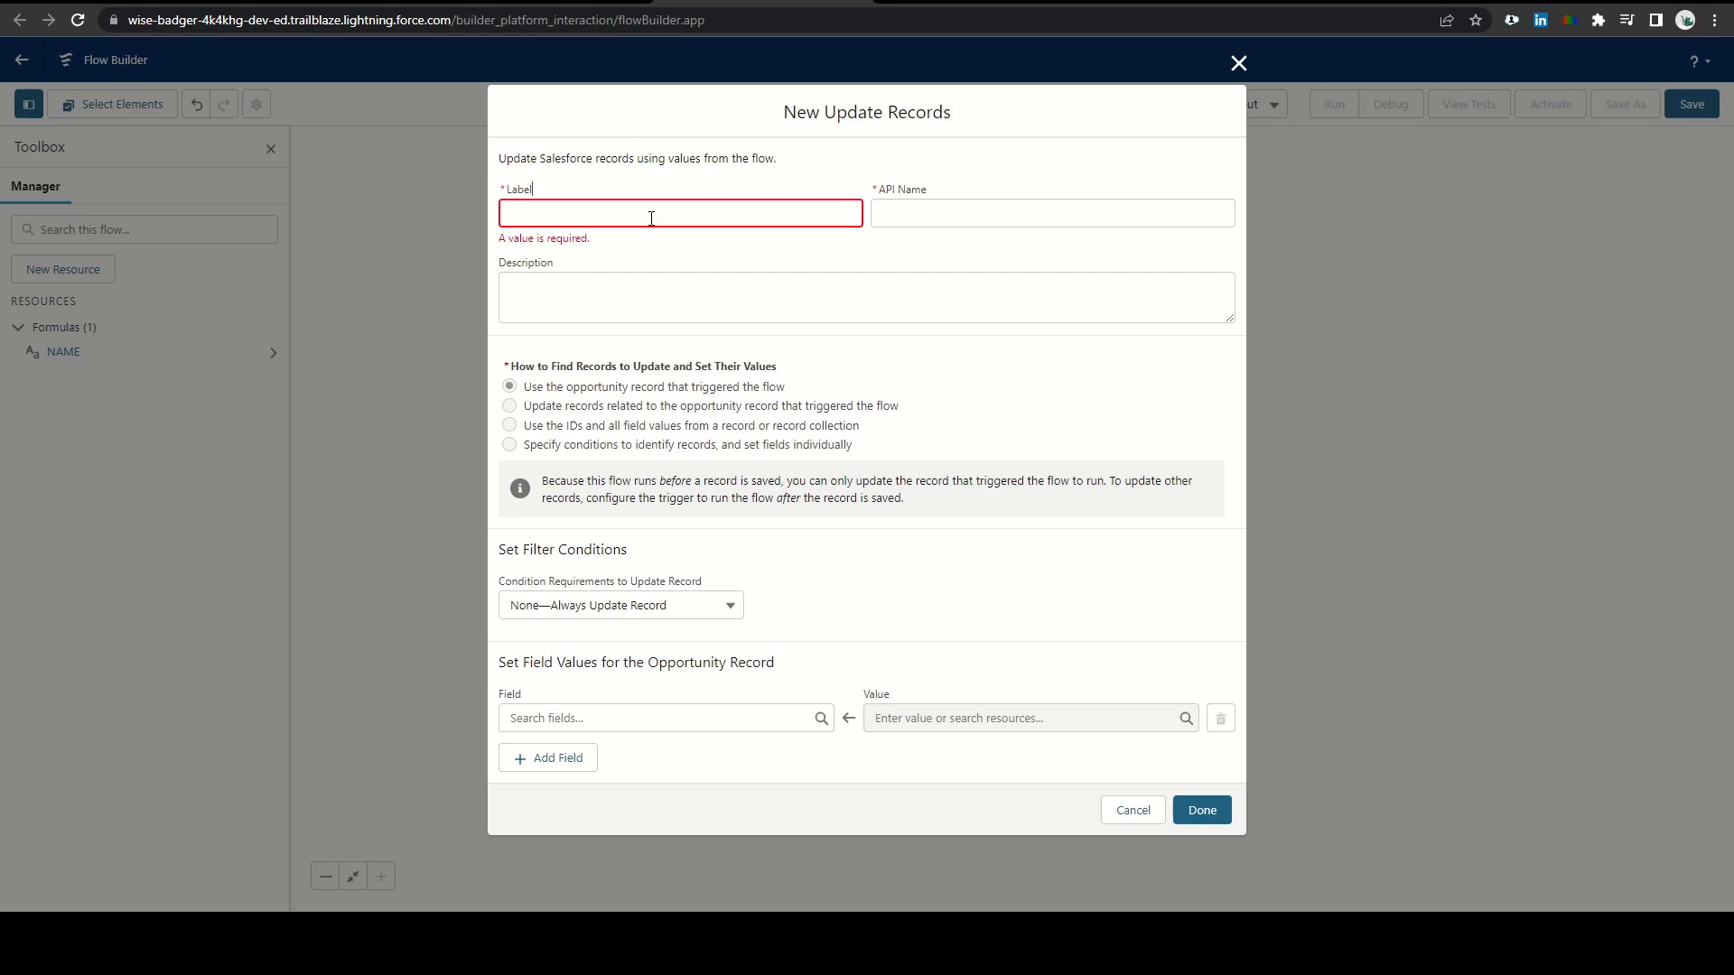
type("Update Name")
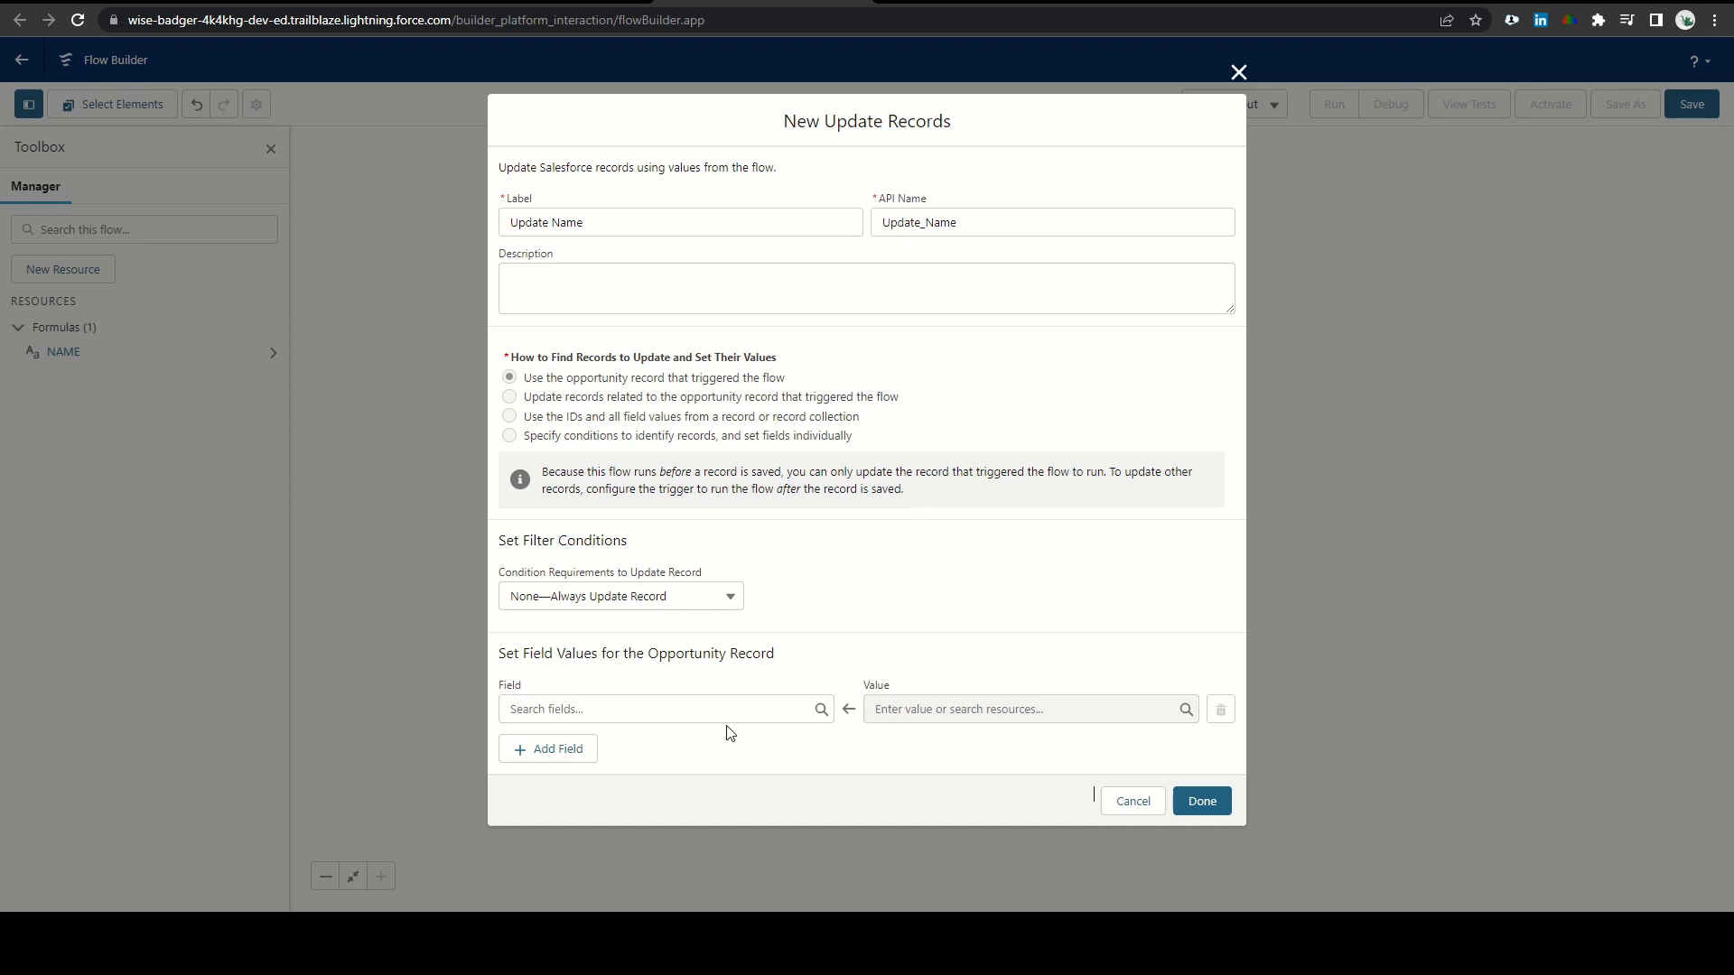
type("name")
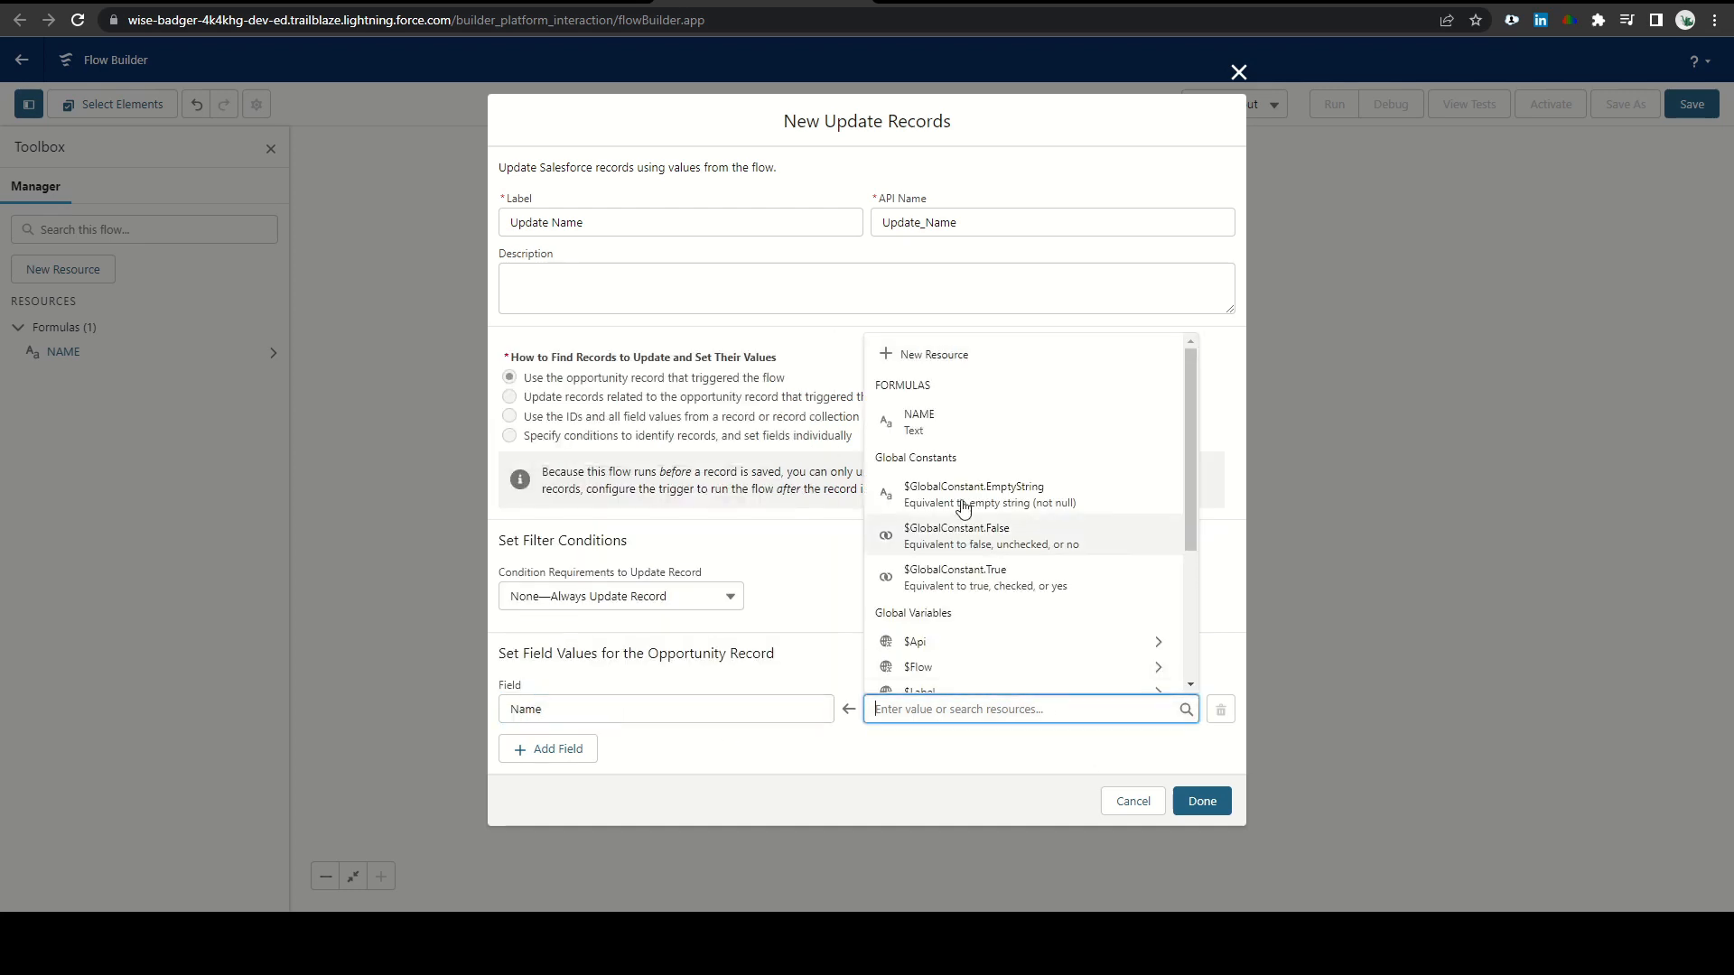
left_click(920, 421)
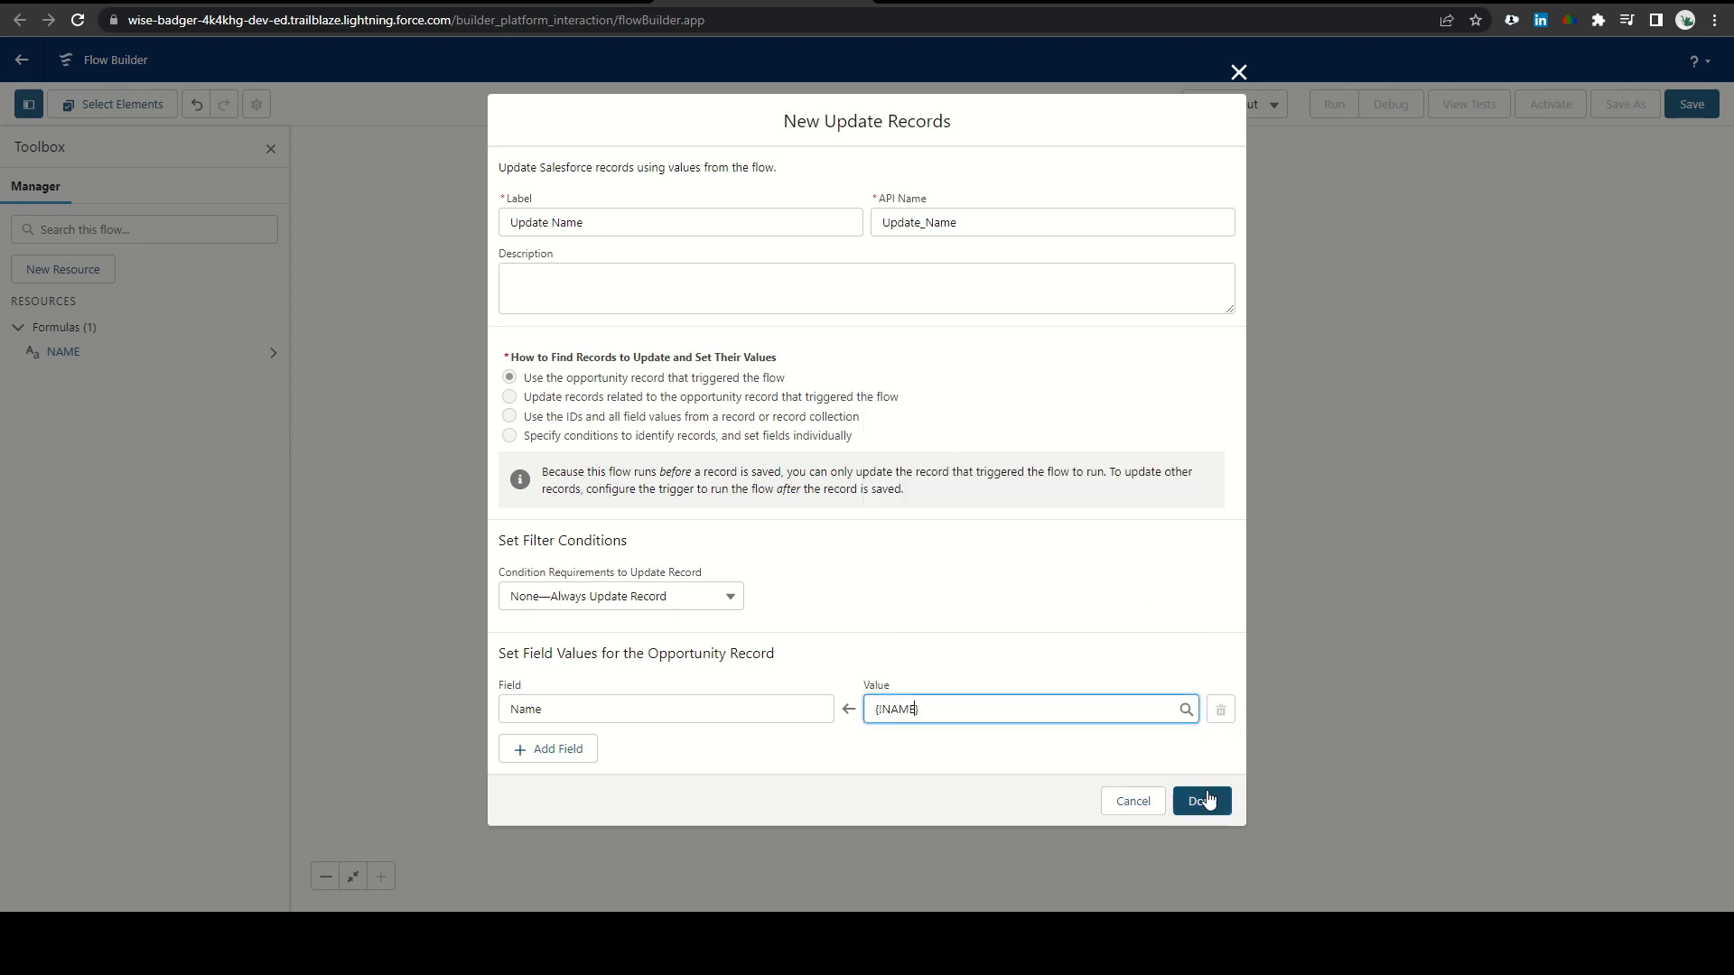
left_click(1202, 800)
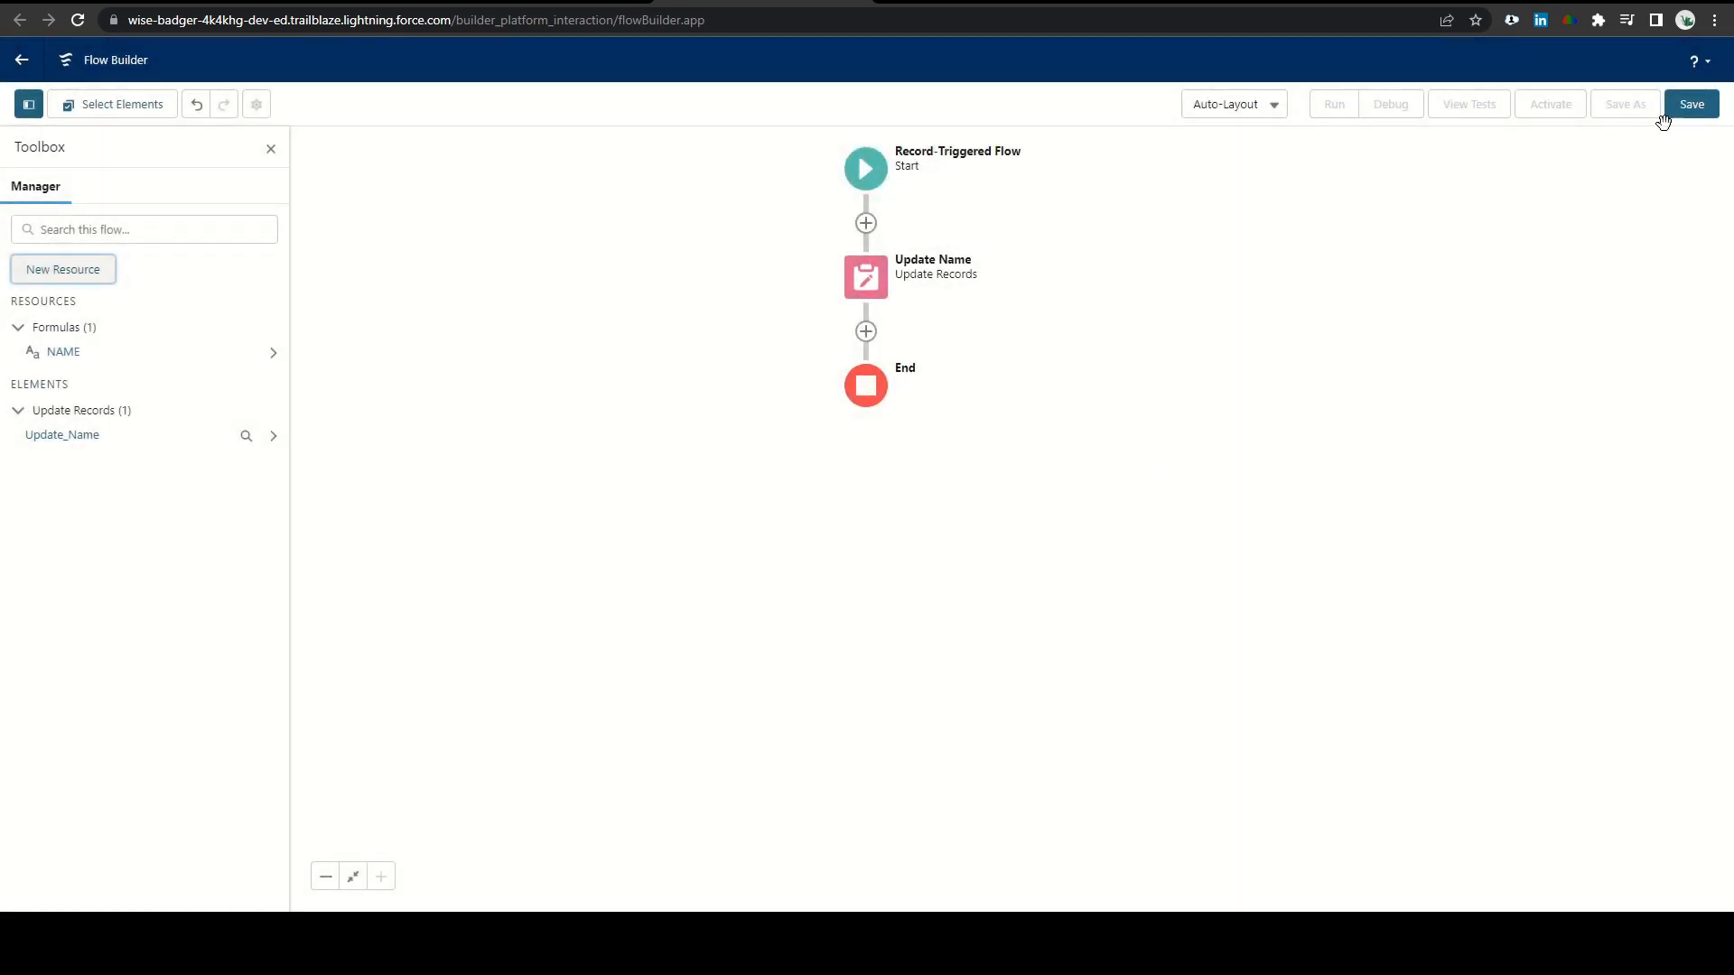
Save the flow with the label 'Opportunity | Name'
left_click(1691, 105)
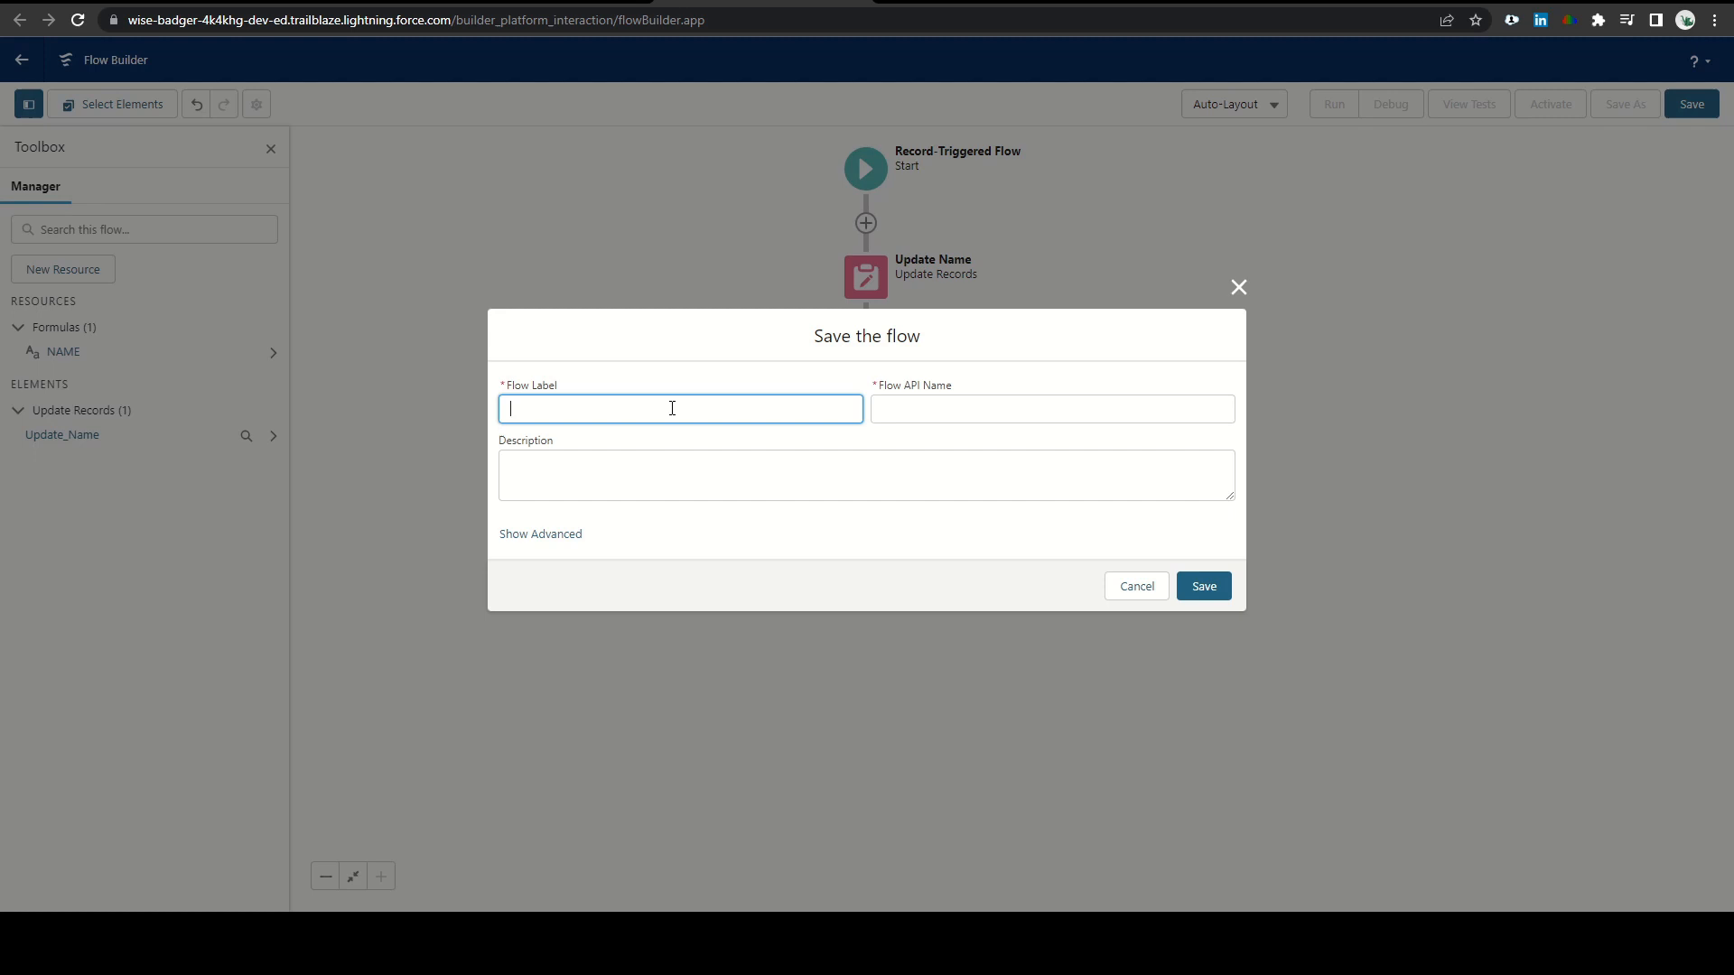
type("Opportunity |")
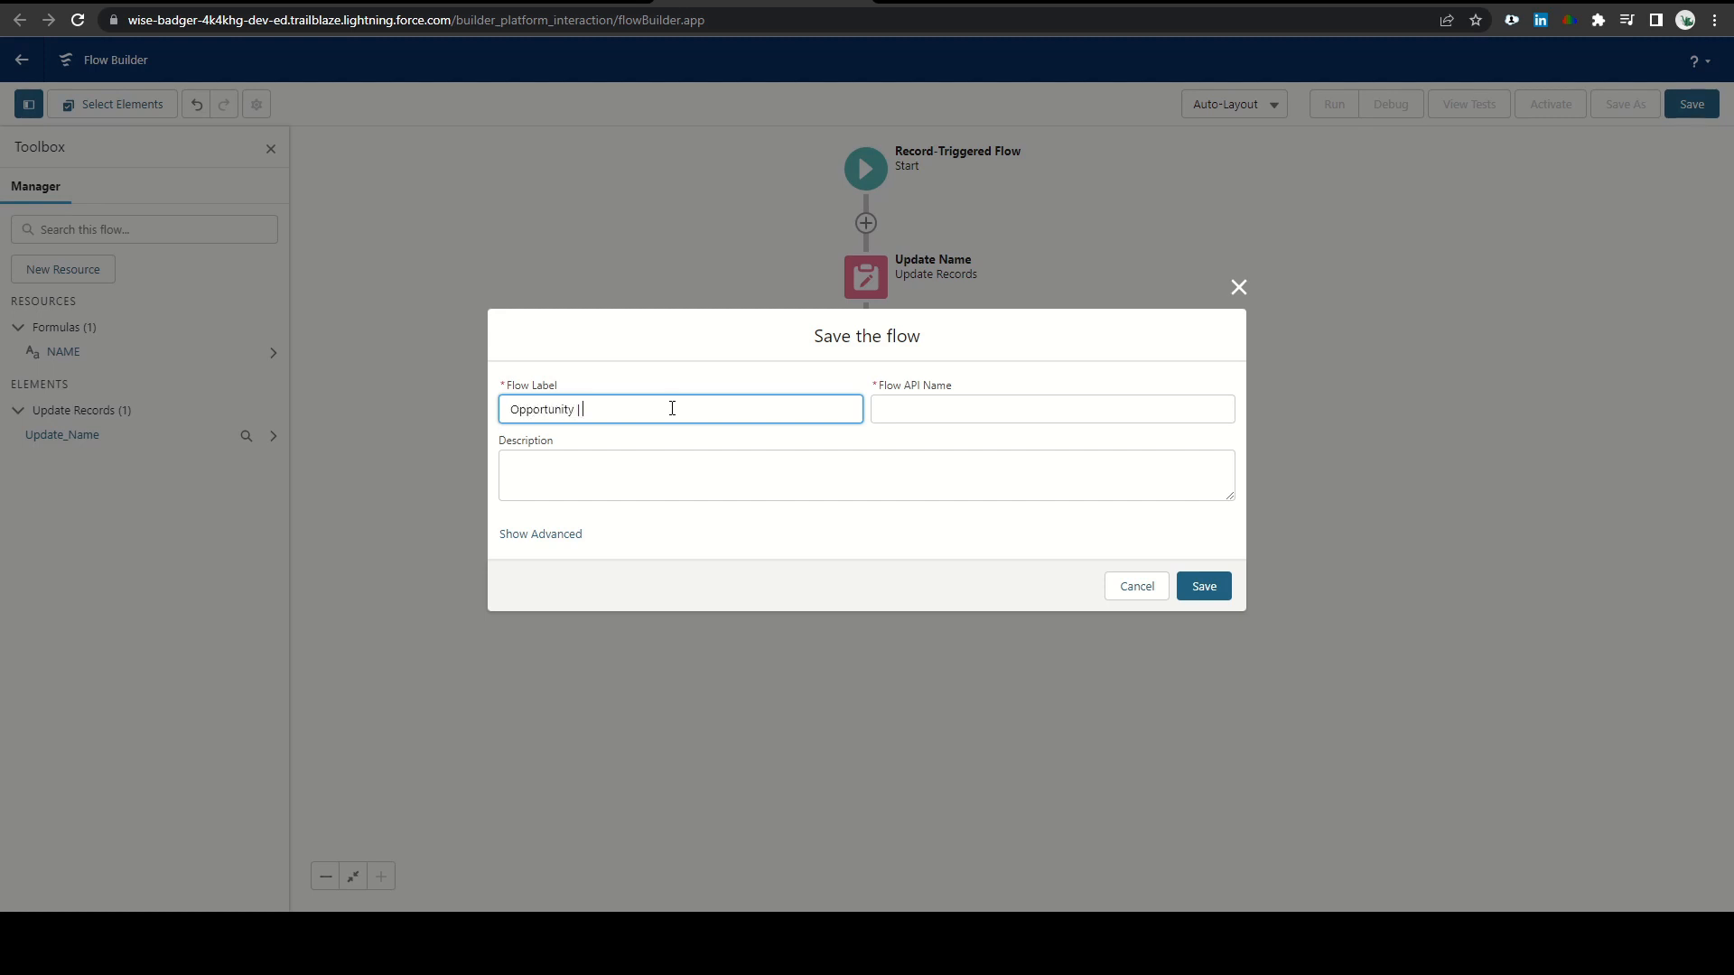
type("NAme")
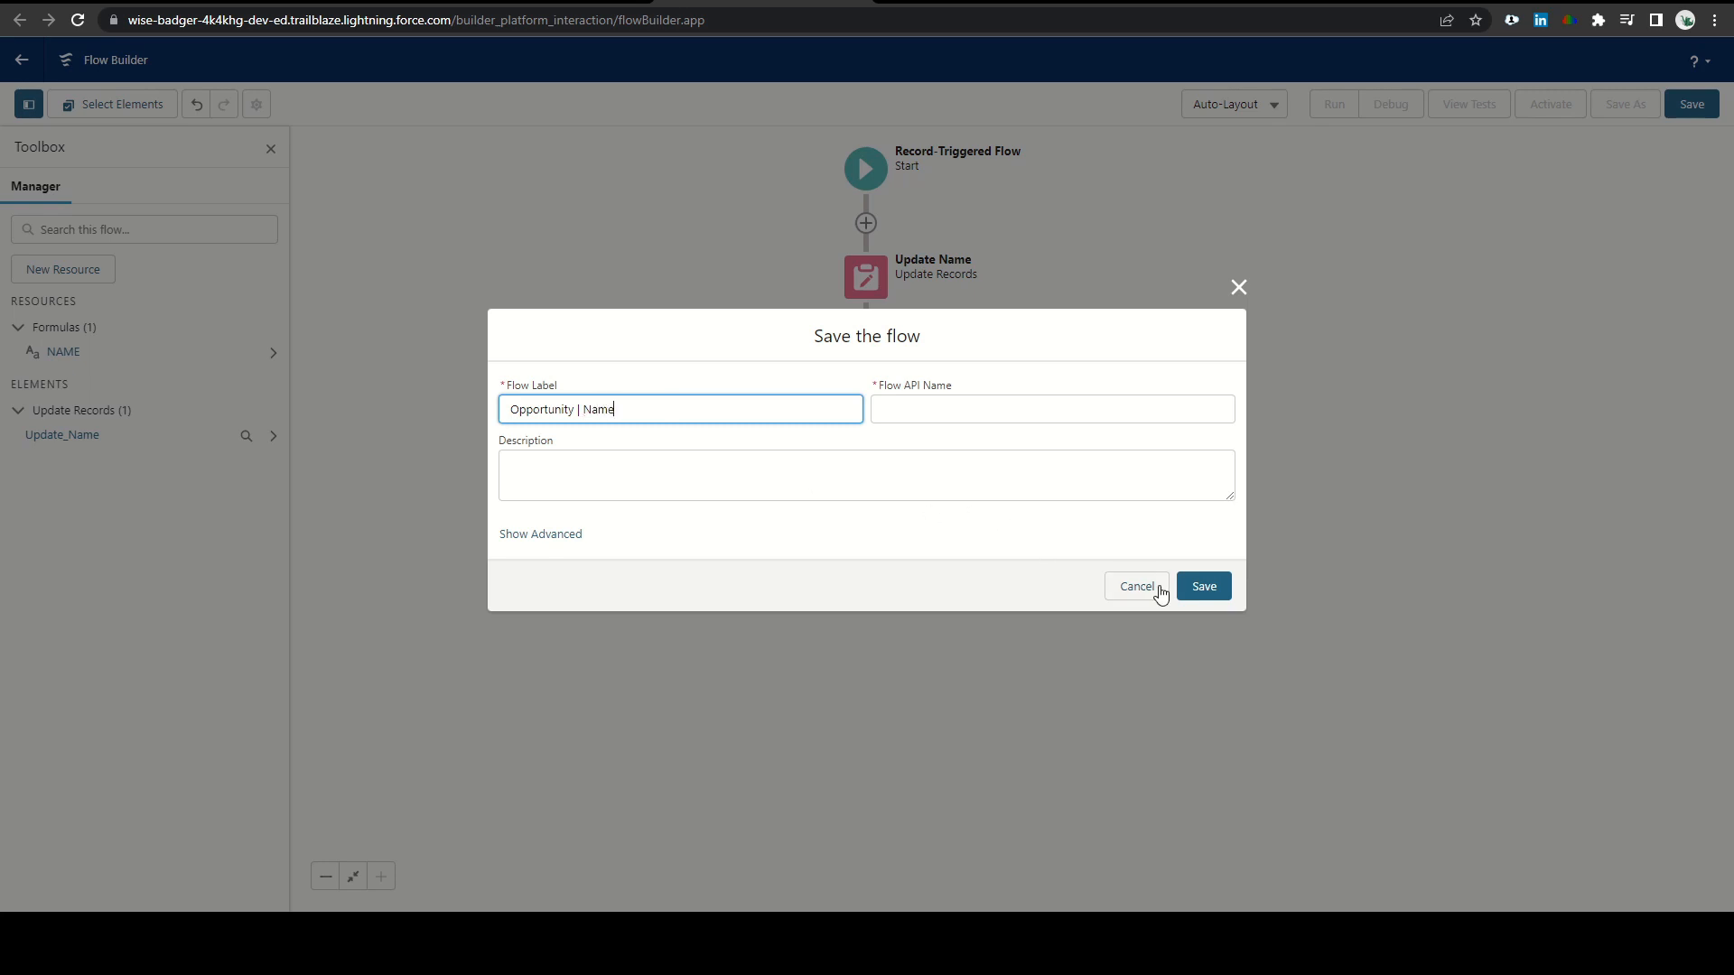
left_click(1203, 585)
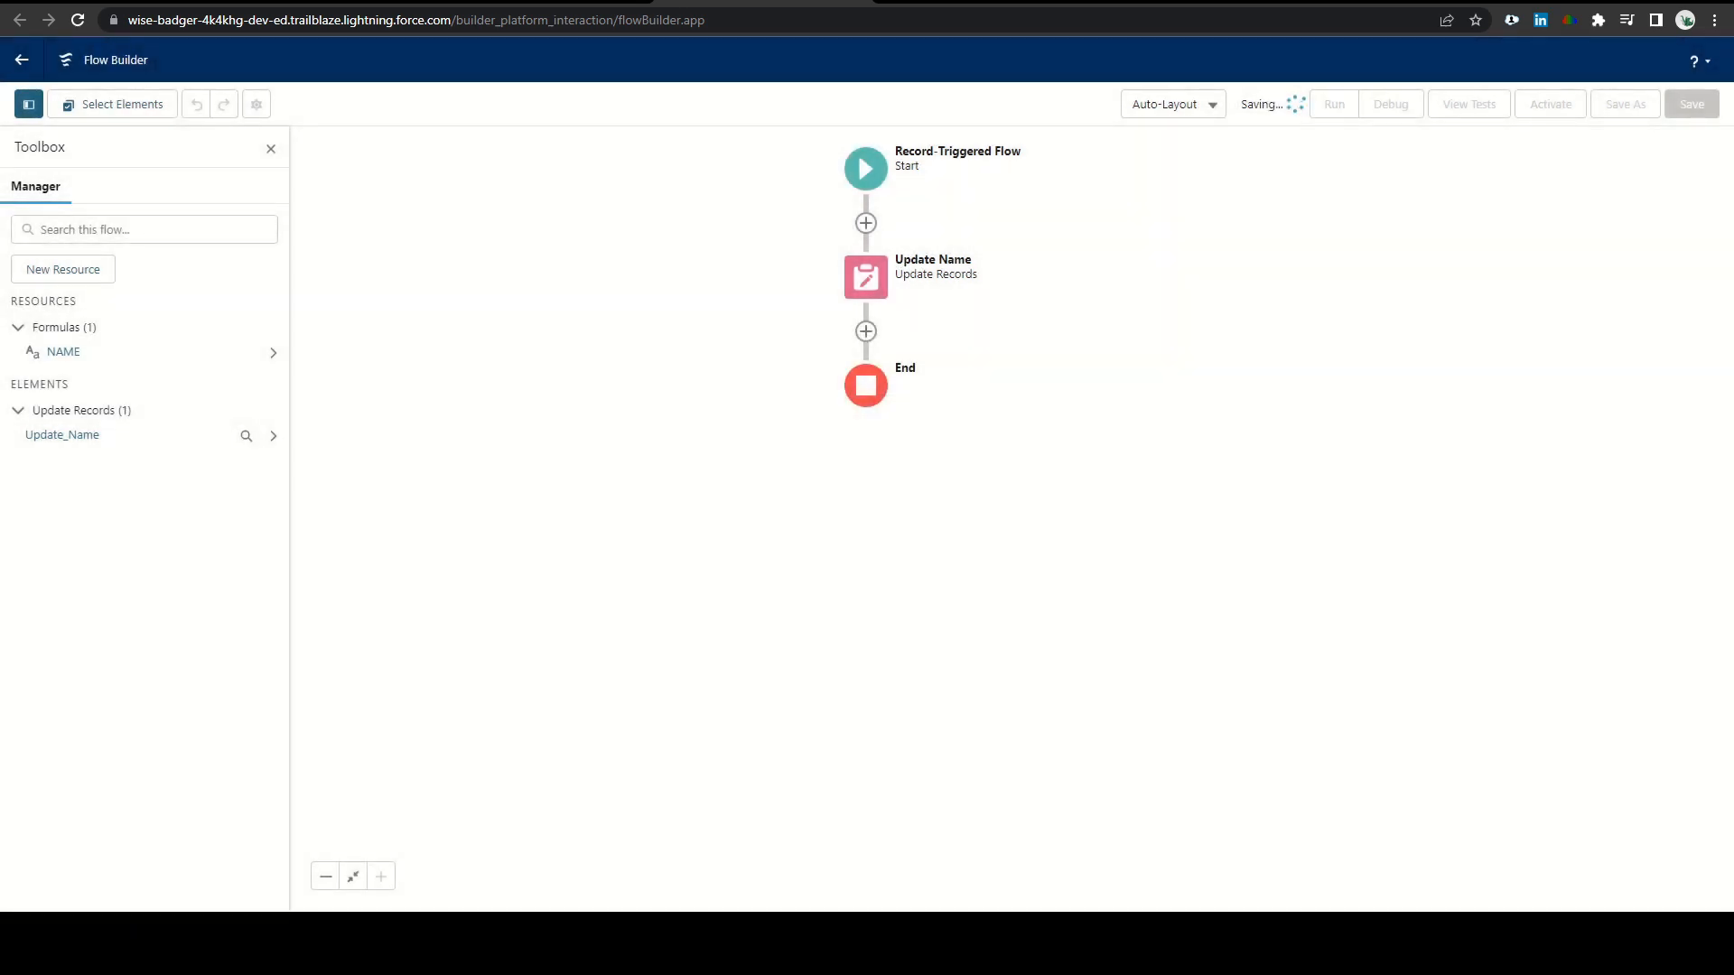
left_click(1689, 105)
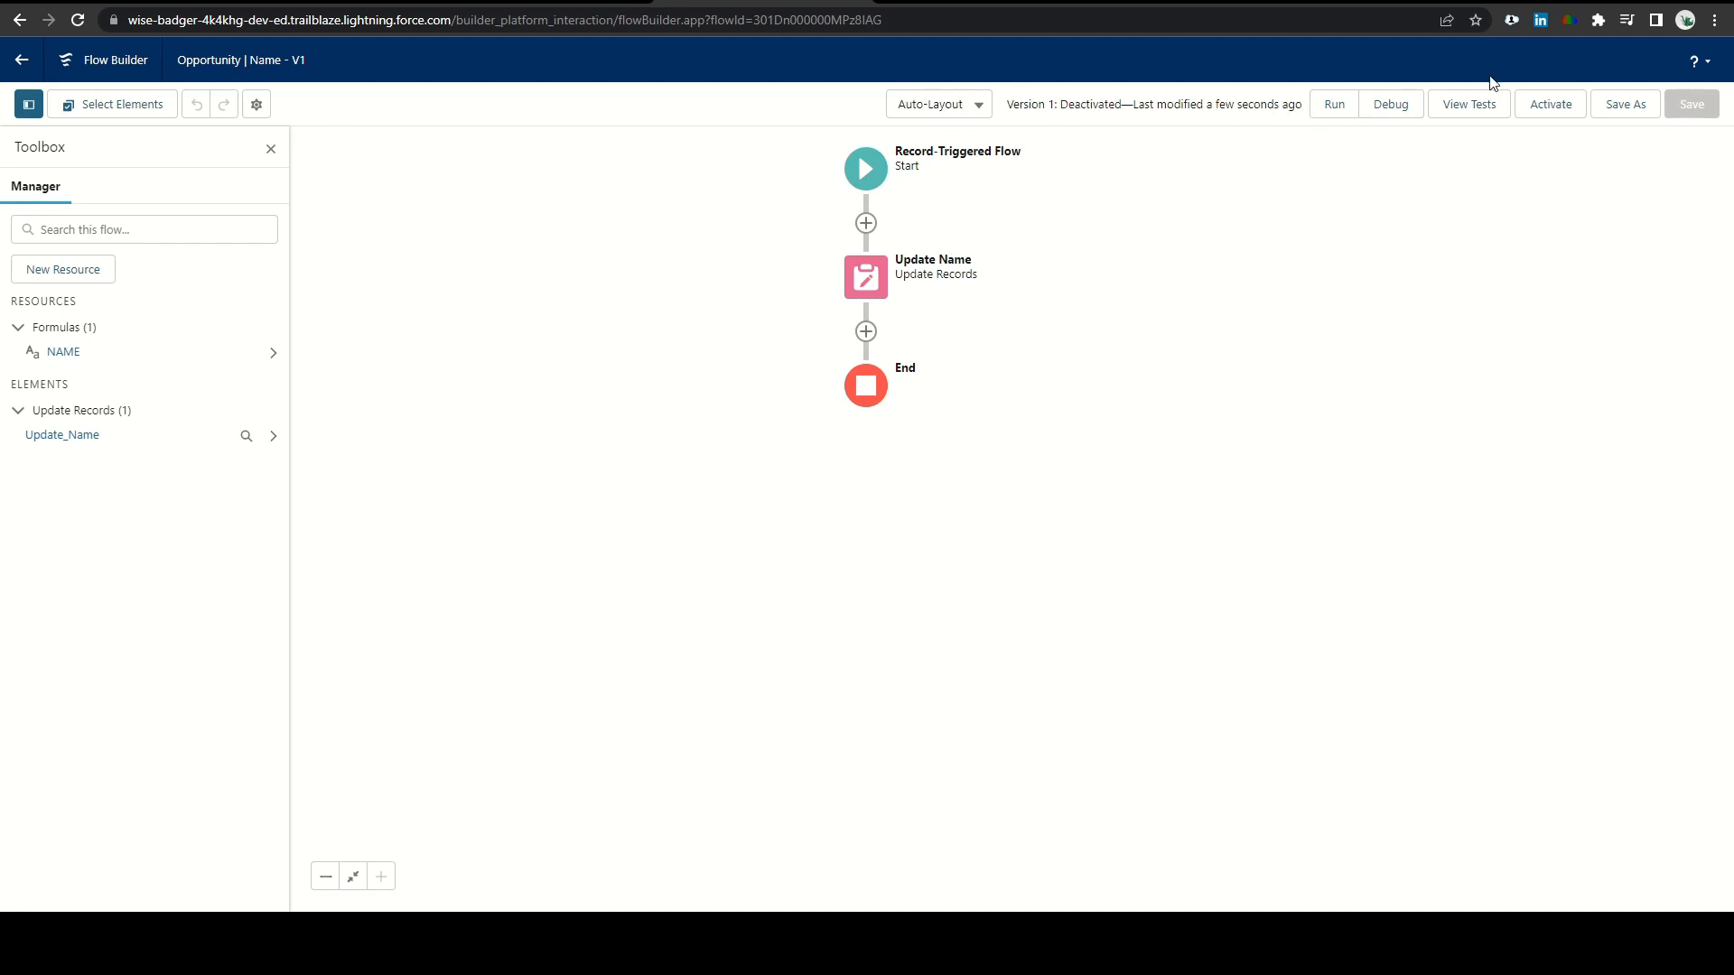
left_click(1550, 105)
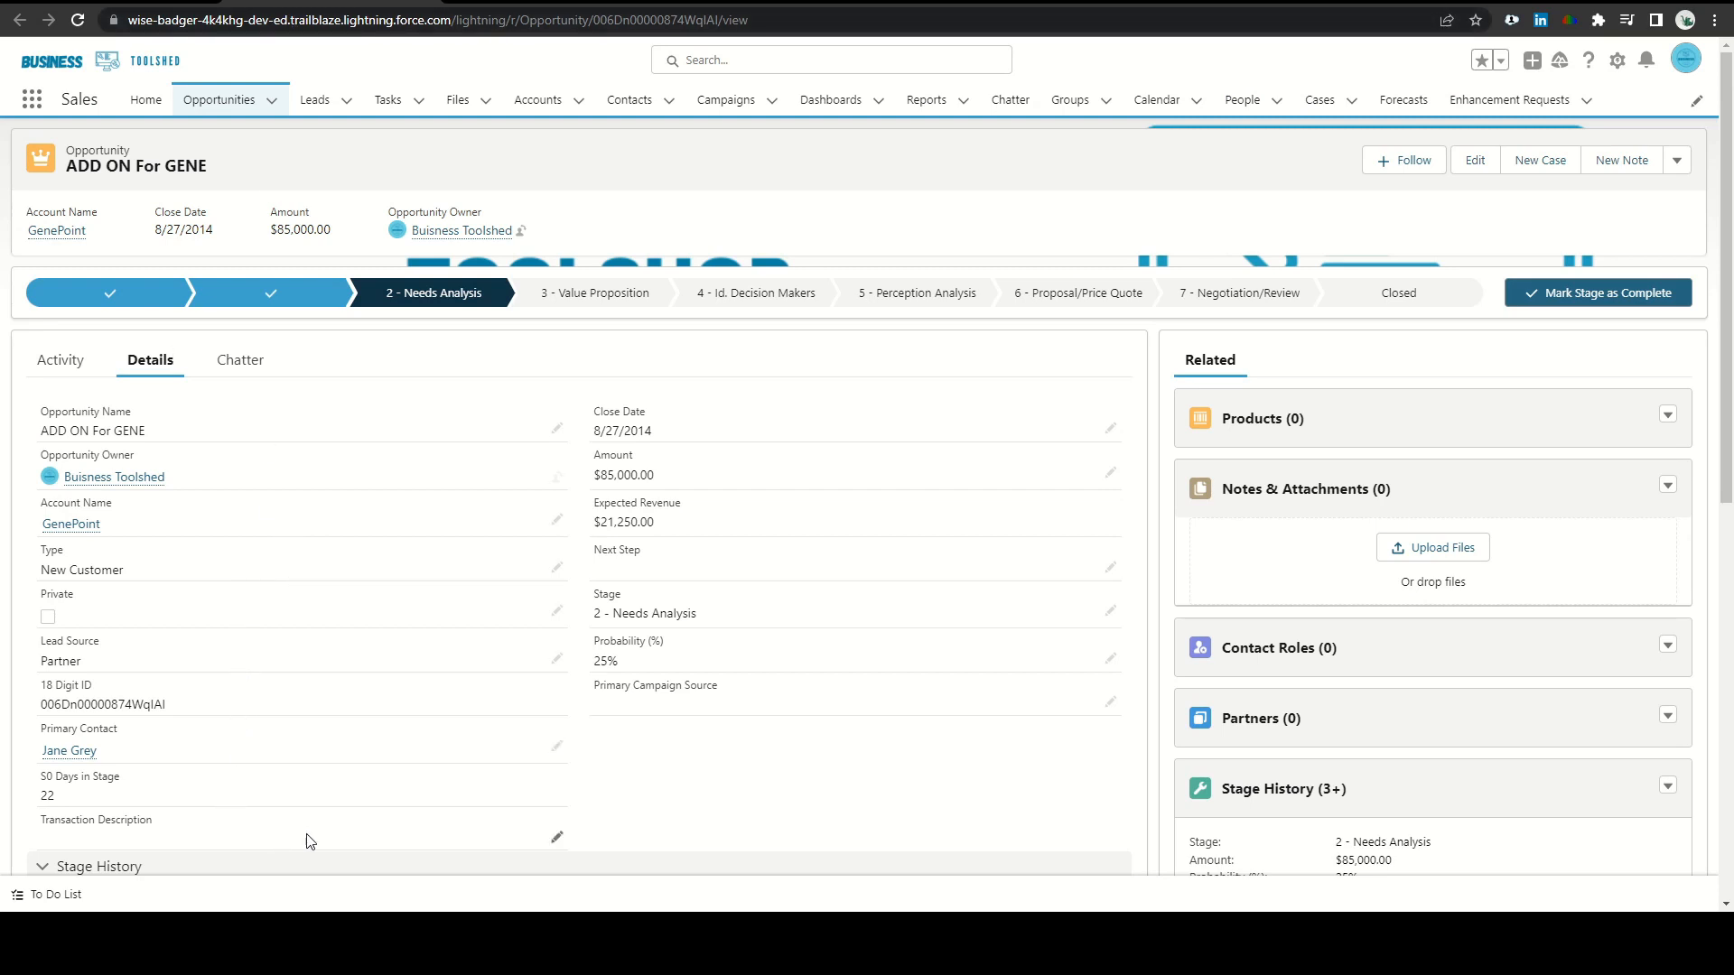
Enter 'ADD ON' as the GenePoint opportunity's Transaction Description, save, and return to the OPPS list
left_click(1474, 159)
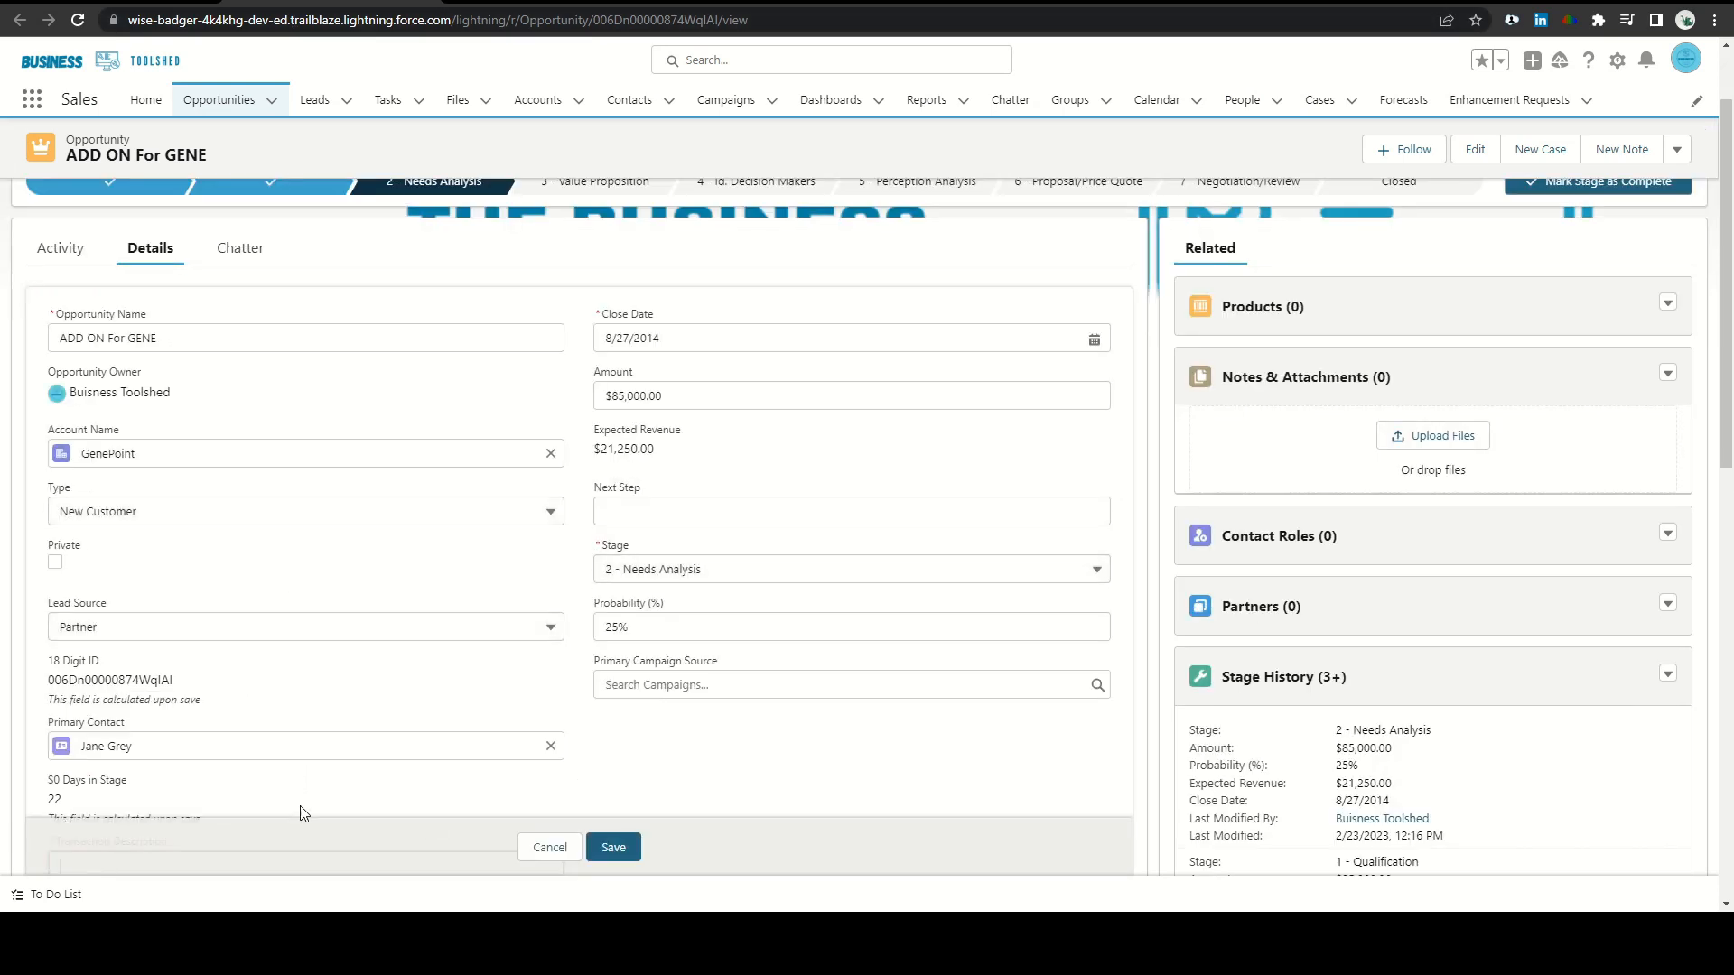
type("Add on")
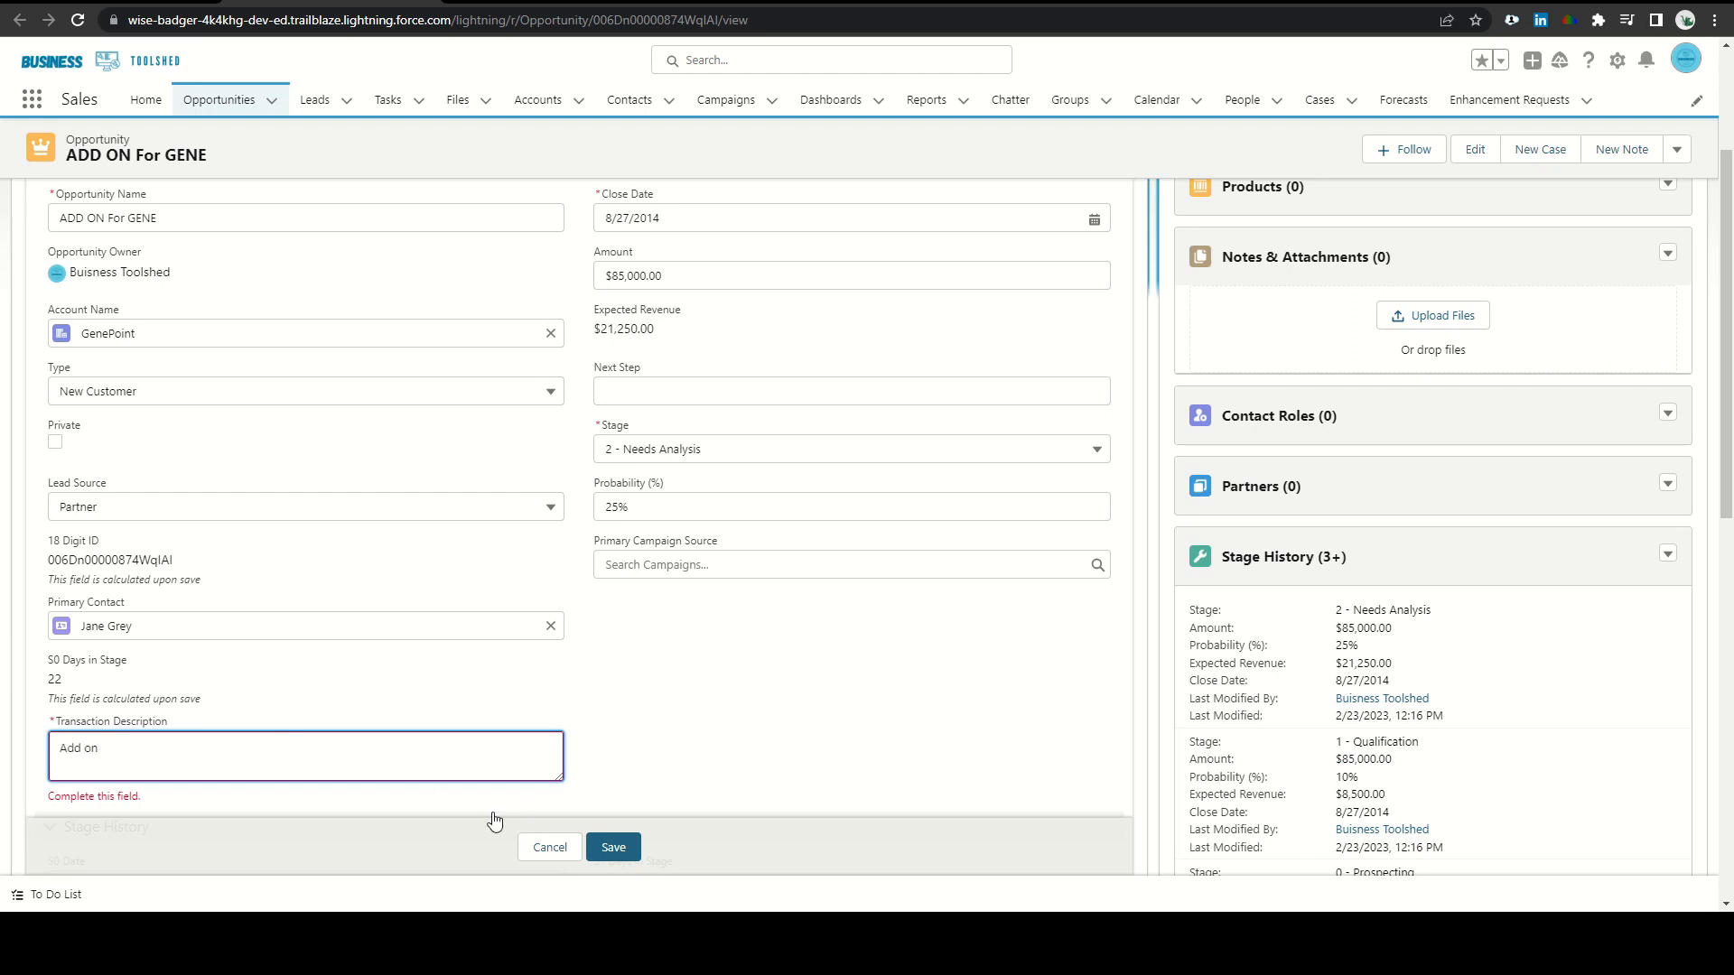
type("ADD ON")
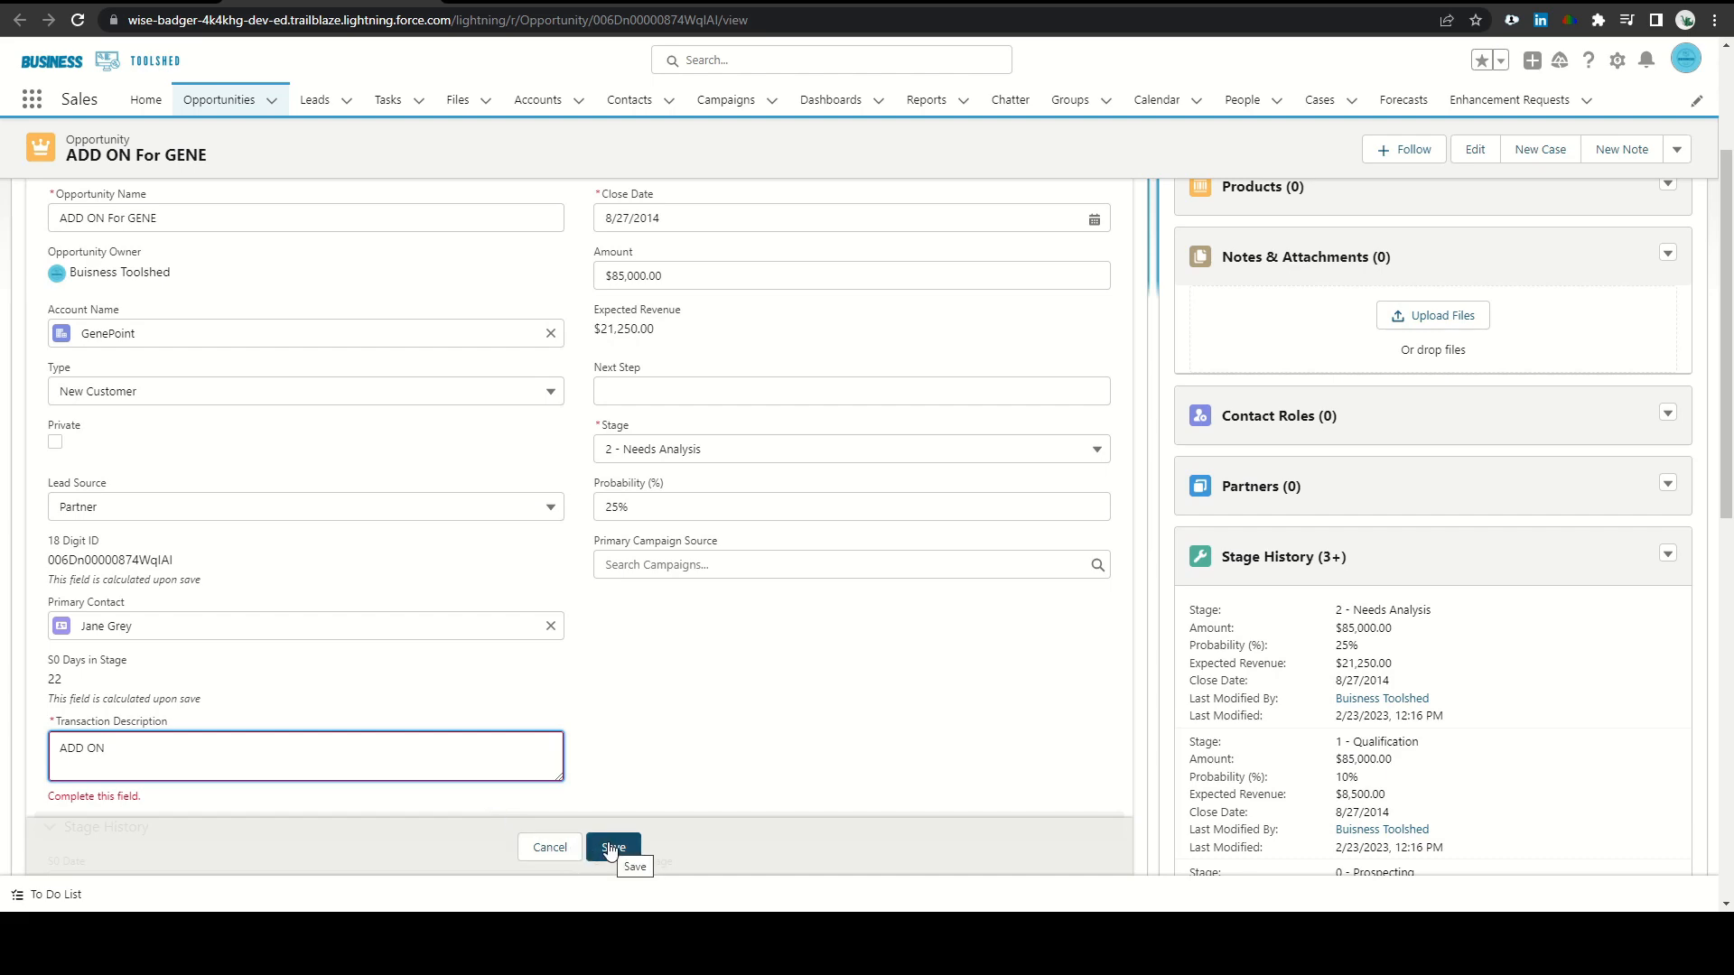
left_click(612, 849)
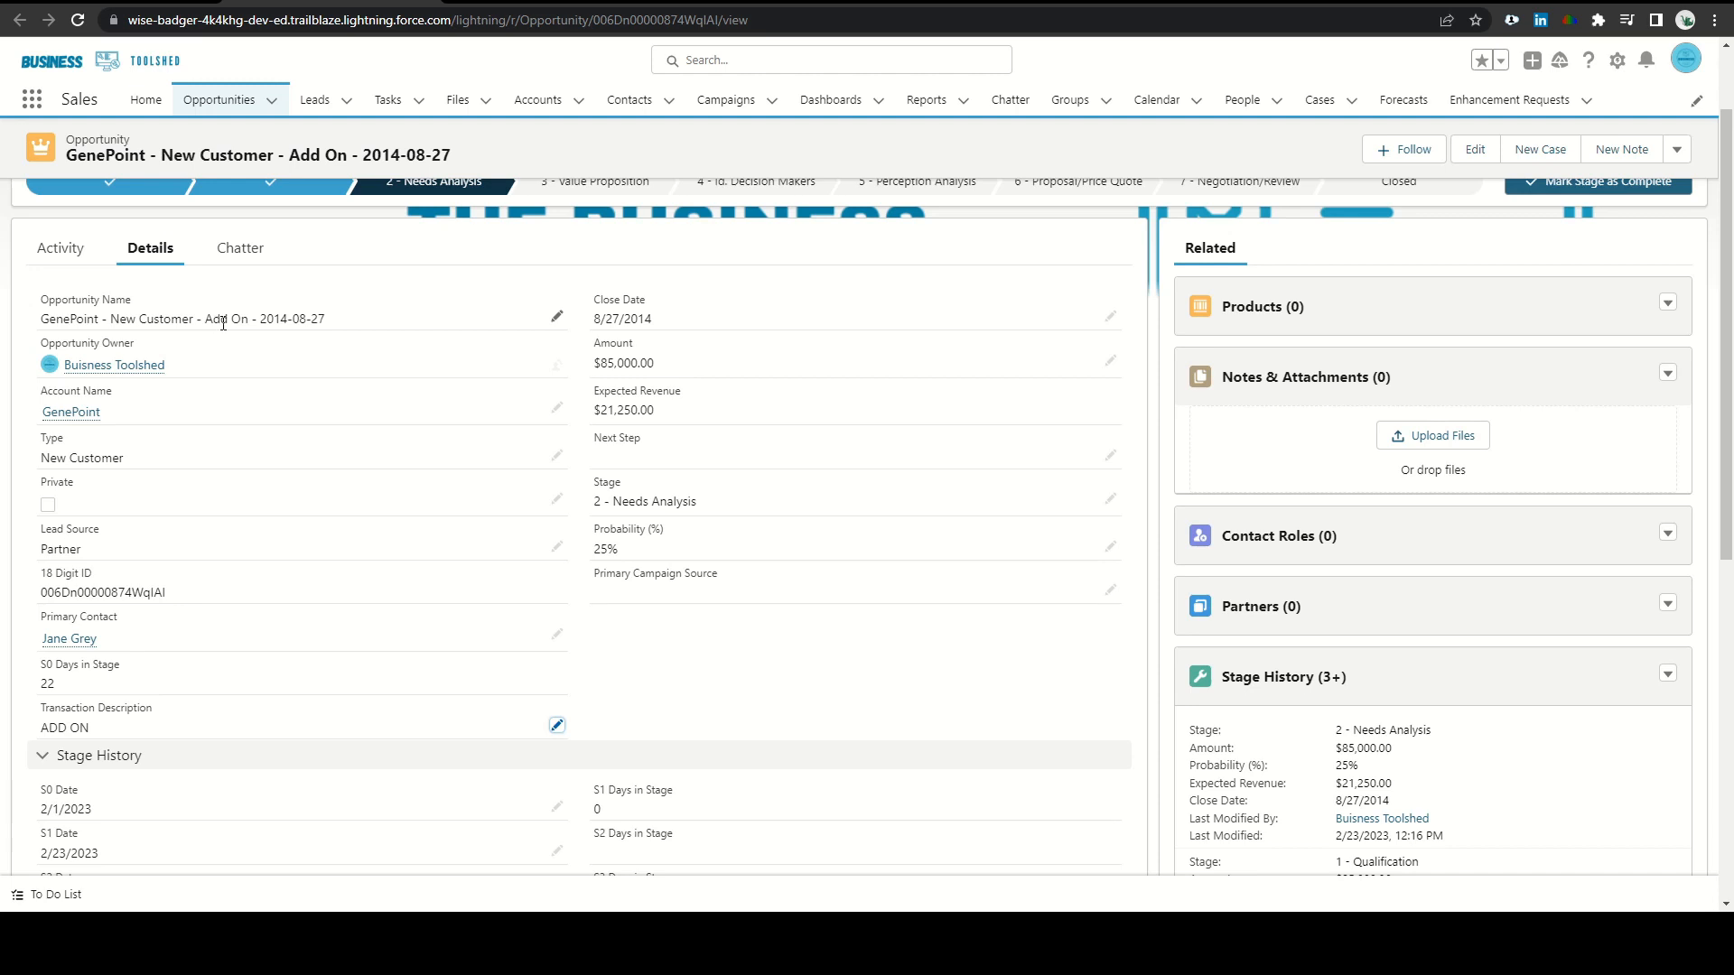
mouse_move(228, 318)
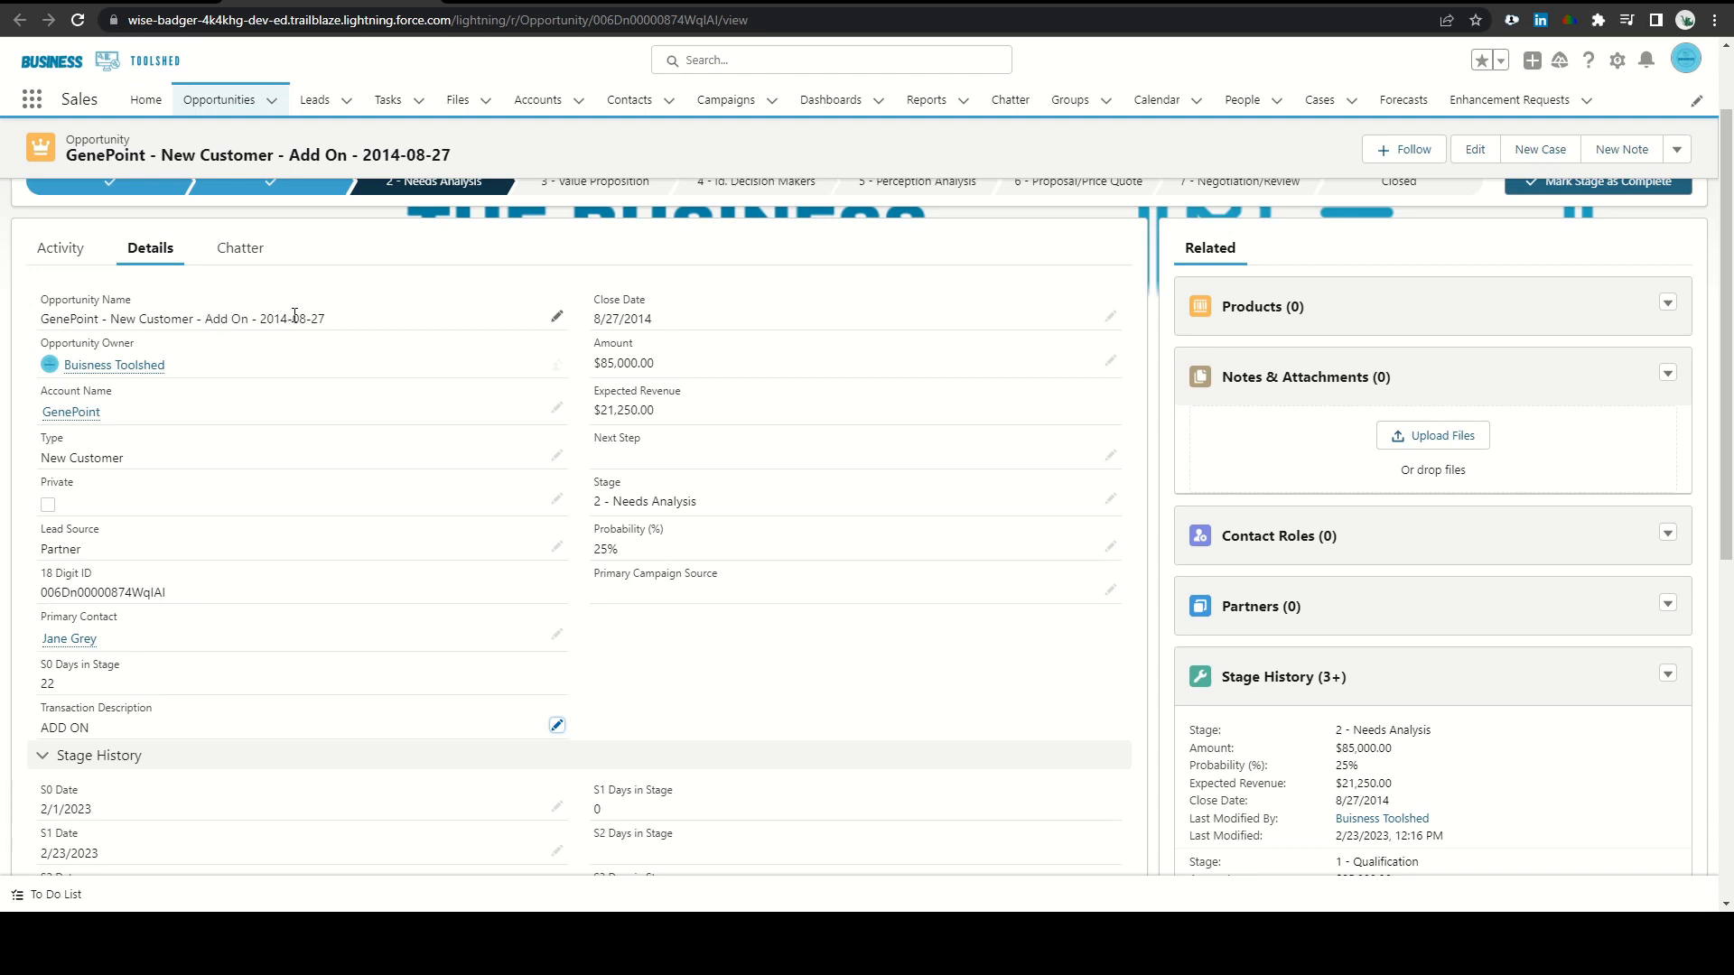
left_click(219, 100)
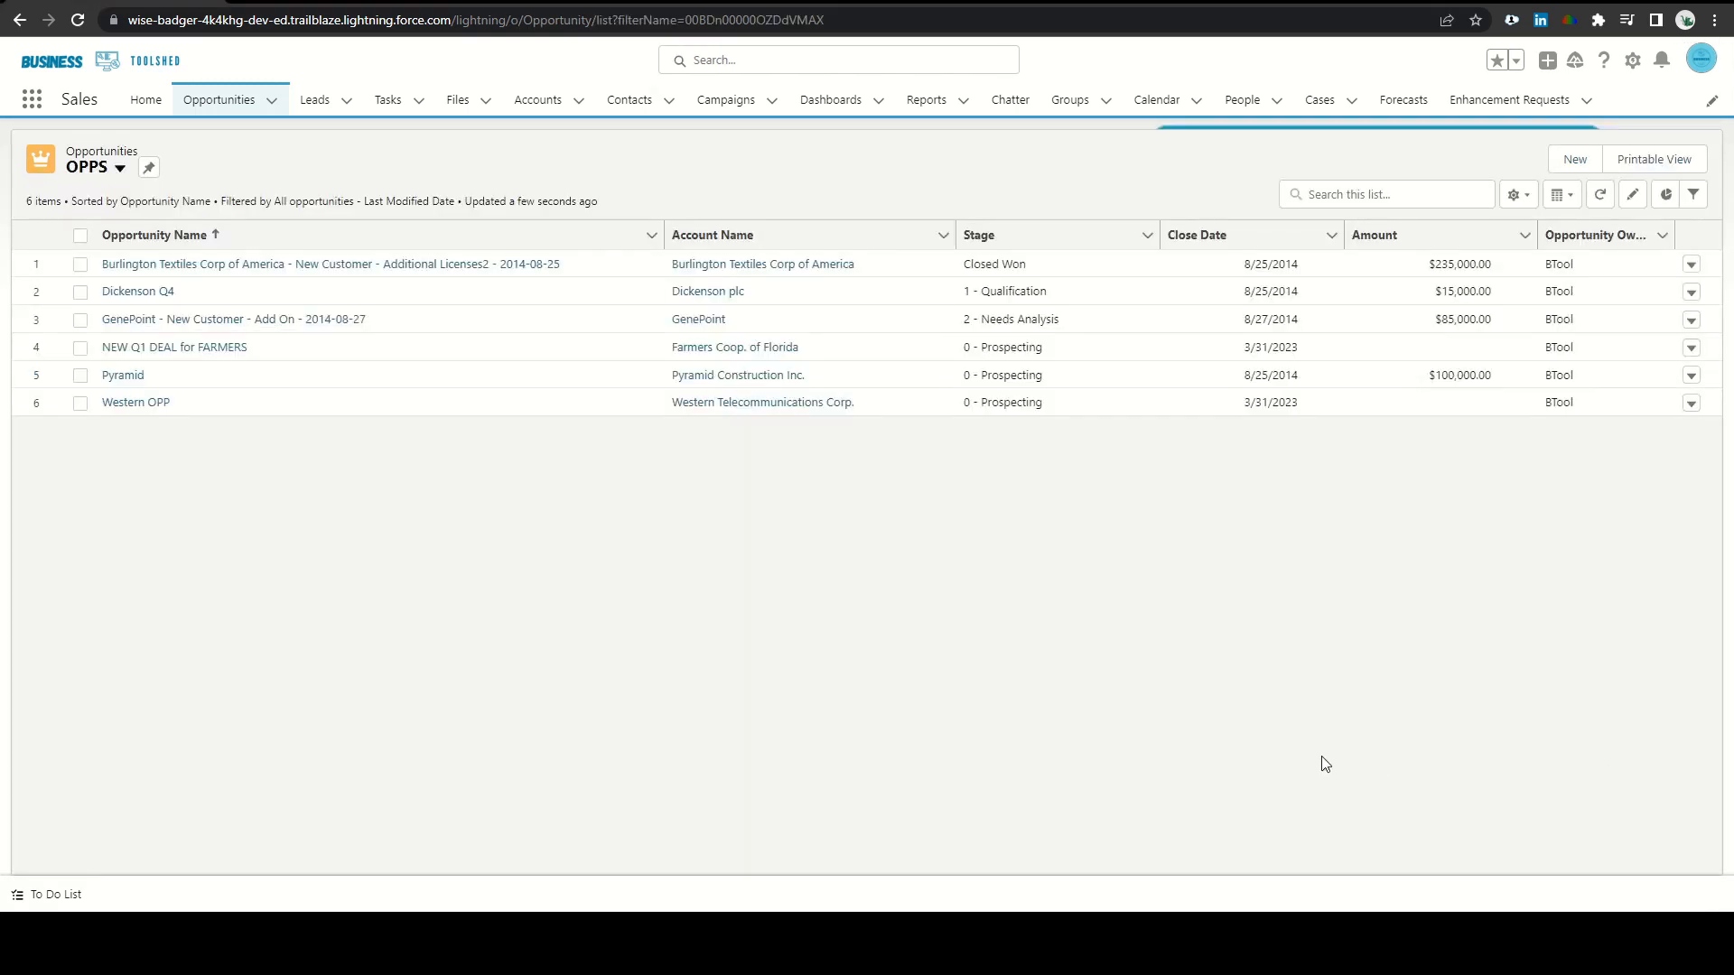
mouse_move(753, 719)
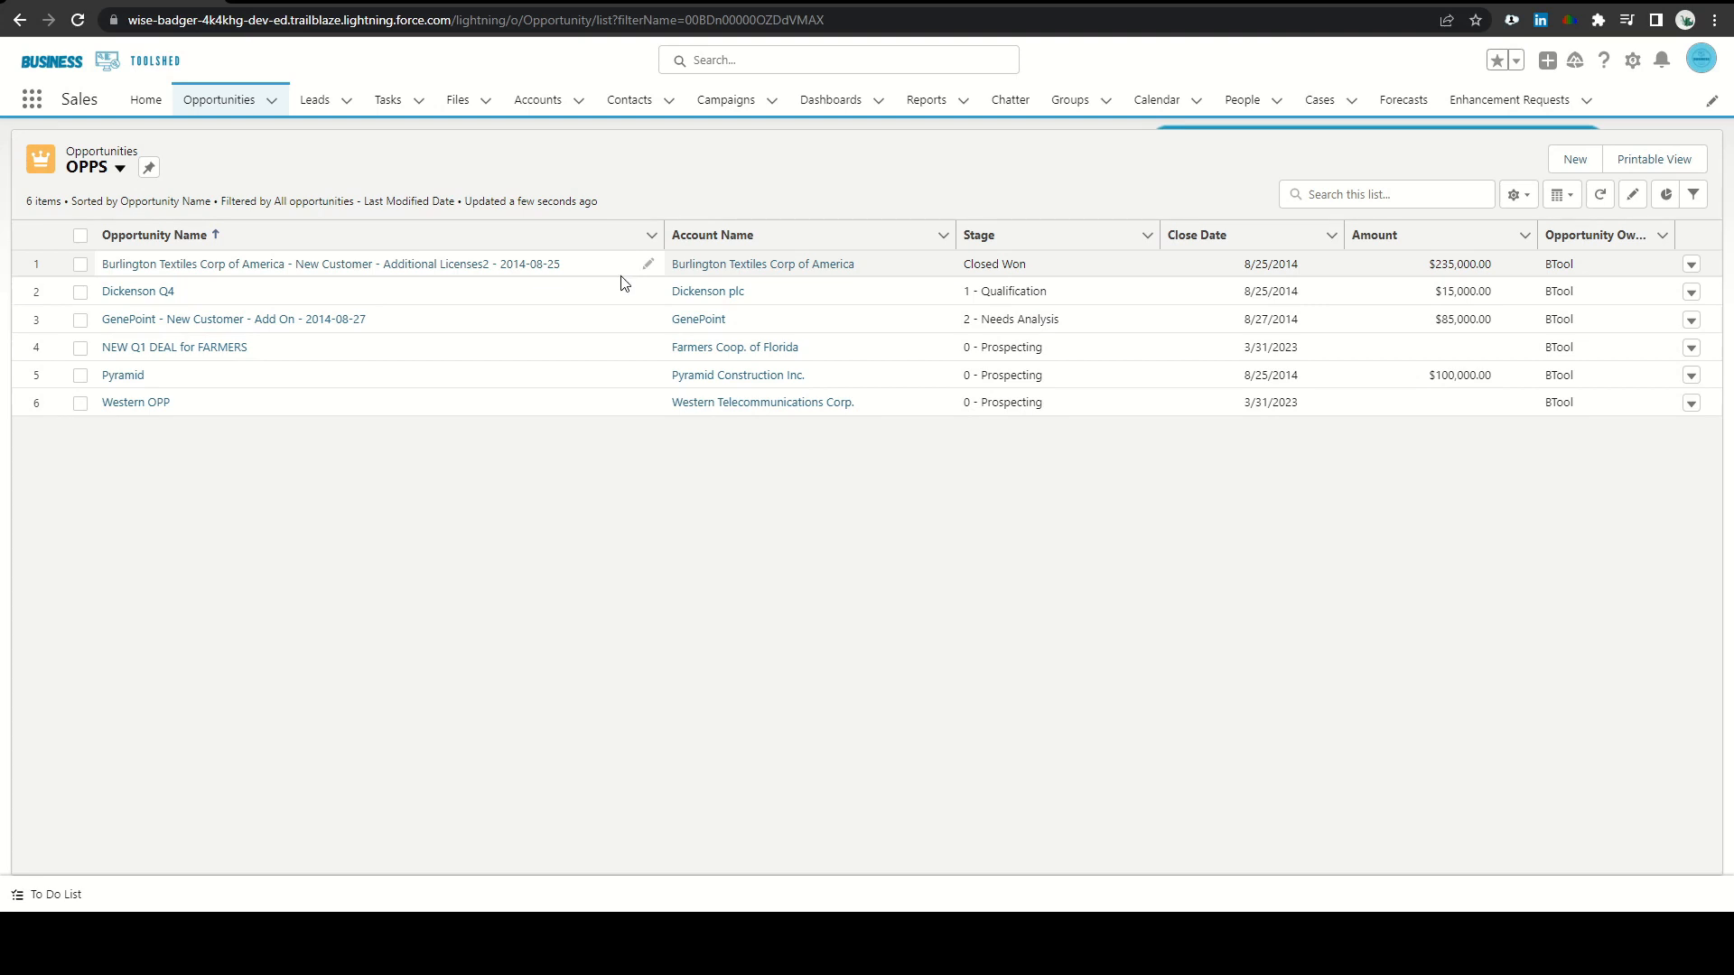
mouse_move(663, 513)
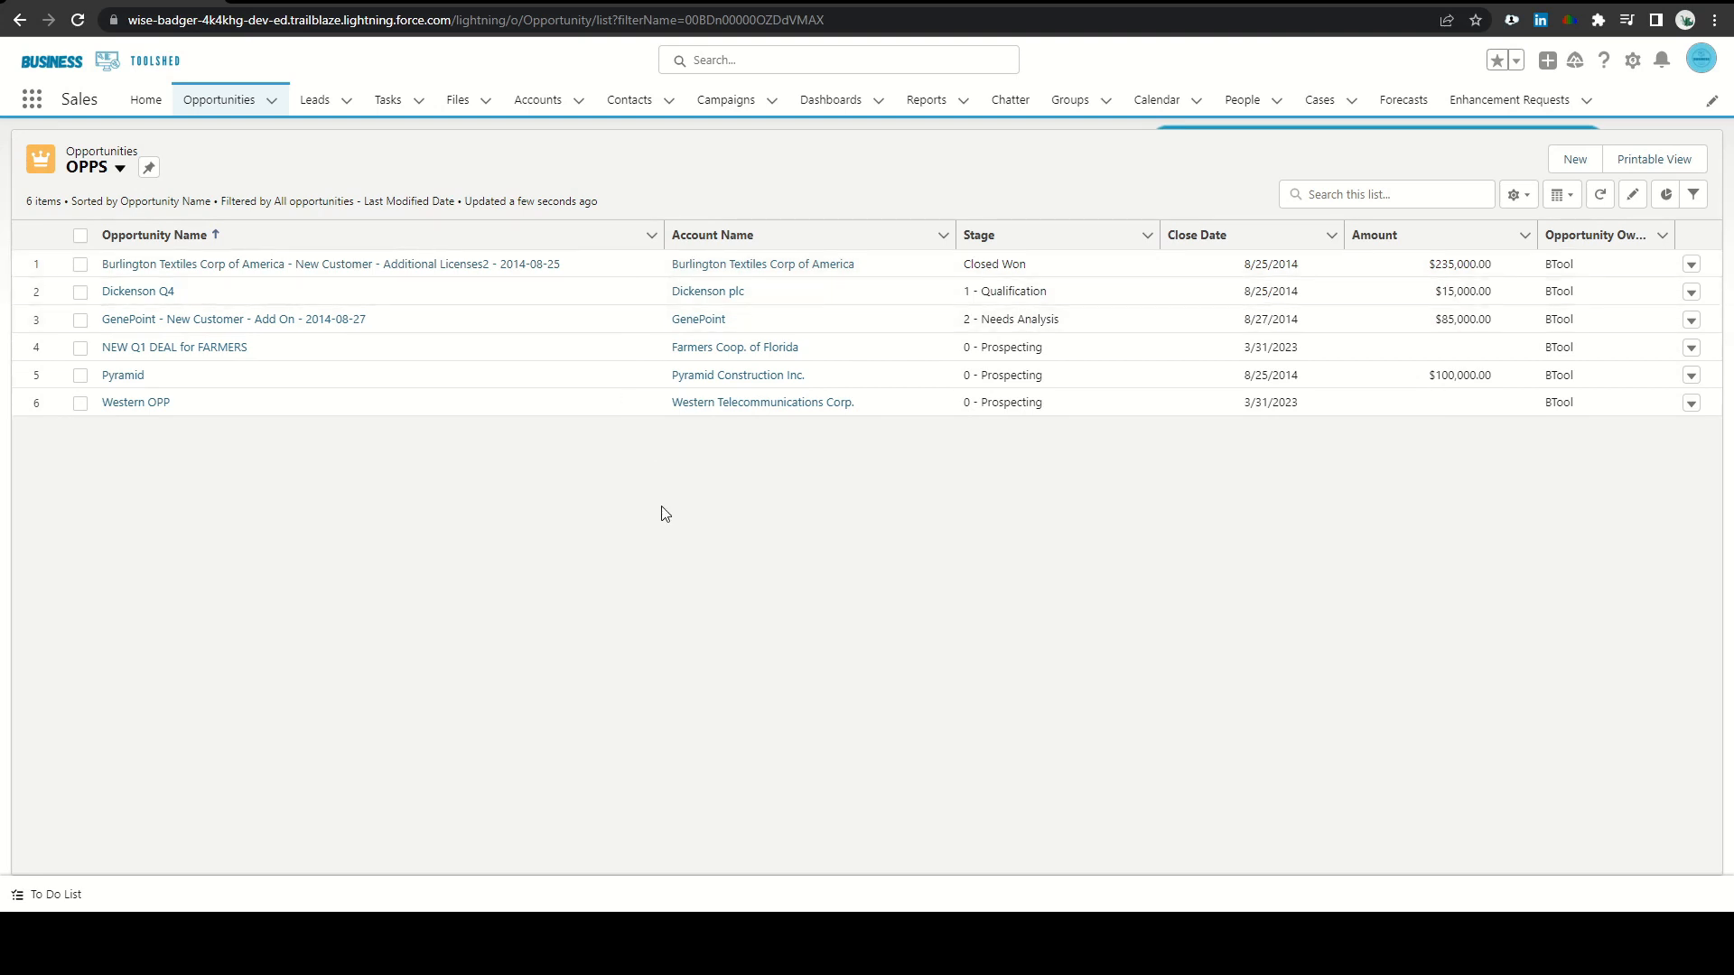